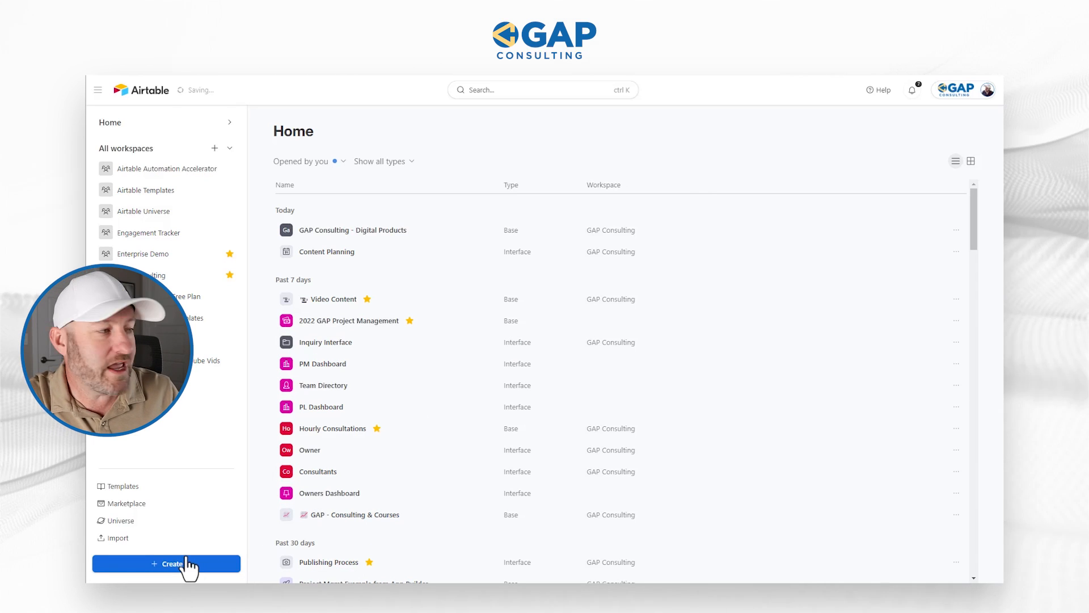
# - Start a new app and choose GAP Consulting as its workspace
pyautogui.click(167, 563)
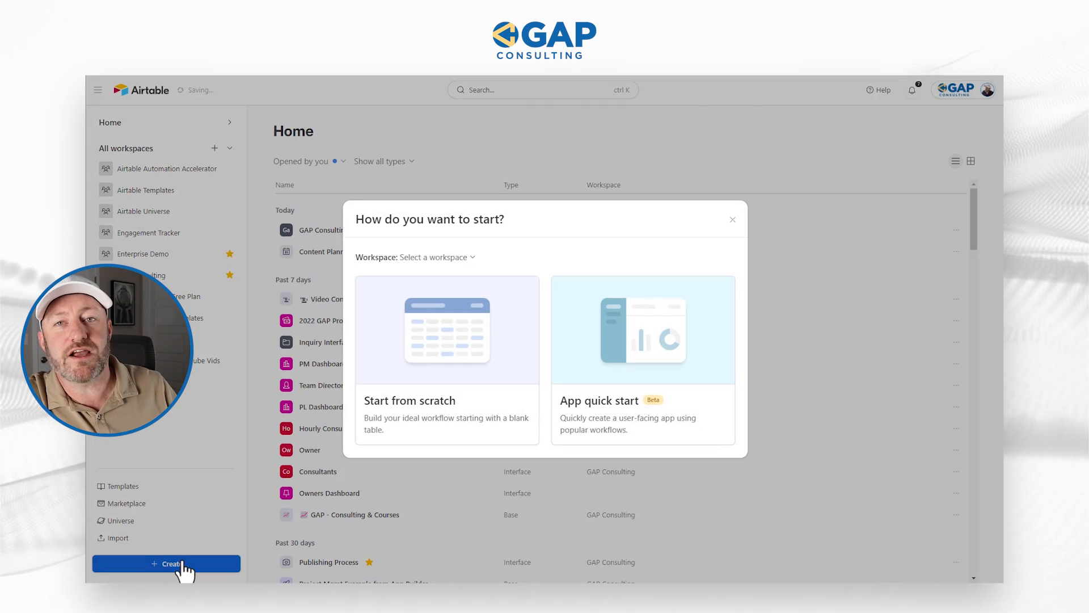
pyautogui.click(434, 257)
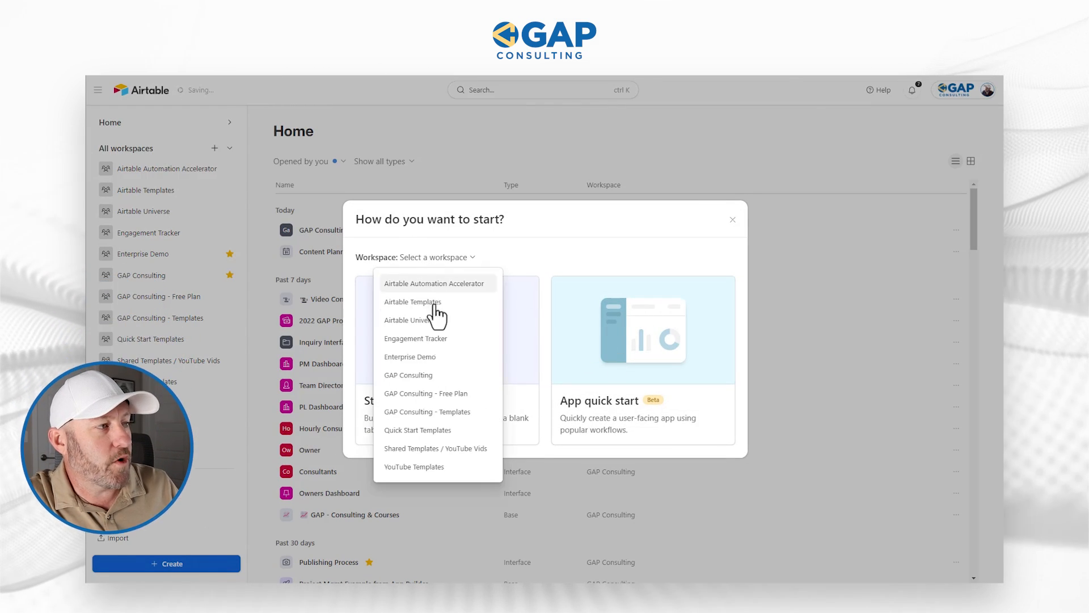
pyautogui.click(407, 375)
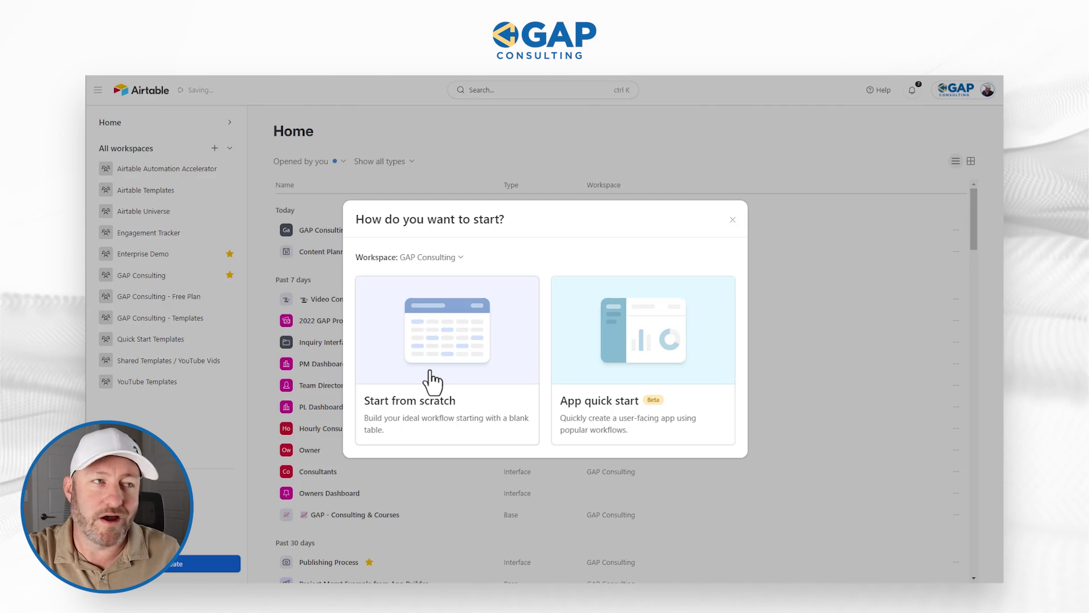
pyautogui.moveTo(564, 326)
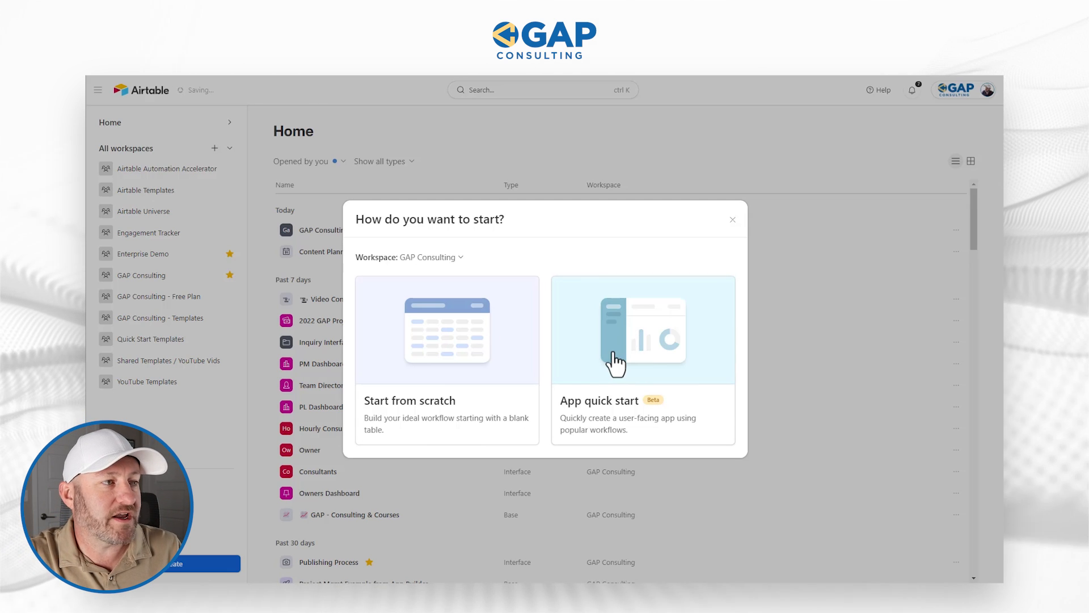
# - Pick App quick start with Project Management, Tasks and the task-tracking workflow bundle
pyautogui.click(643, 341)
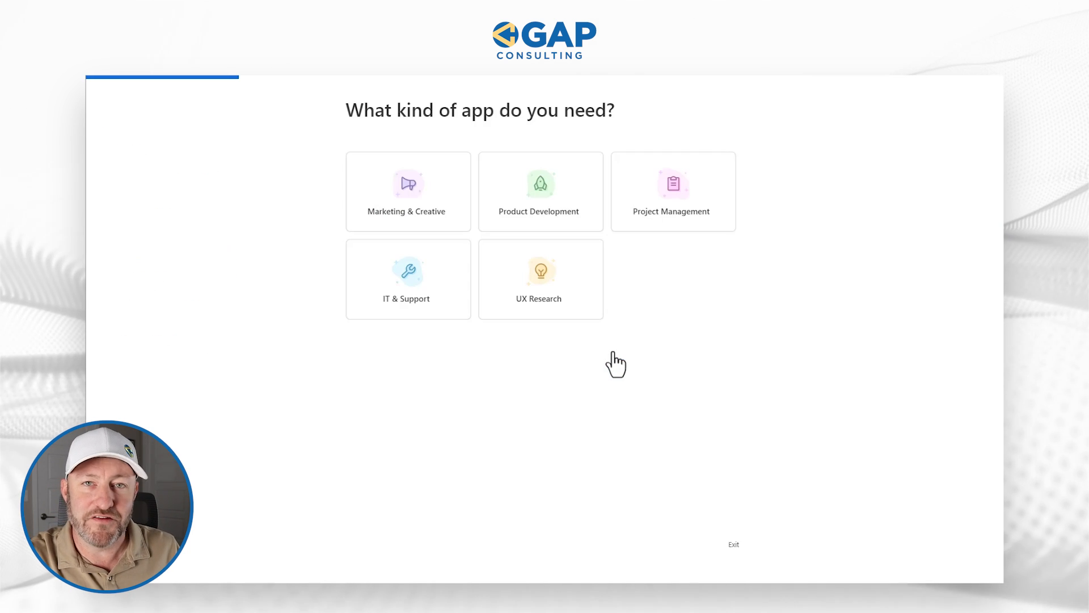
pyautogui.moveTo(613, 354)
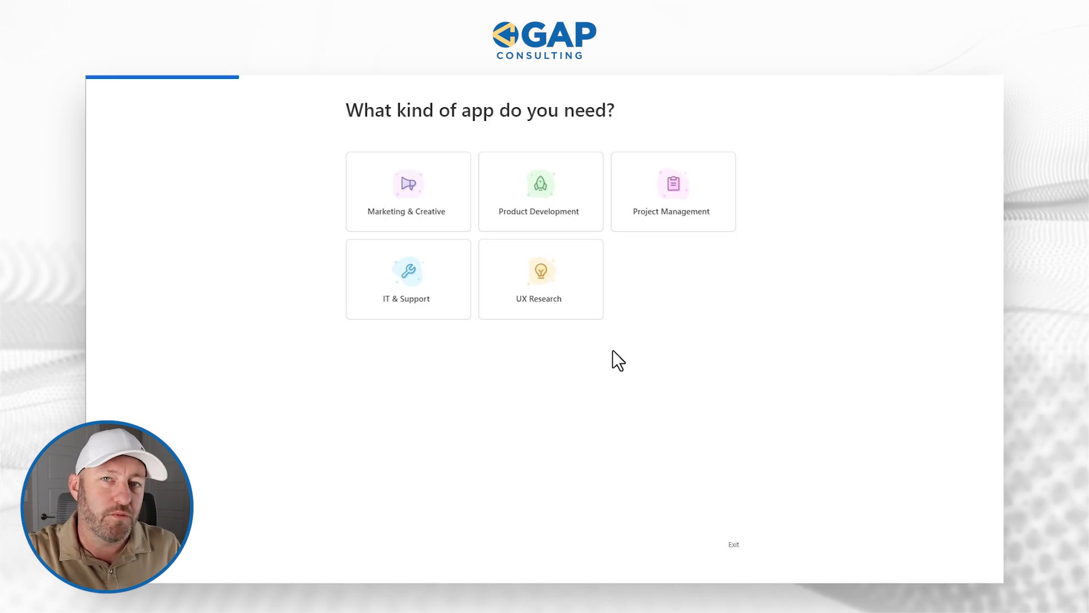
pyautogui.click(673, 192)
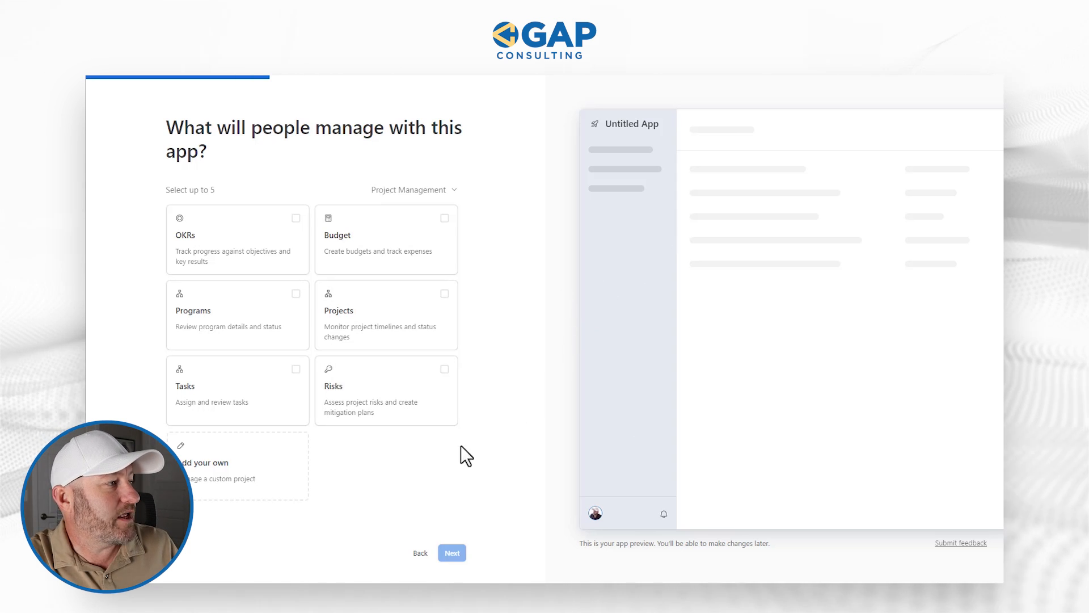
pyautogui.click(238, 391)
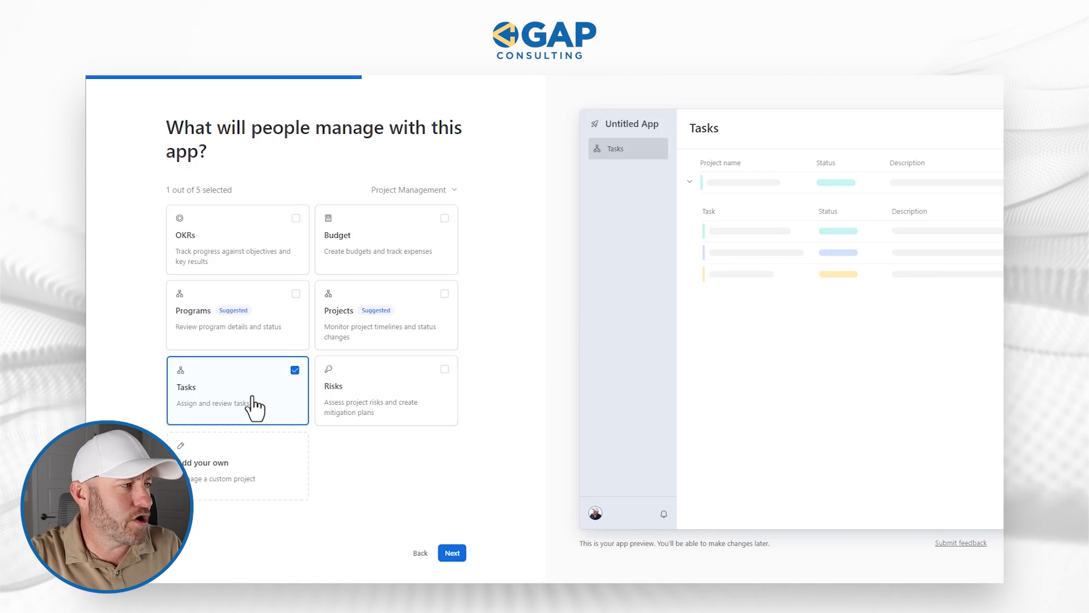
pyautogui.moveTo(453, 562)
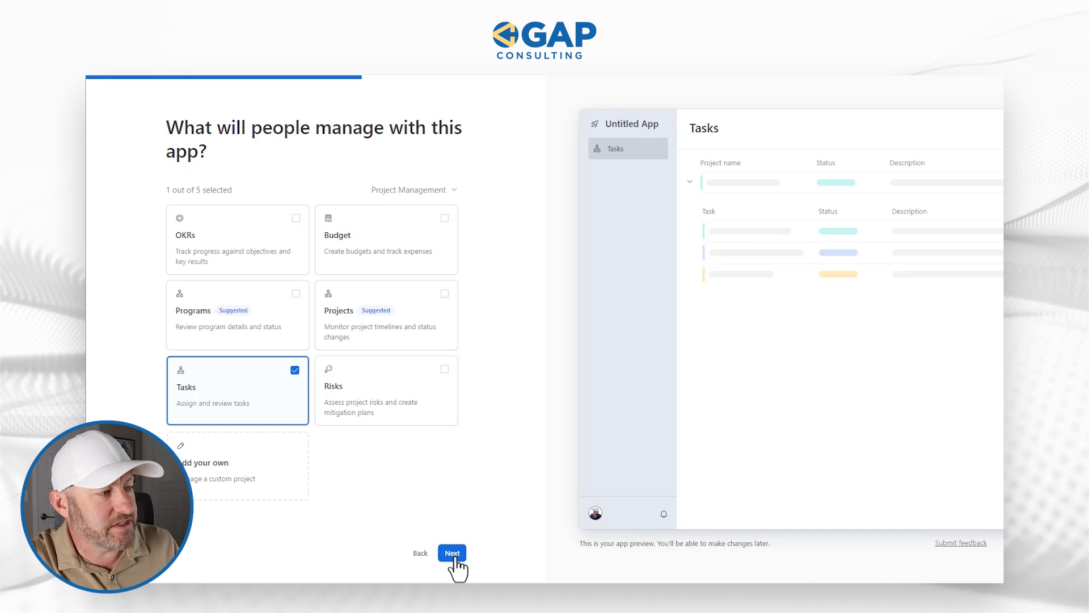
pyautogui.click(452, 552)
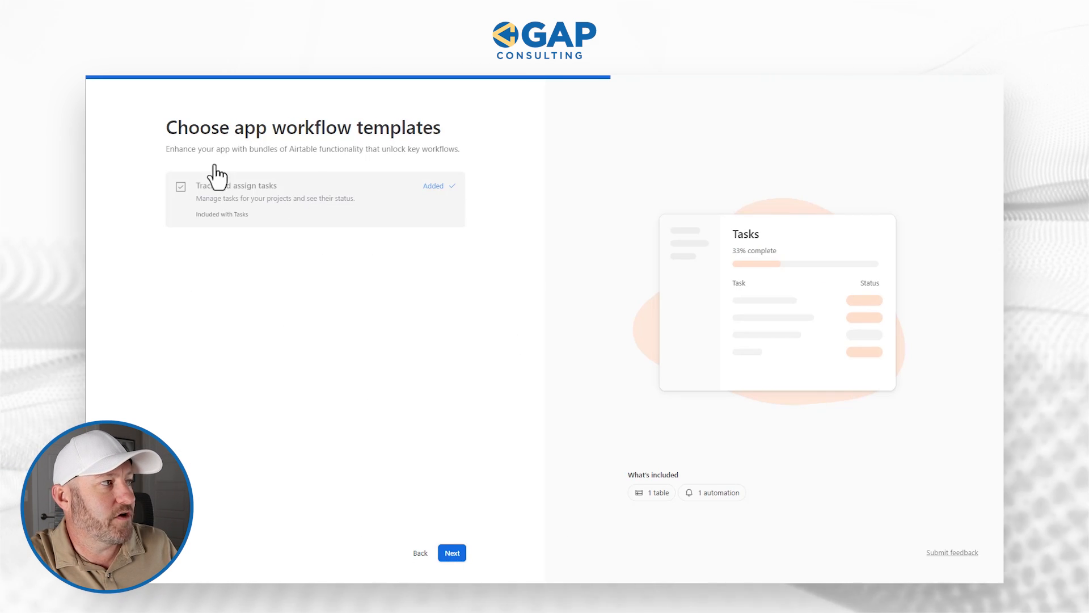
pyautogui.click(451, 552)
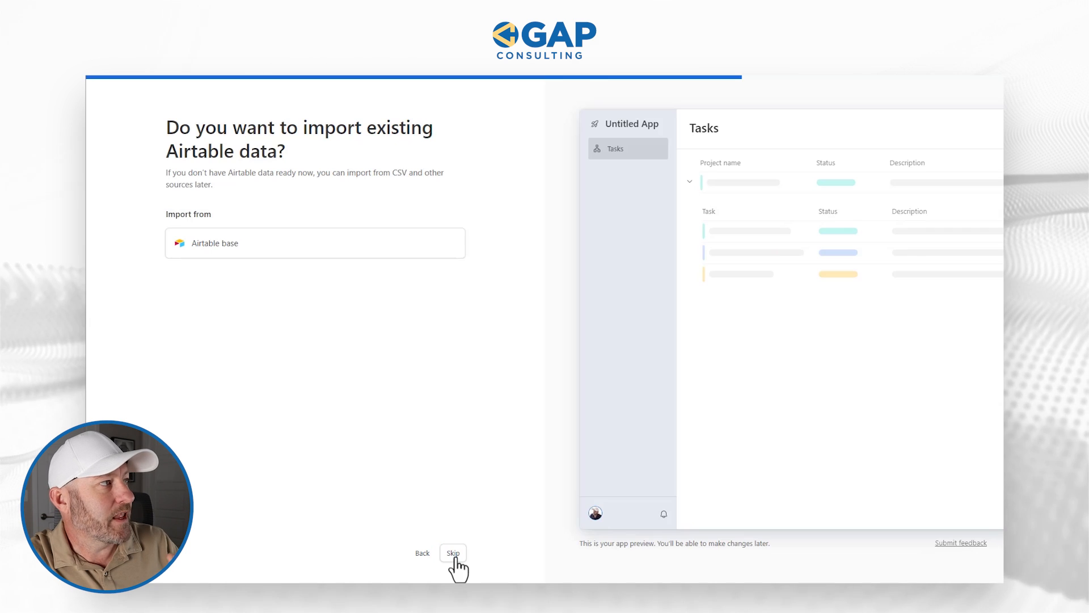
pyautogui.moveTo(242, 260)
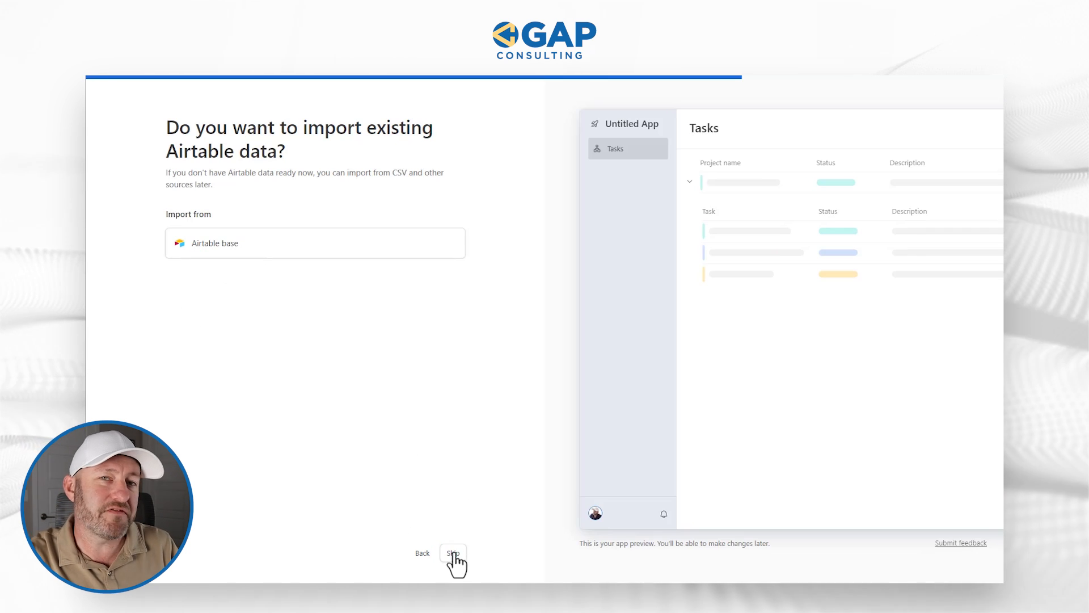
# - Skip the import and create a blue app named 'Task Example'
pyautogui.click(452, 553)
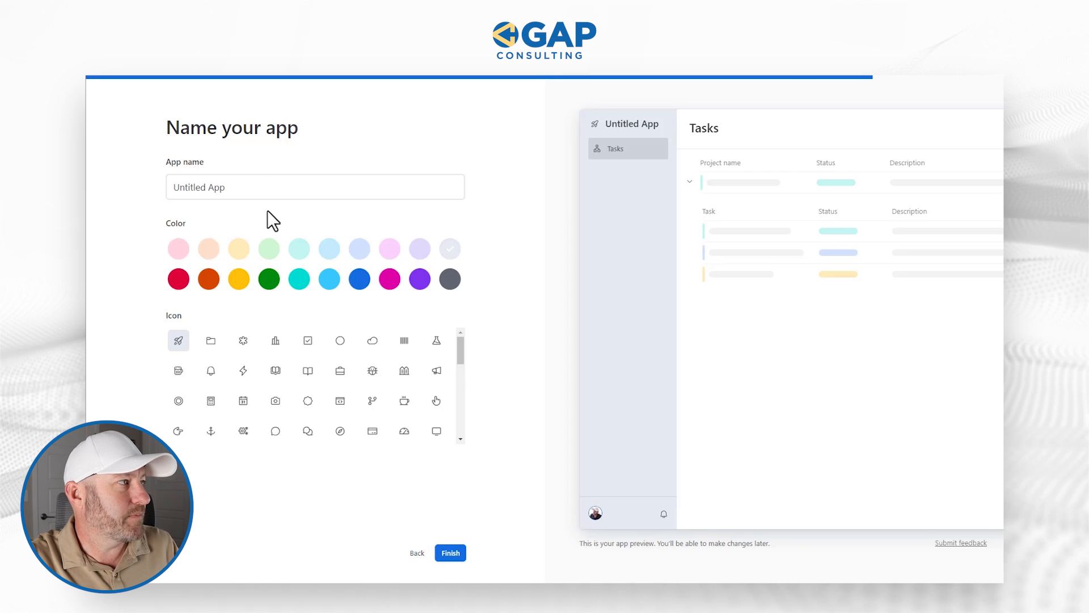
pyautogui.write('Task')
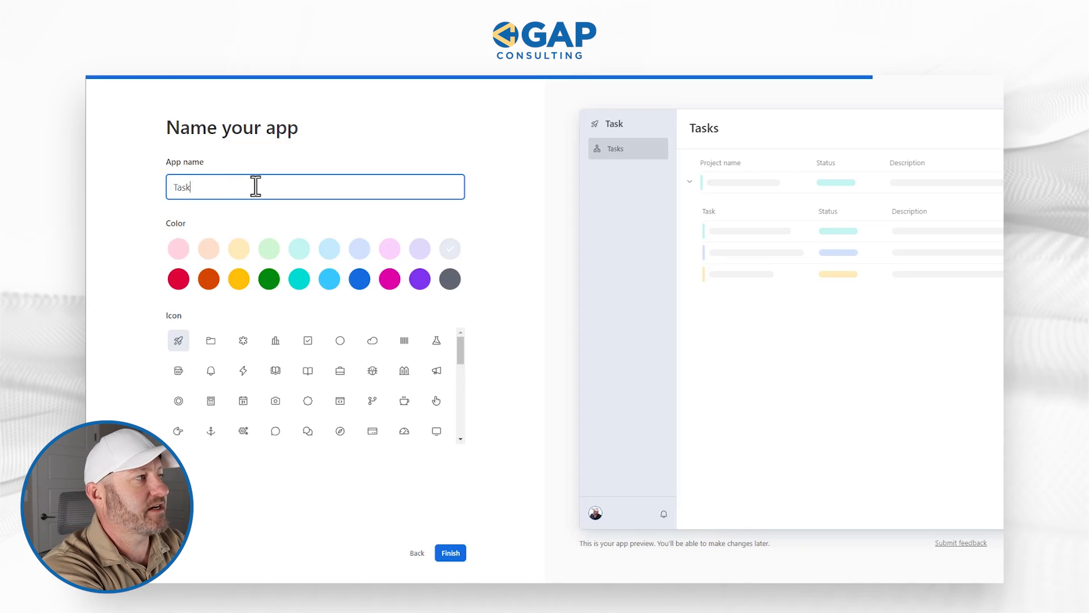
pyautogui.write('Example')
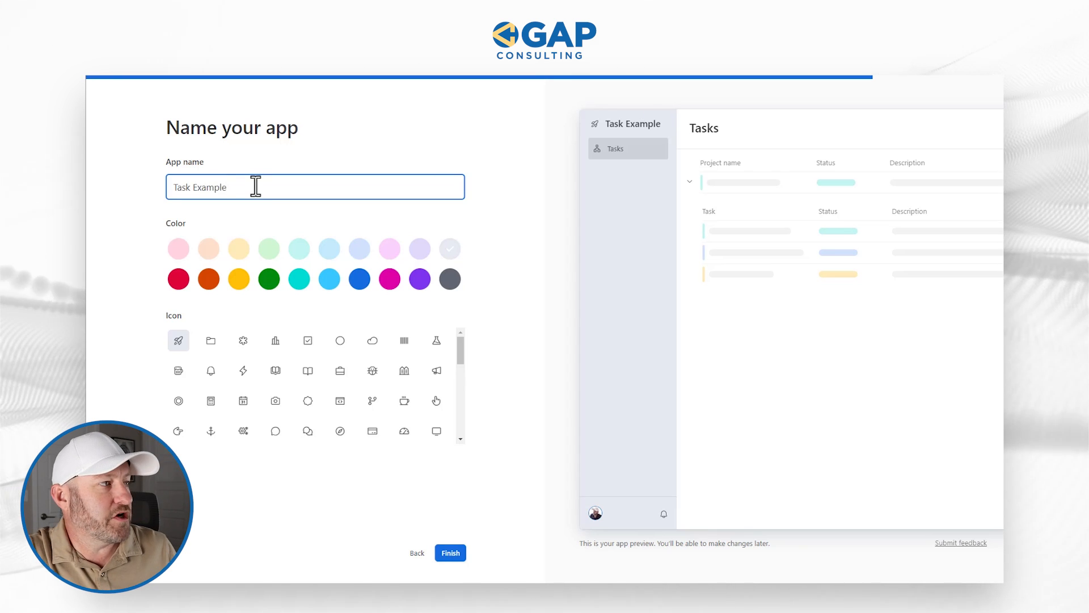
pyautogui.click(359, 278)
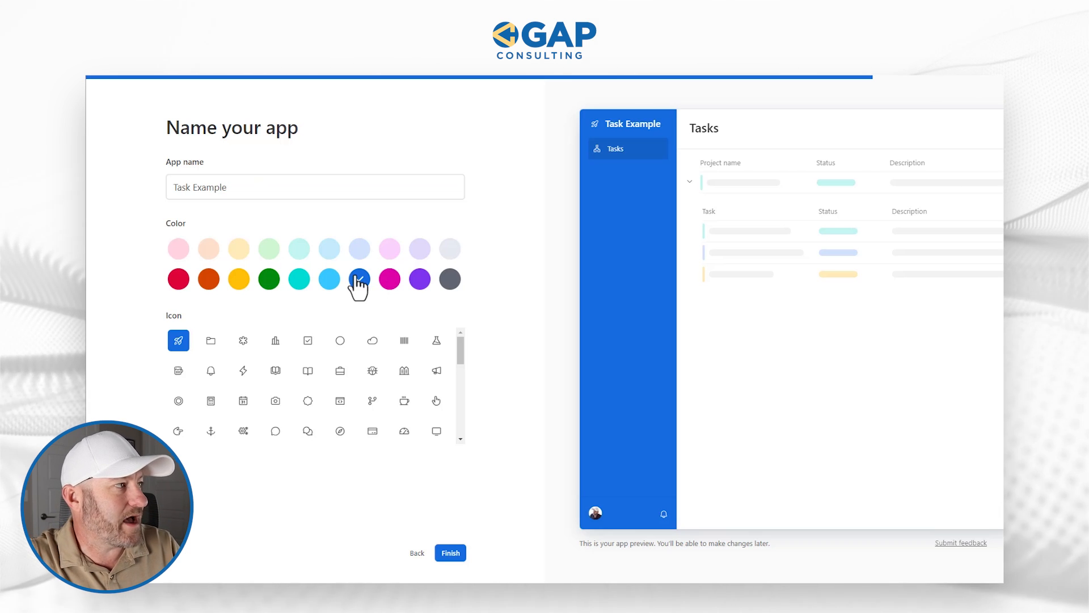
pyautogui.click(450, 552)
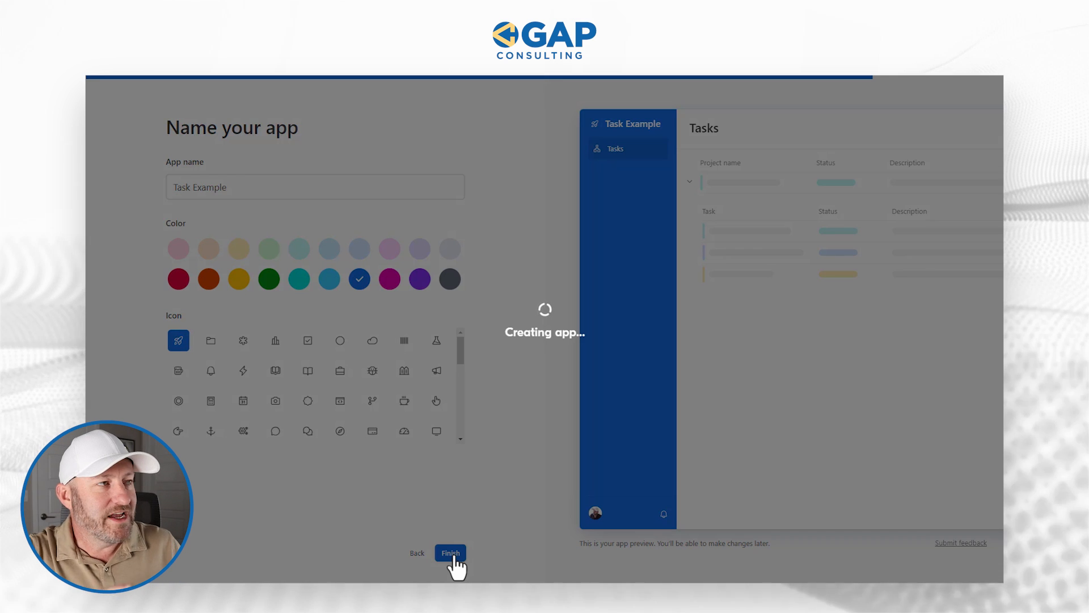
pyautogui.click(451, 553)
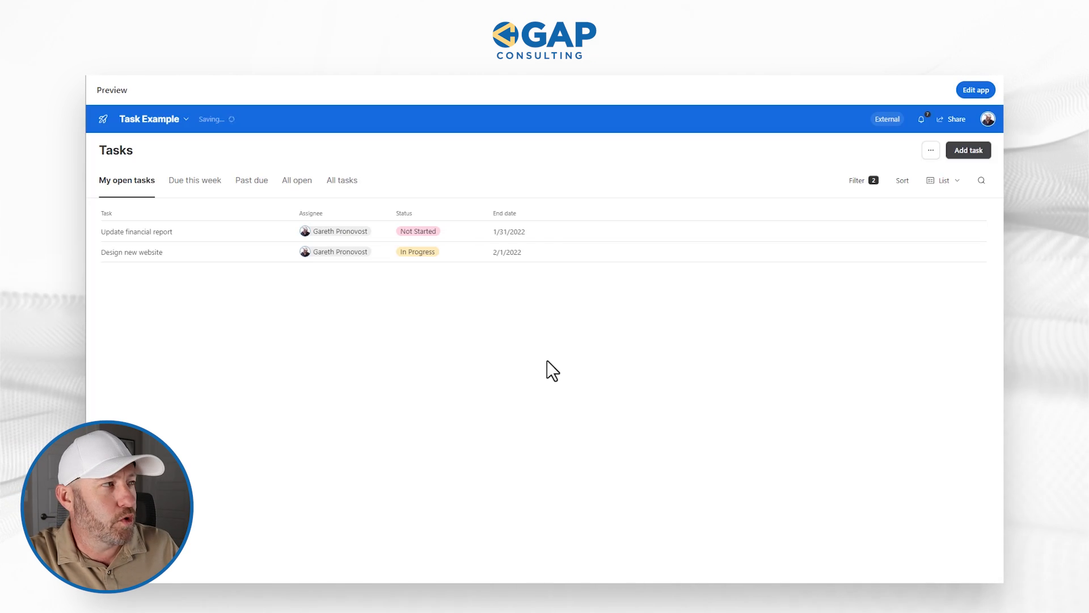
pyautogui.moveTo(403, 275)
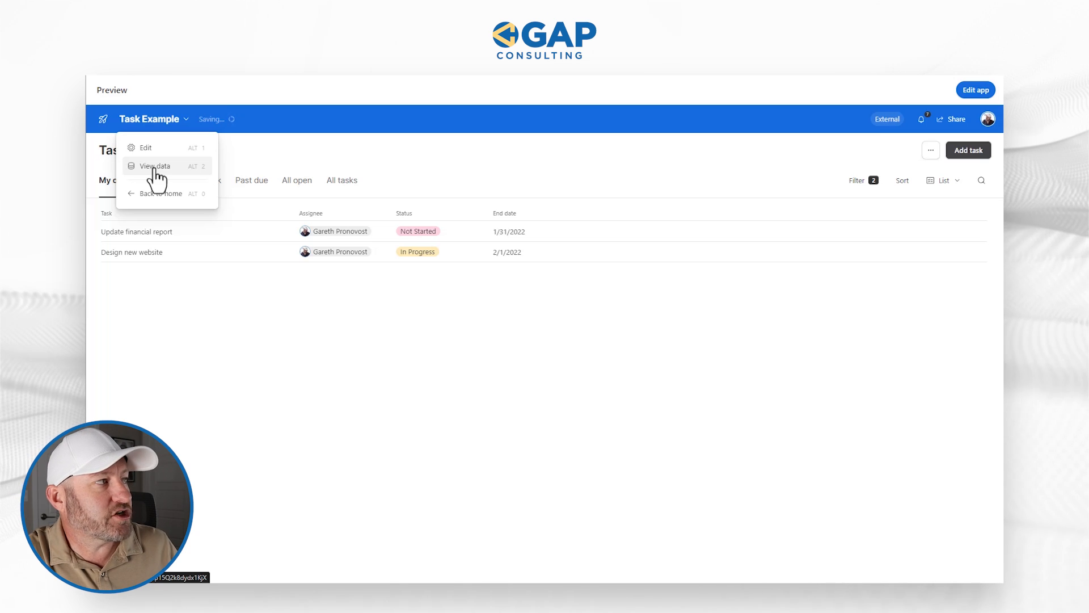
pyautogui.moveTo(175, 193)
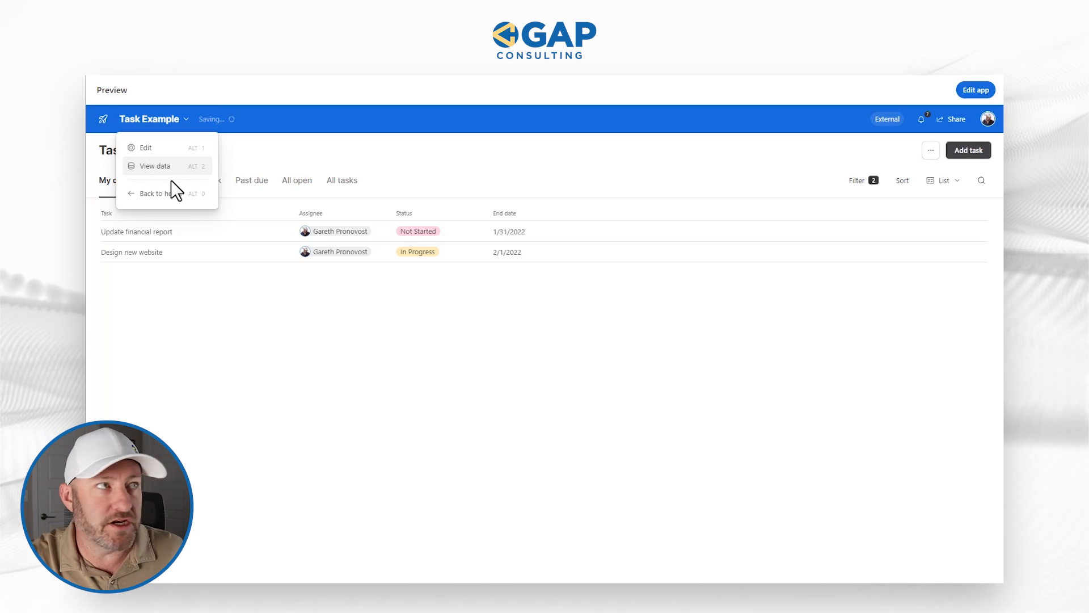
# - Choose View data from the Task Example app menu
pyautogui.click(152, 166)
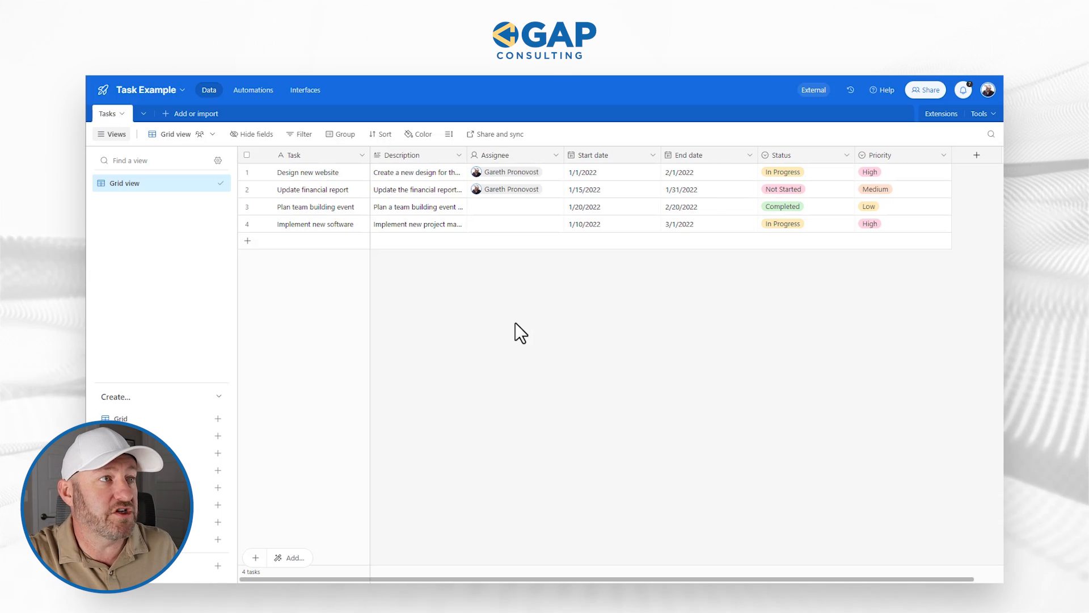
pyautogui.moveTo(532, 323)
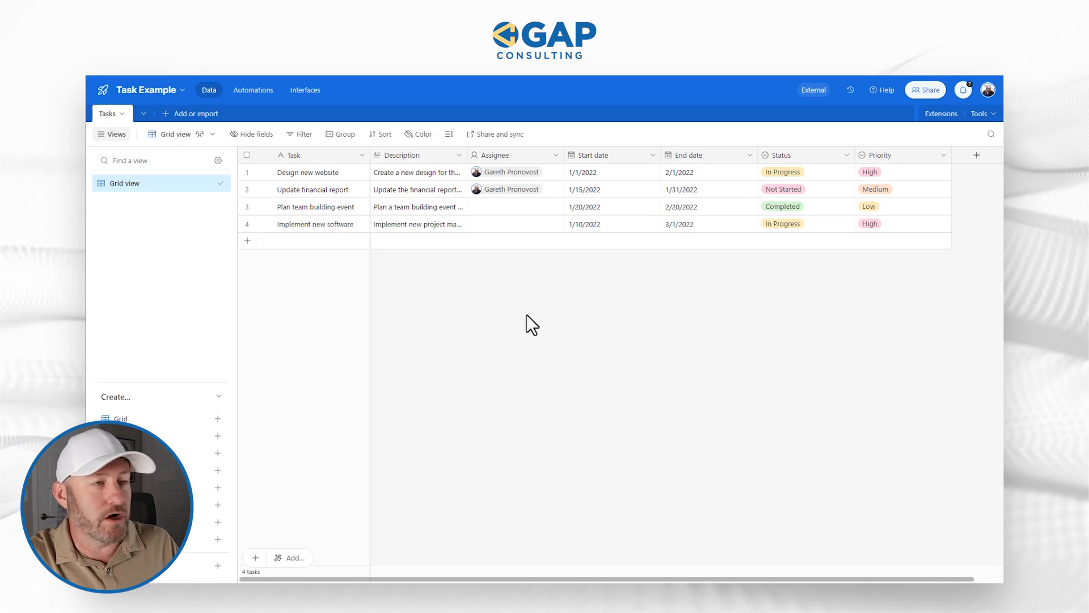
pyautogui.moveTo(547, 318)
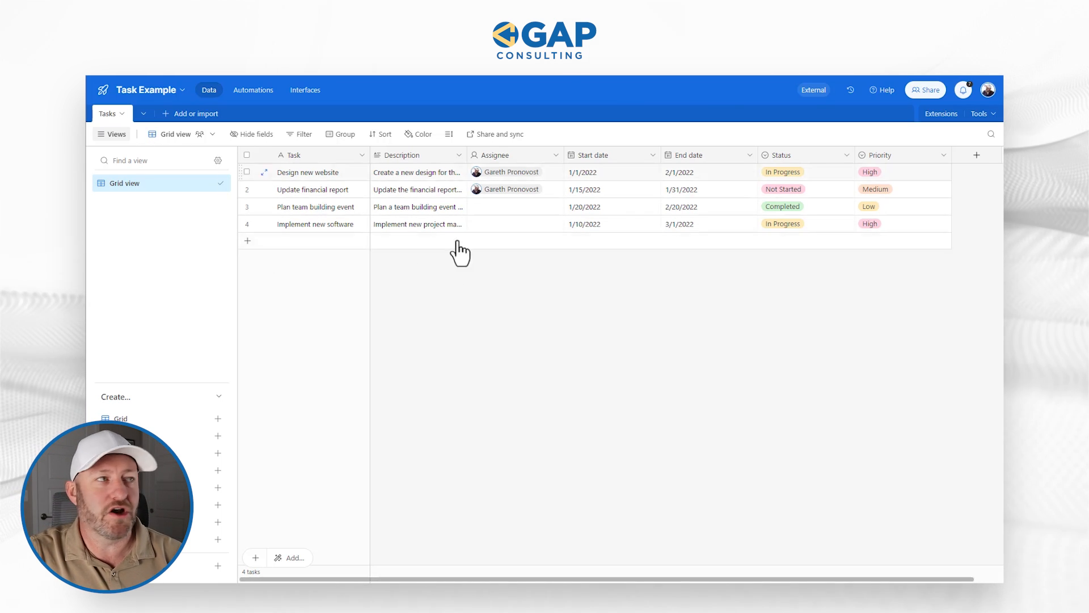
# - Fill the second task's assignee down to all tasks and open Start date settings
pyautogui.click(307, 172)
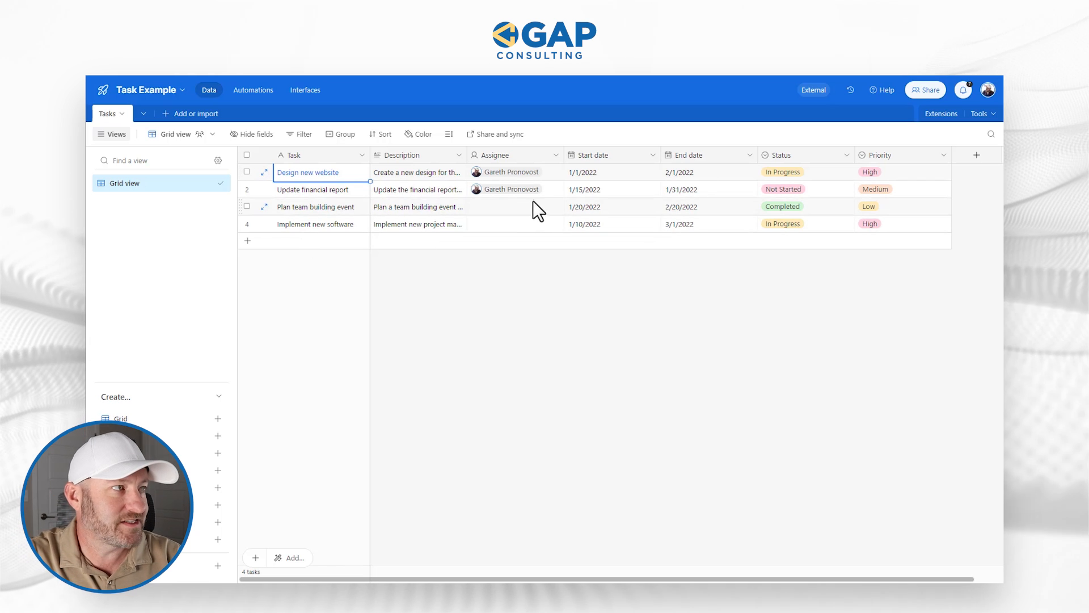
pyautogui.click(514, 189)
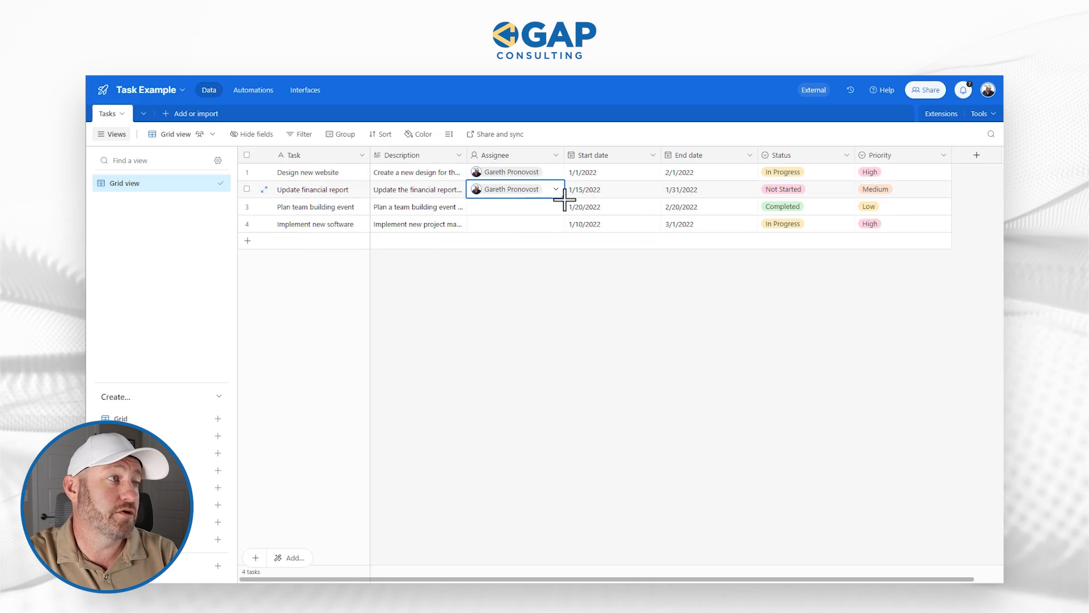
pyautogui.moveTo(562, 197); pyautogui.dragTo(563, 224)
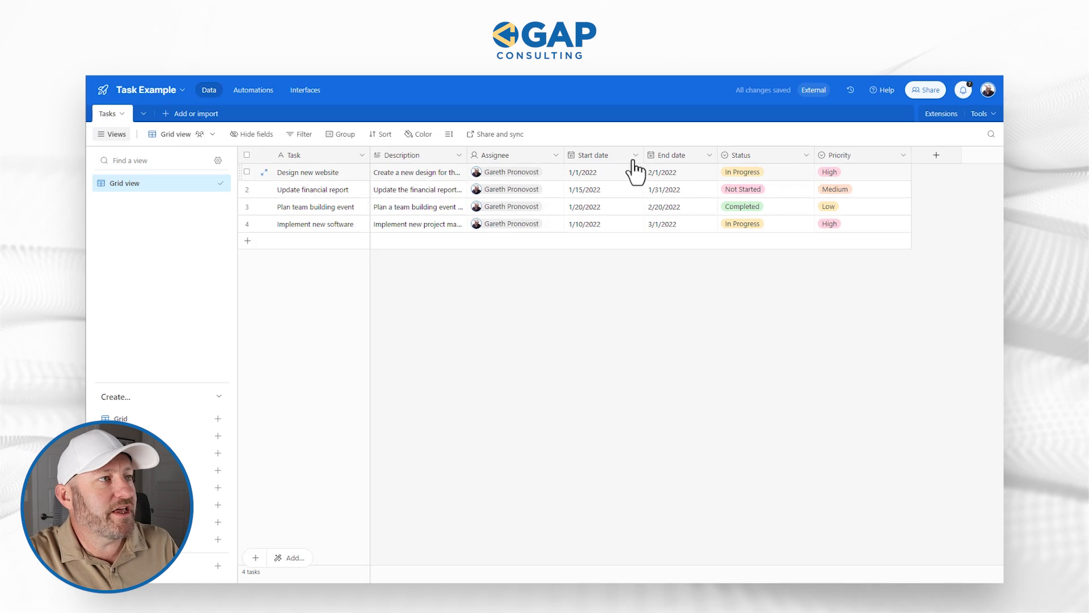
pyautogui.click(633, 155)
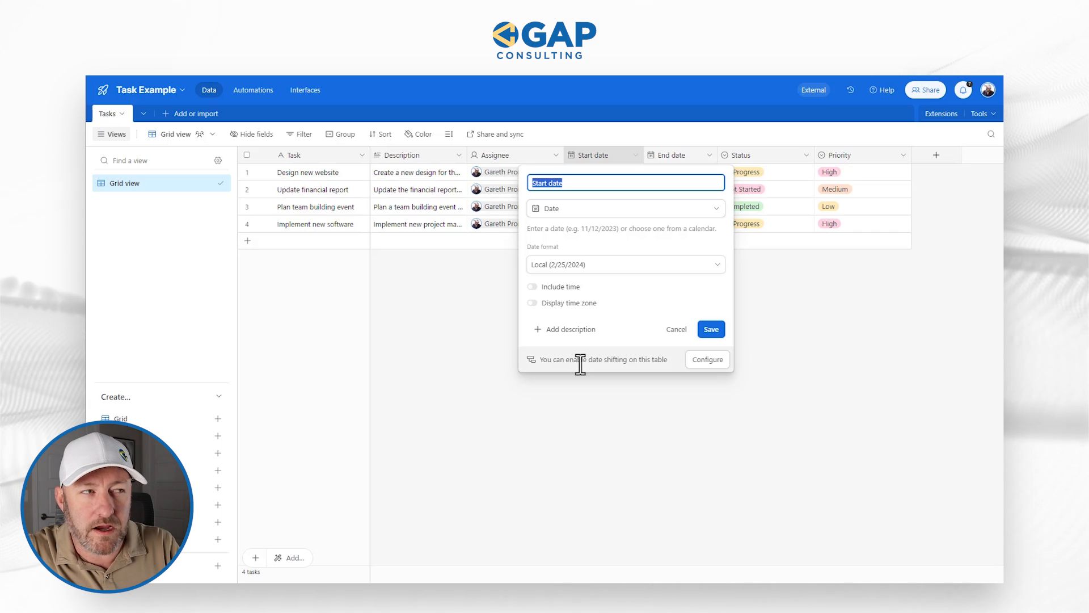
# - Toggle Omit weekends and holidays in Date dependencies, then cancel without saving
pyautogui.click(708, 359)
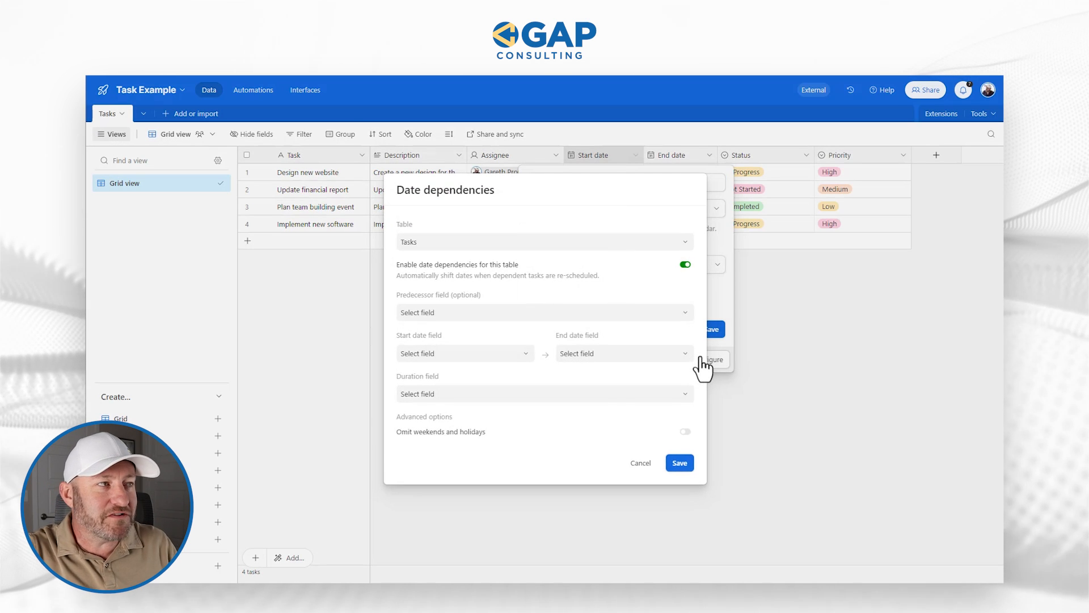
pyautogui.moveTo(526, 323)
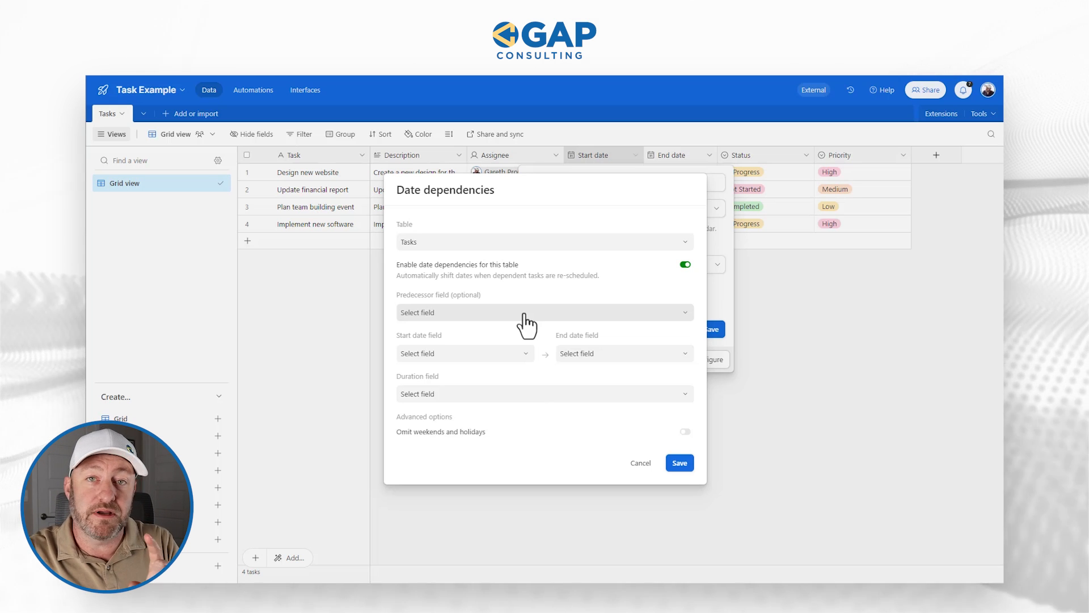
pyautogui.moveTo(504, 361)
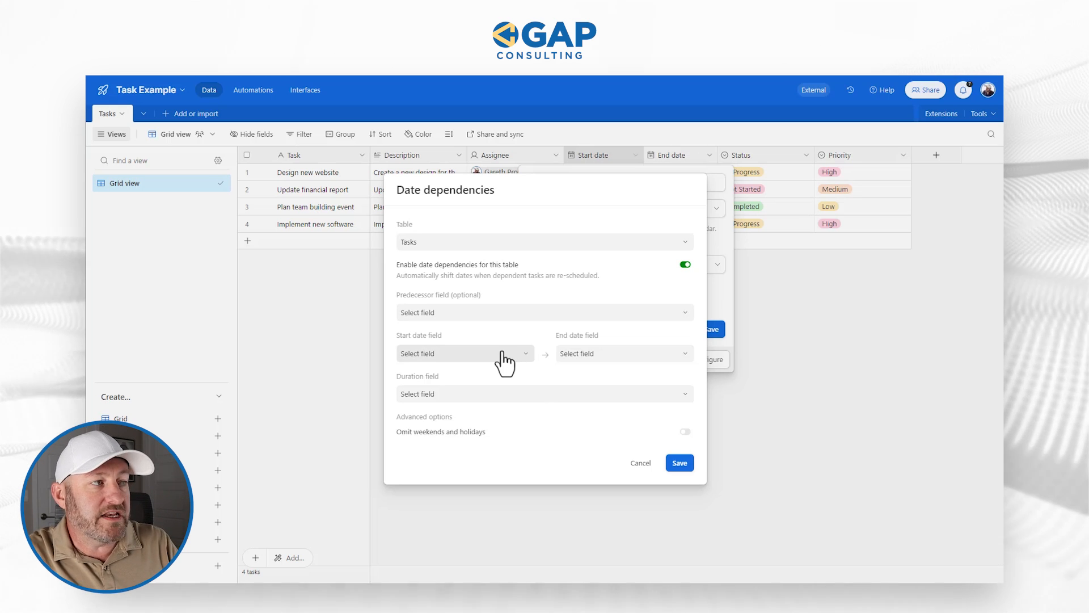
pyautogui.moveTo(594, 371)
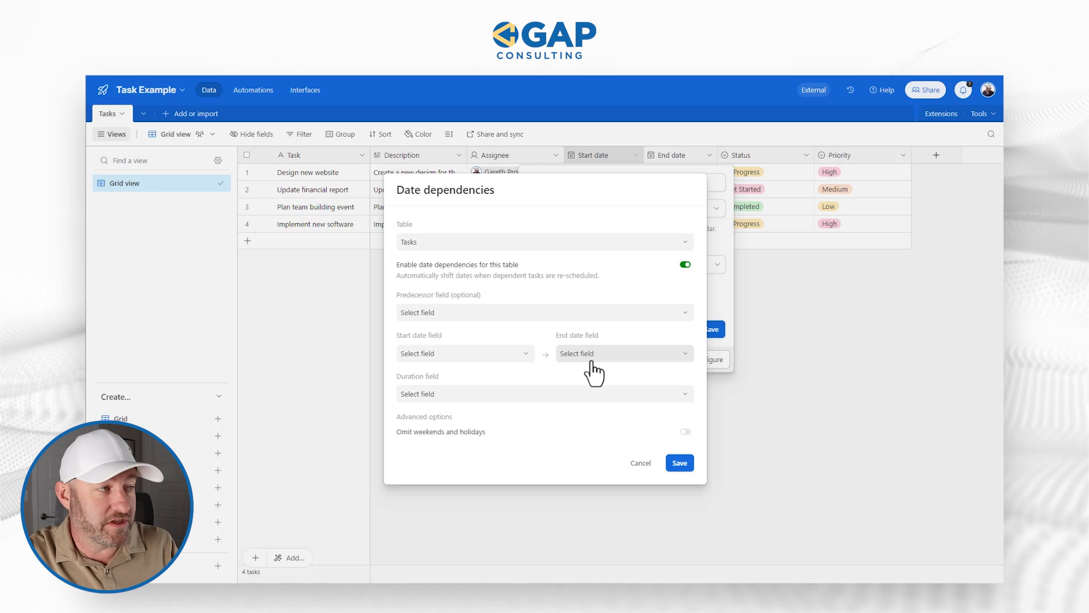
pyautogui.moveTo(540, 408)
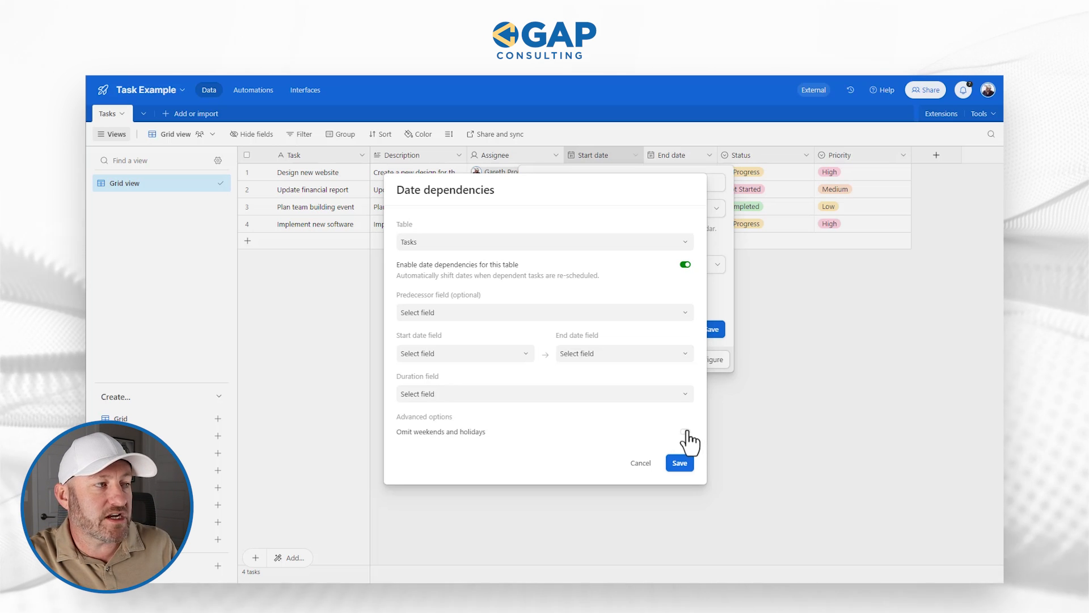
pyautogui.click(684, 431)
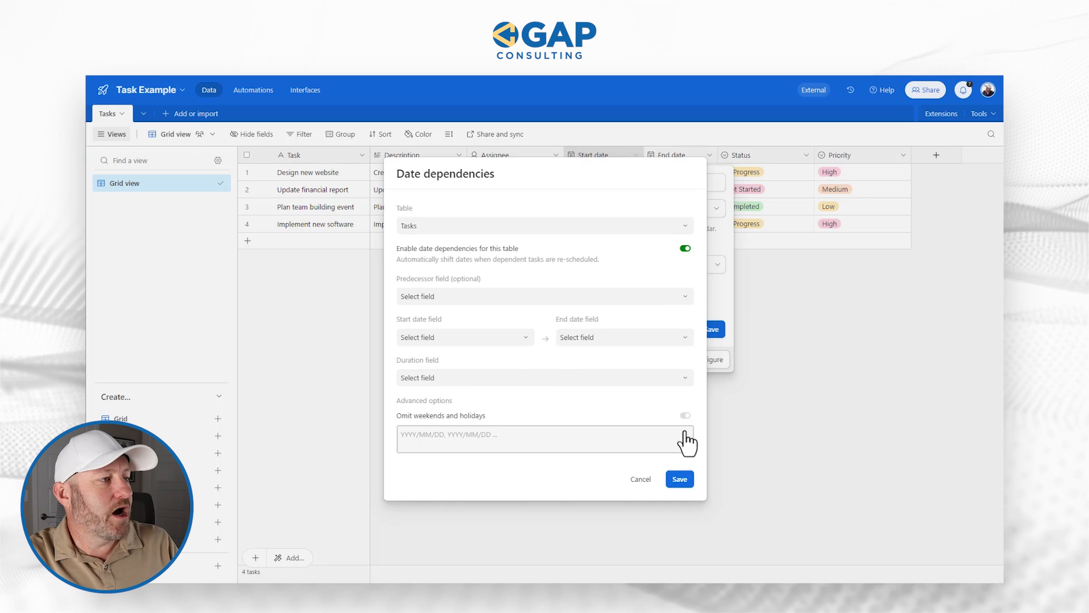
pyautogui.click(685, 415)
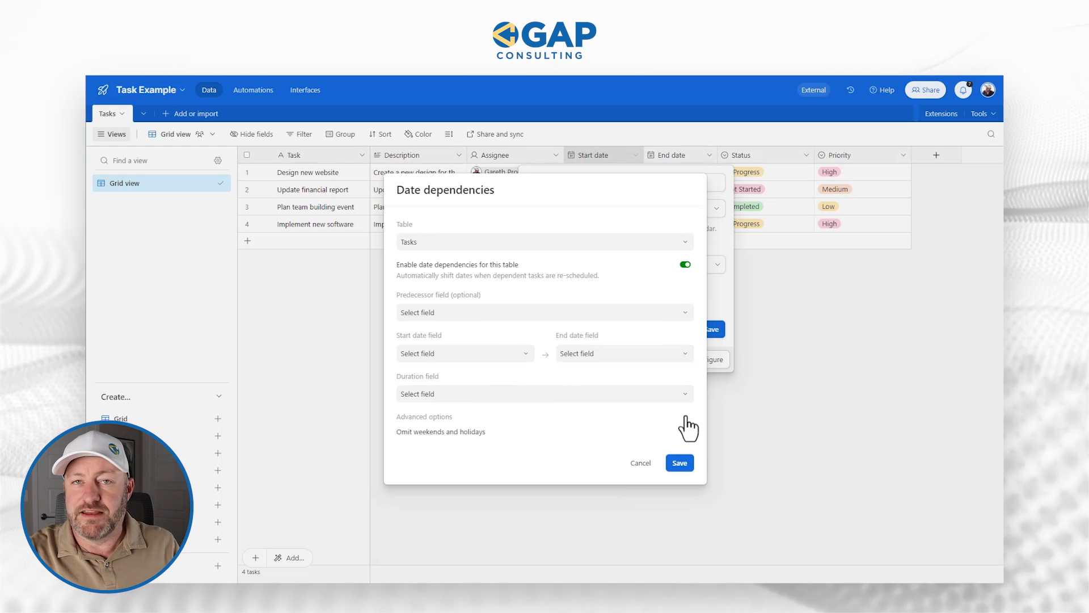
pyautogui.moveTo(687, 446)
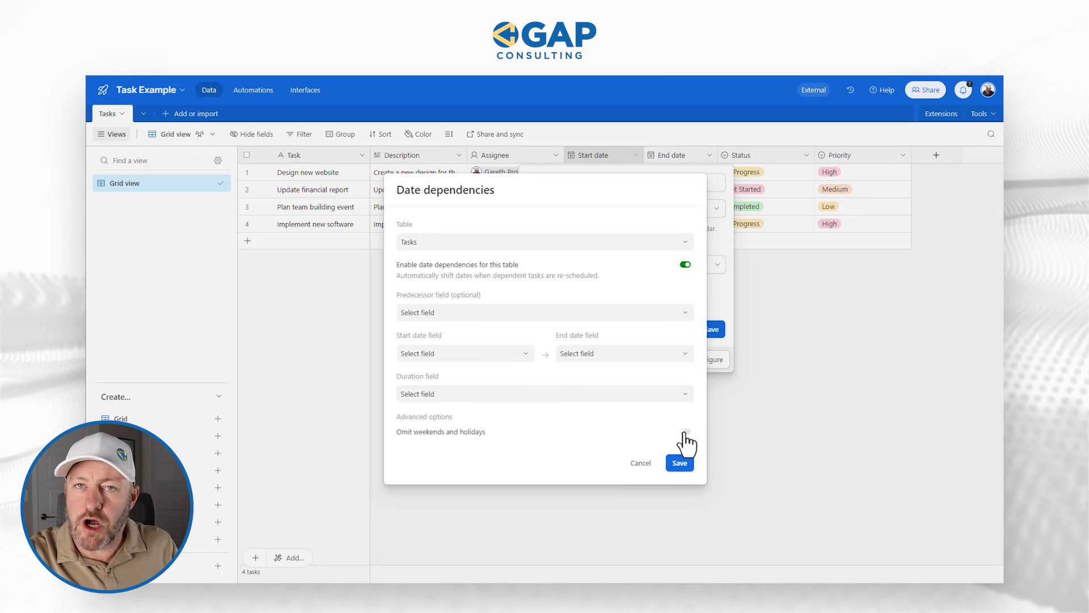
pyautogui.click(685, 431)
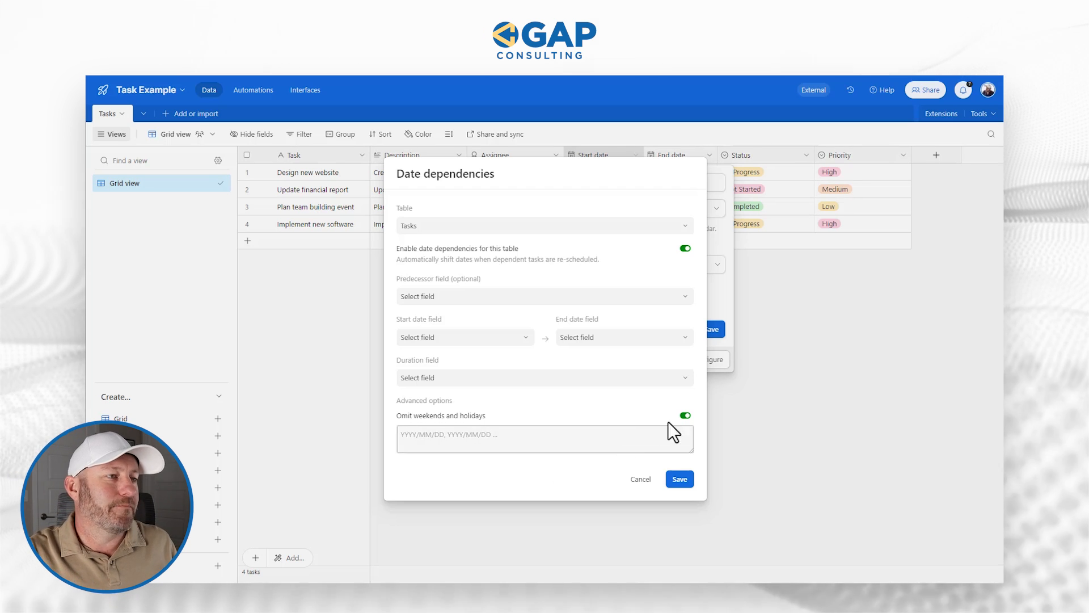
pyautogui.click(684, 415)
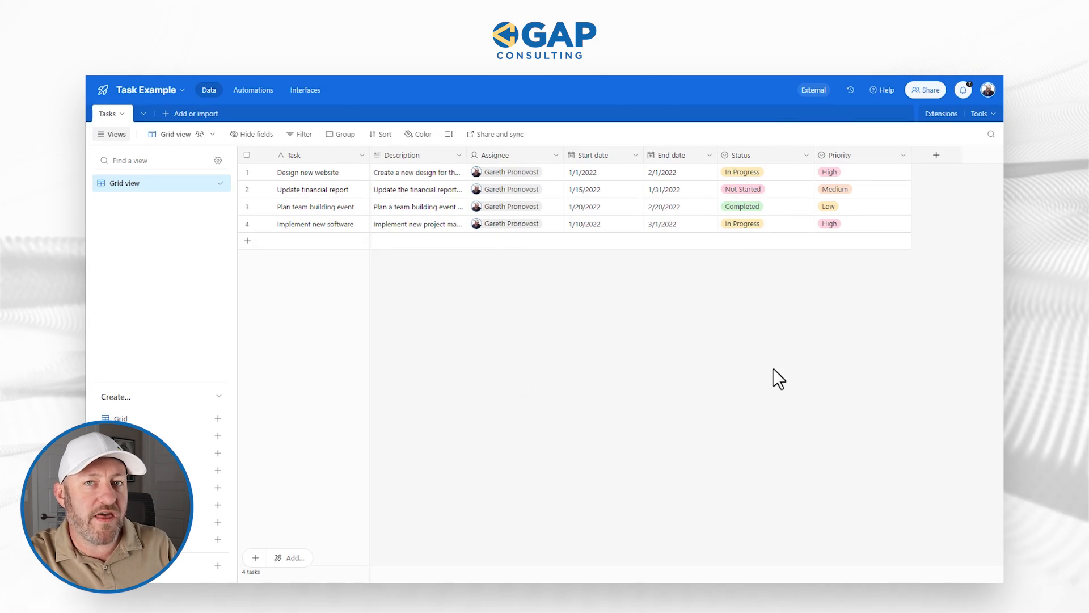
# - Insert a Duration-type field named Duration, with Days precision, left of Status
pyautogui.click(806, 154)
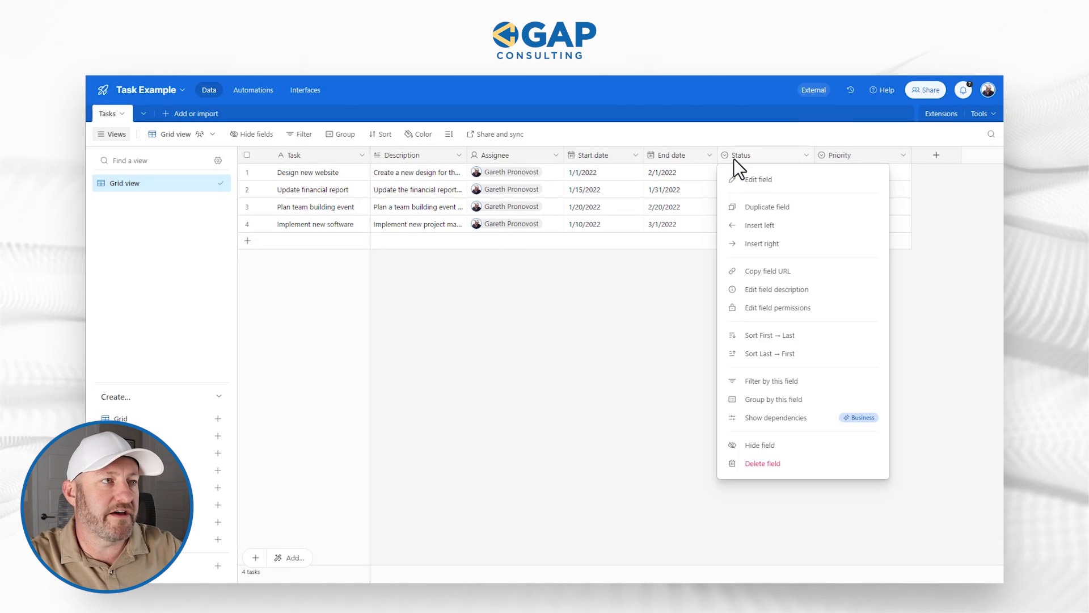
pyautogui.click(759, 180)
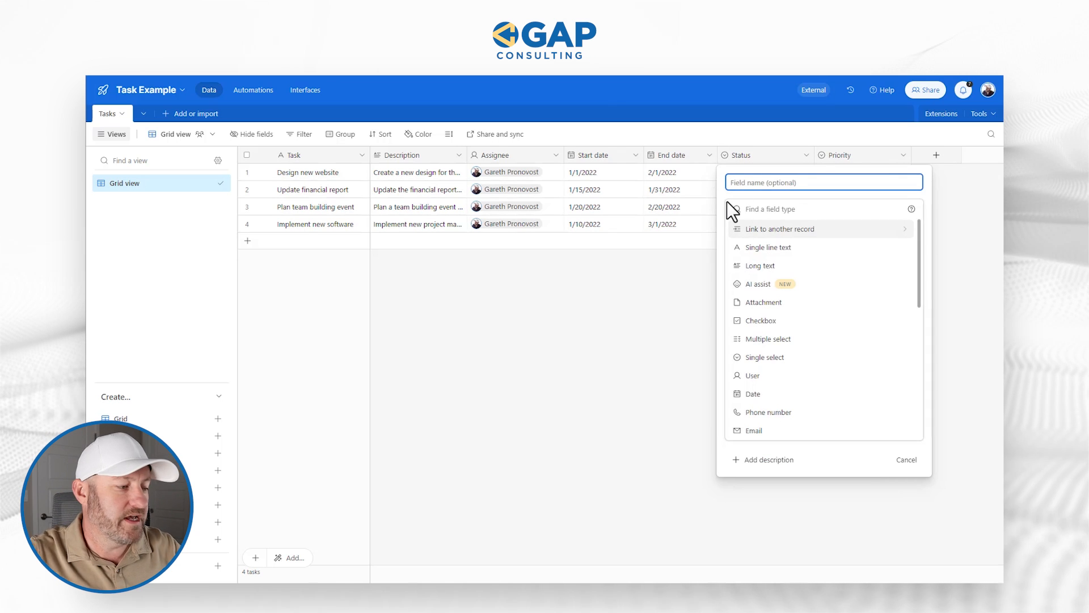
pyautogui.write('Duration')
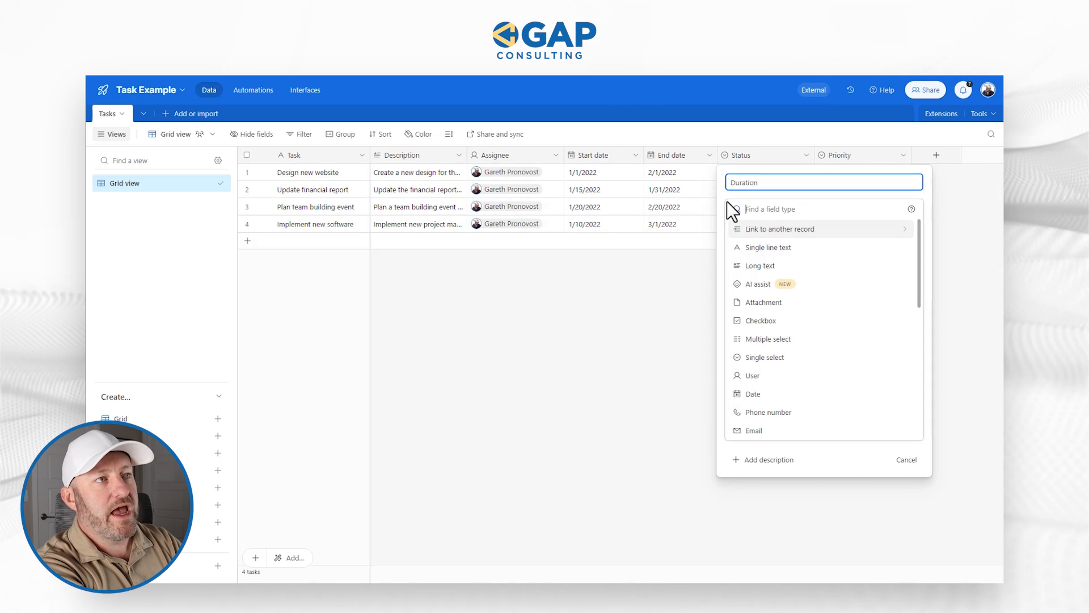
pyautogui.write('dur')
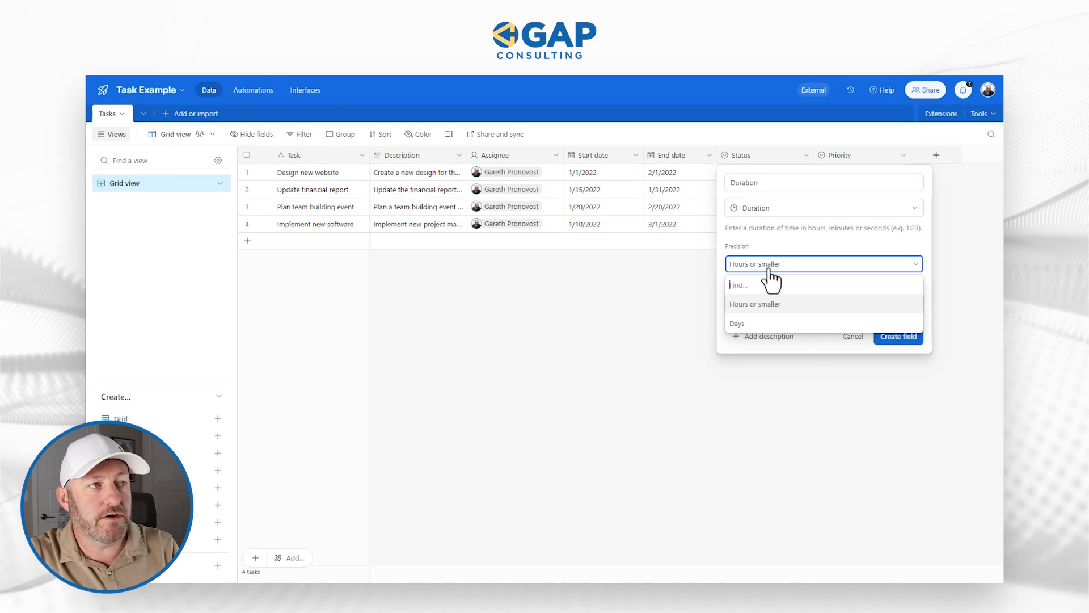
pyautogui.click(737, 323)
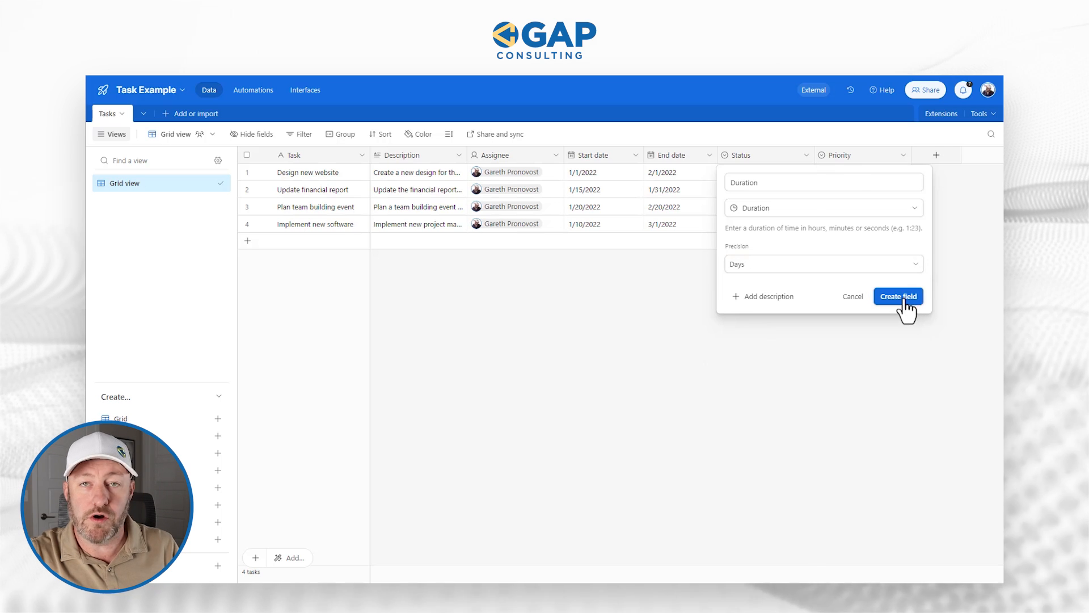
pyautogui.click(898, 296)
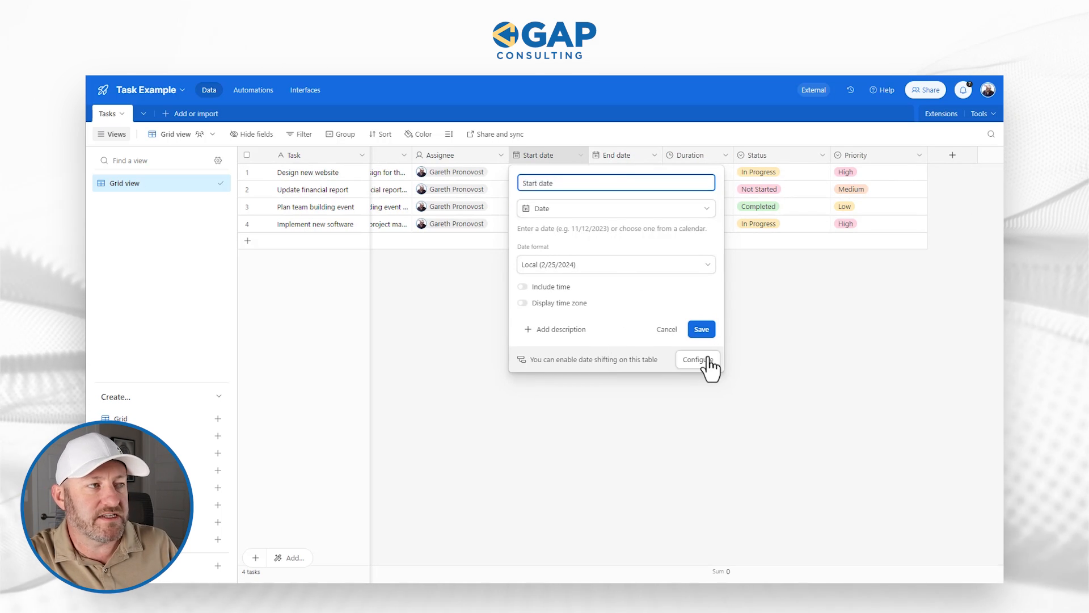
# - Save date dependencies on Tasks using Start date, End date and Duration fields
pyautogui.click(698, 359)
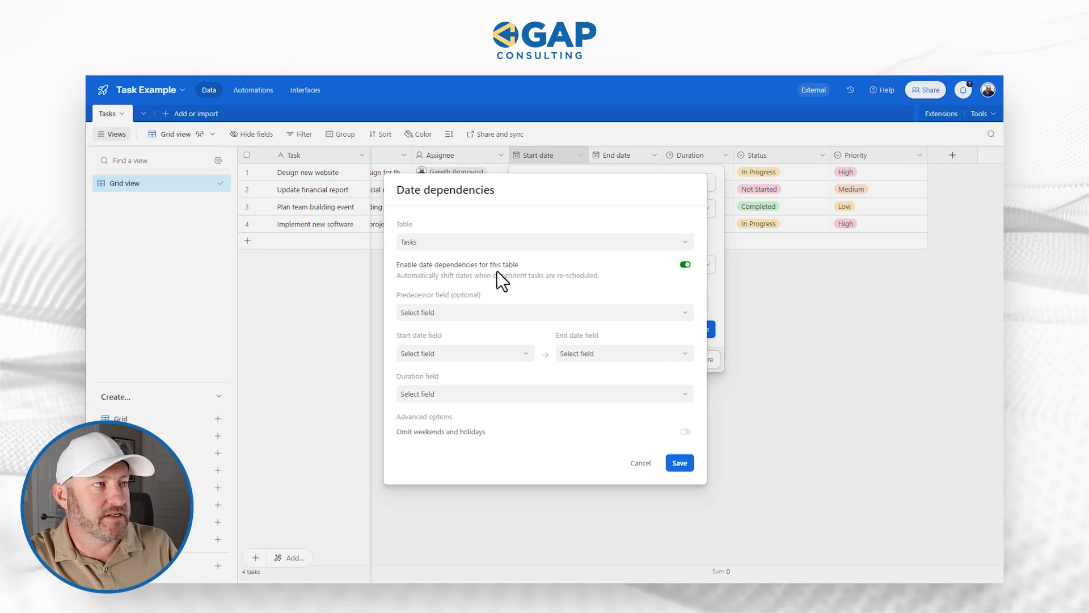
pyautogui.click(545, 242)
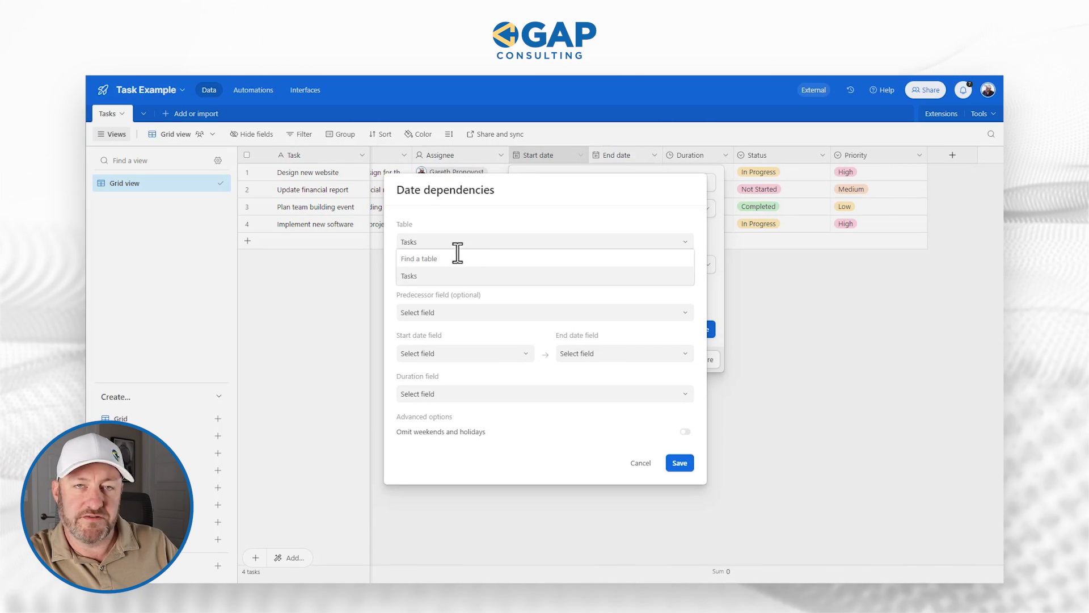
pyautogui.click(408, 276)
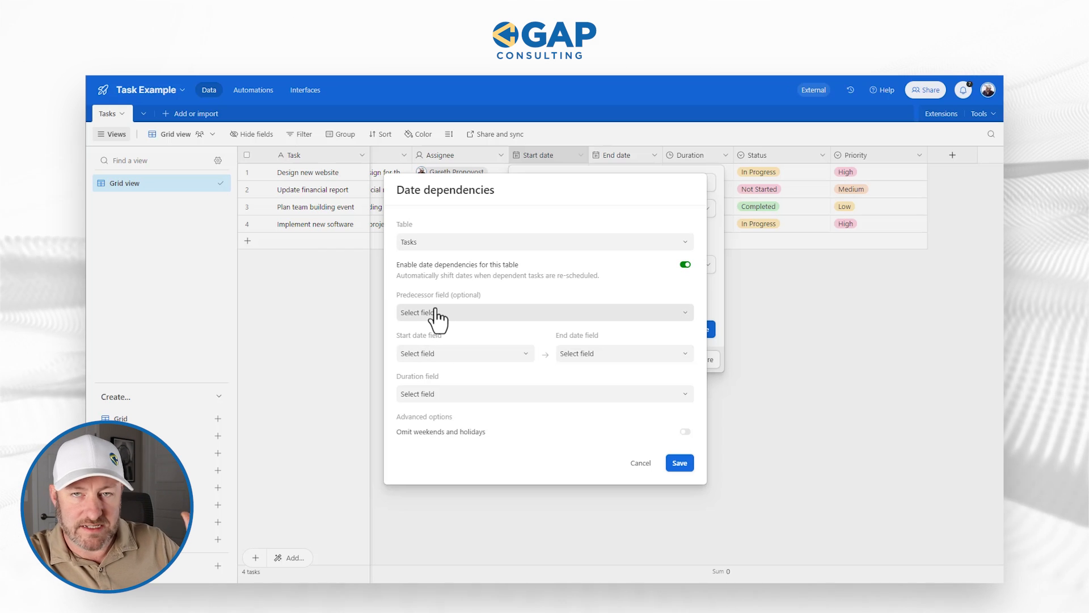
pyautogui.moveTo(430, 358)
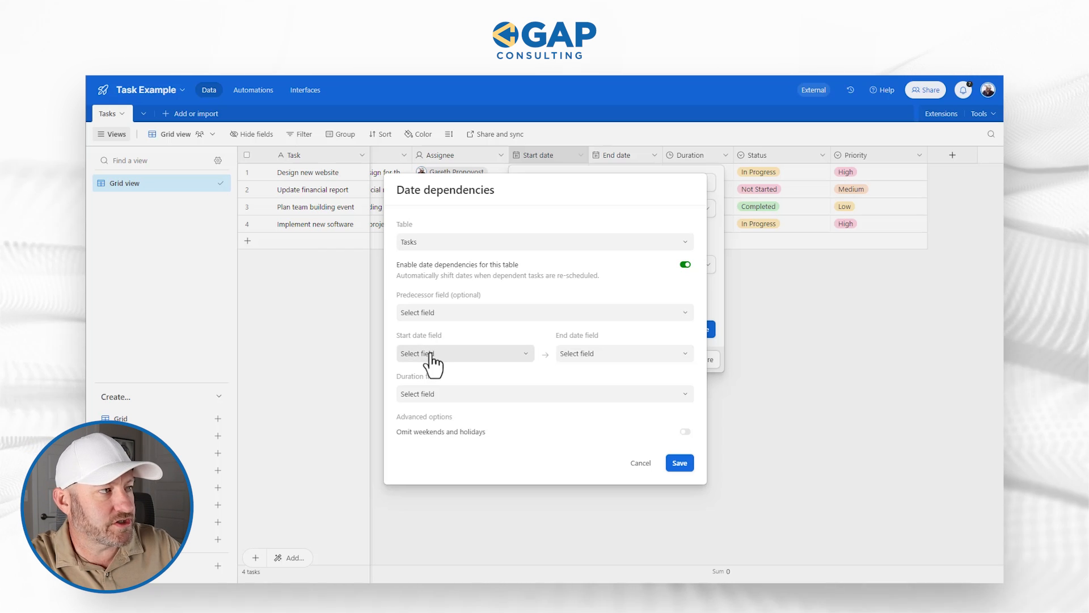
pyautogui.click(464, 353)
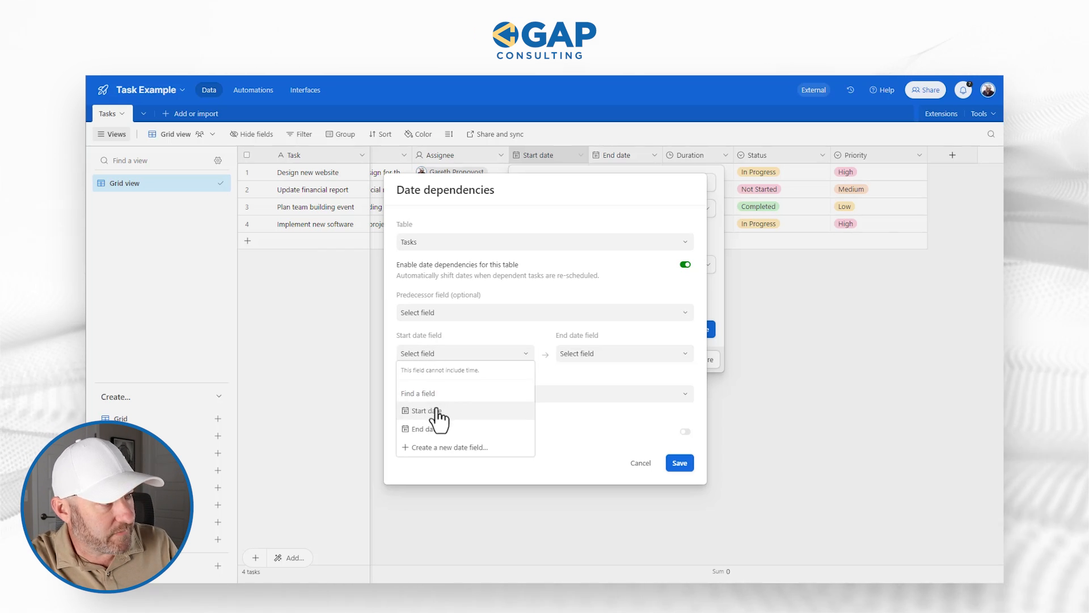
pyautogui.click(425, 411)
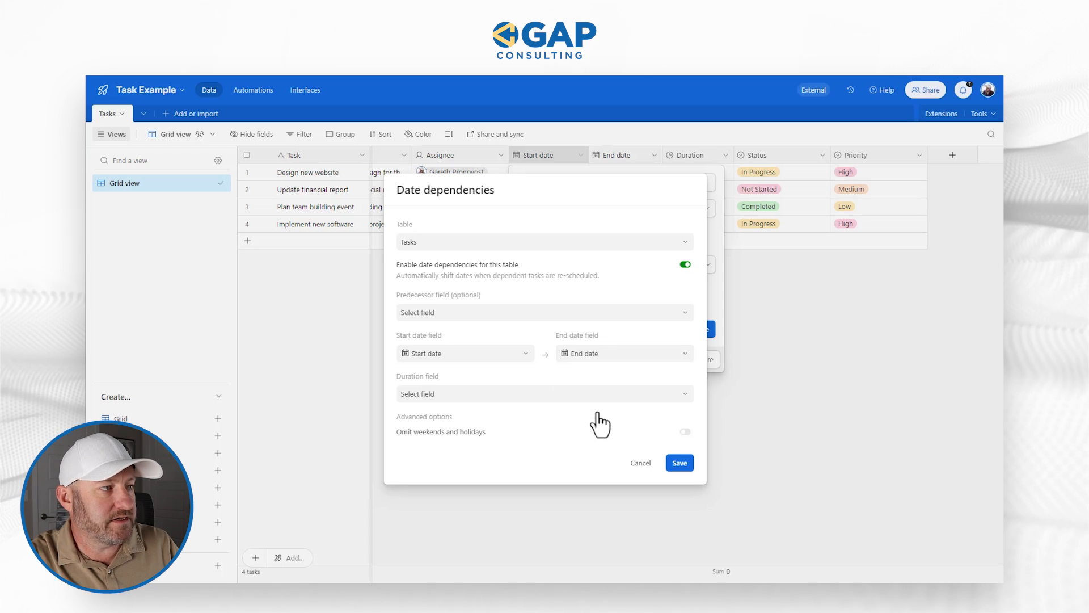
pyautogui.click(544, 394)
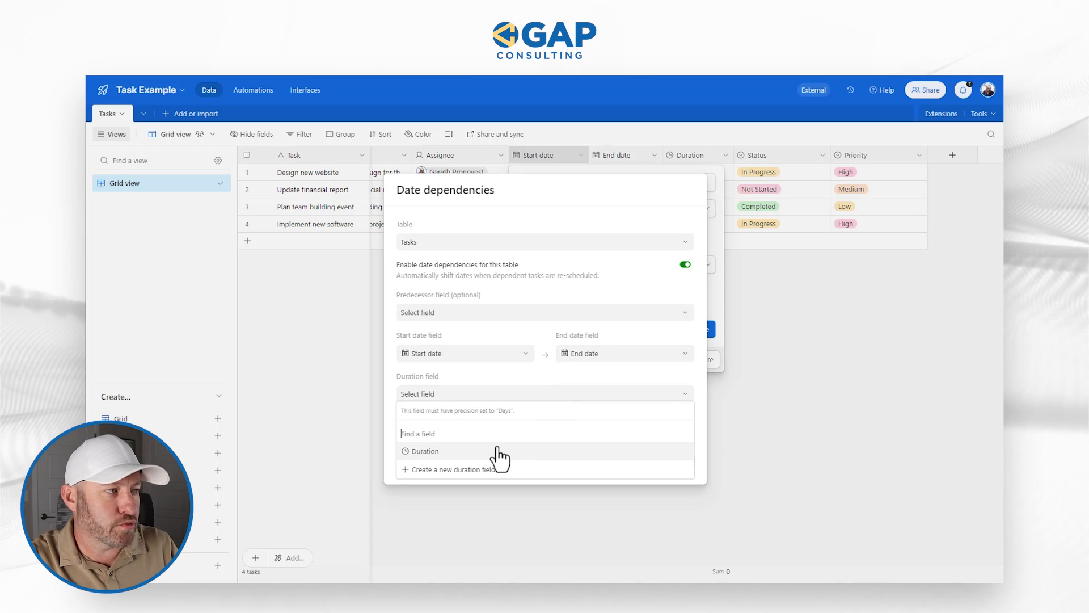
pyautogui.click(425, 450)
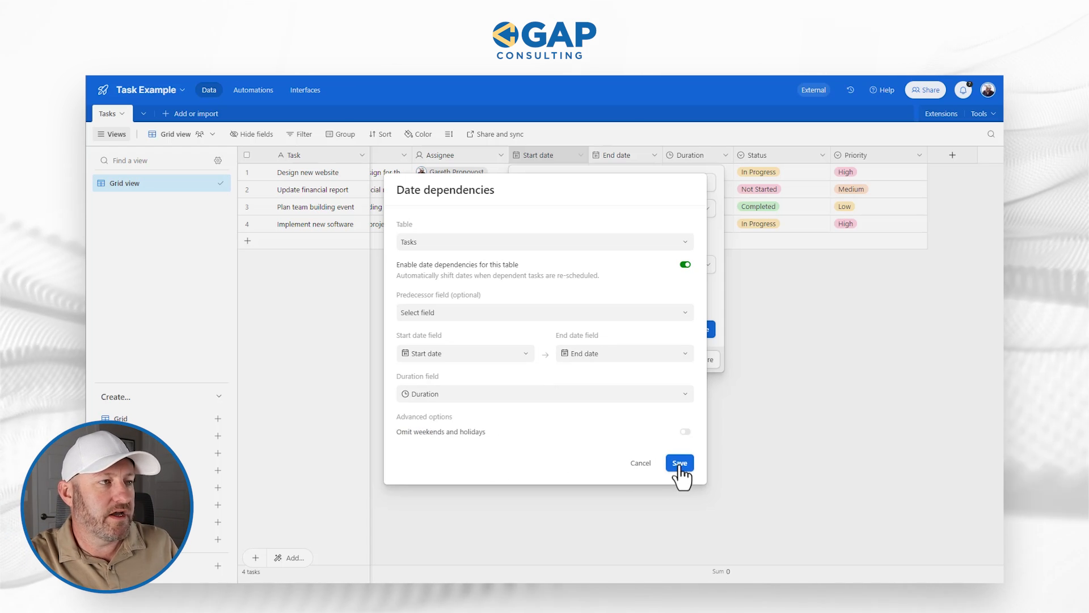
pyautogui.click(679, 462)
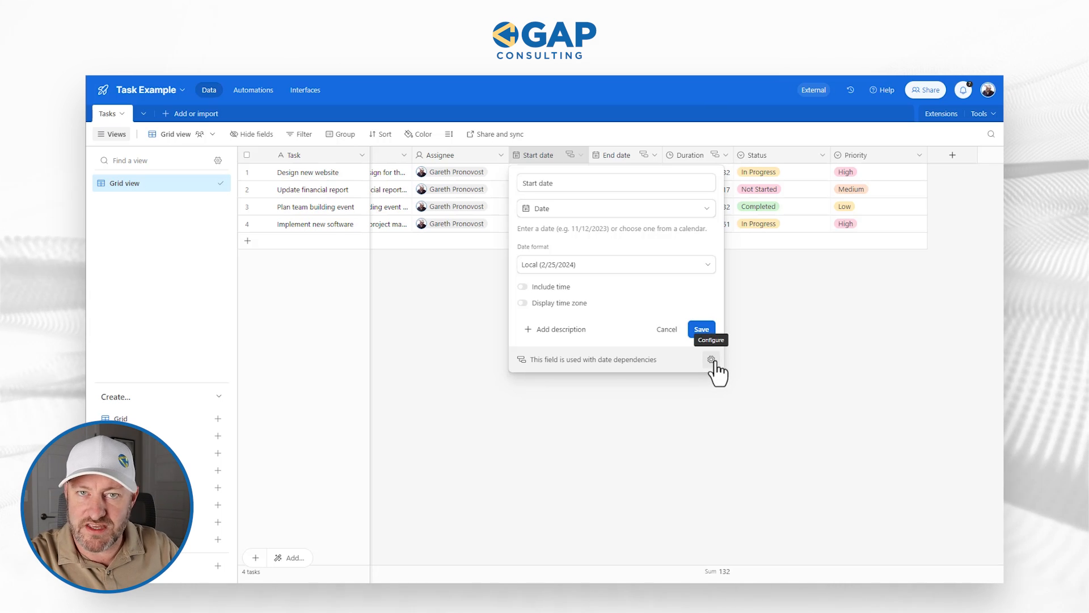
pyautogui.click(701, 329)
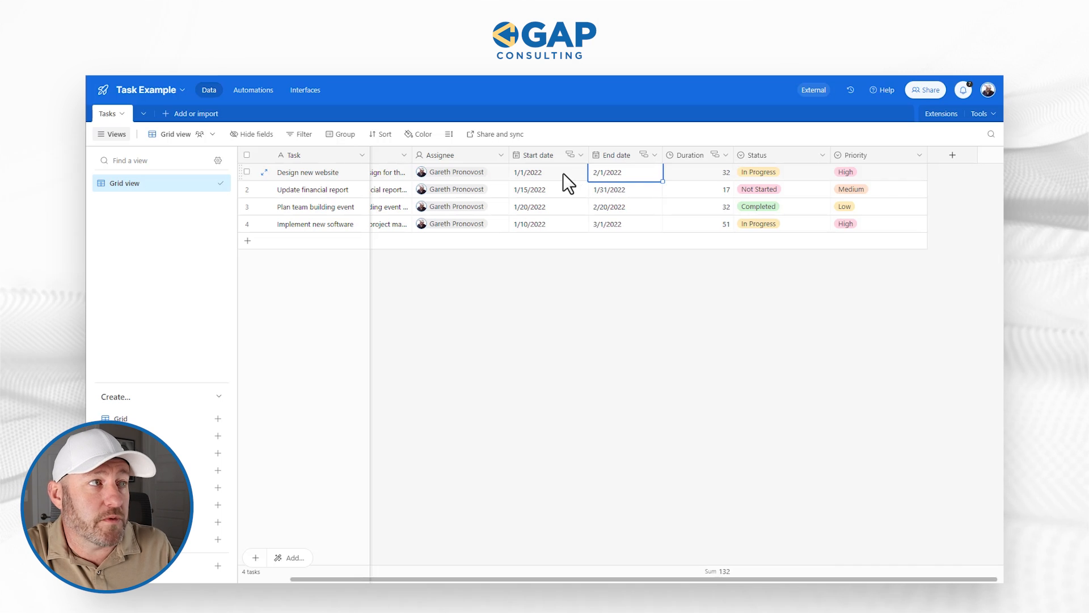
pyautogui.moveTo(632, 182)
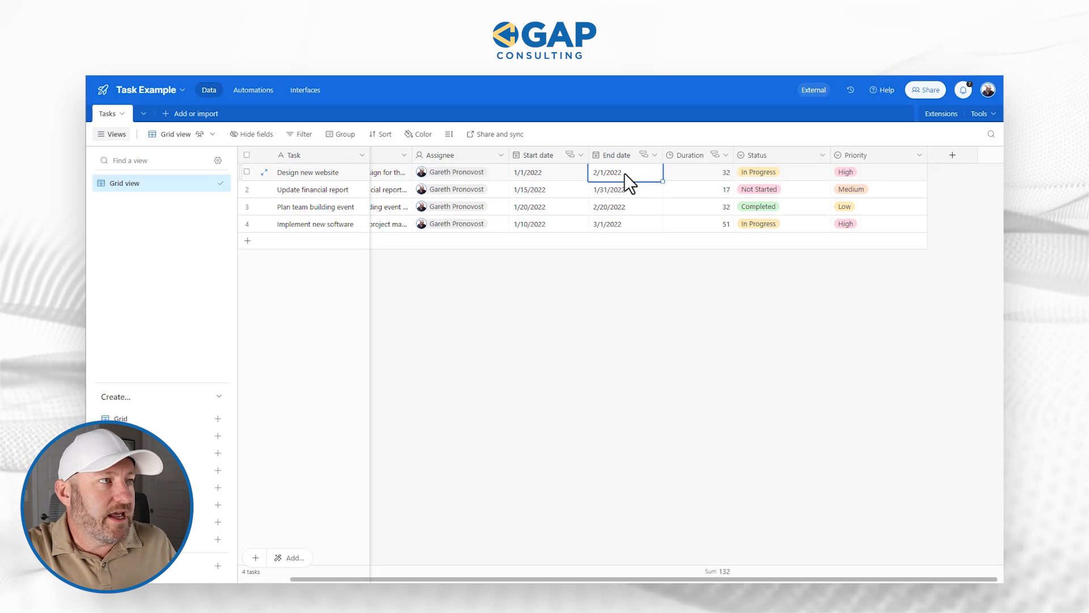
pyautogui.moveTo(604, 187)
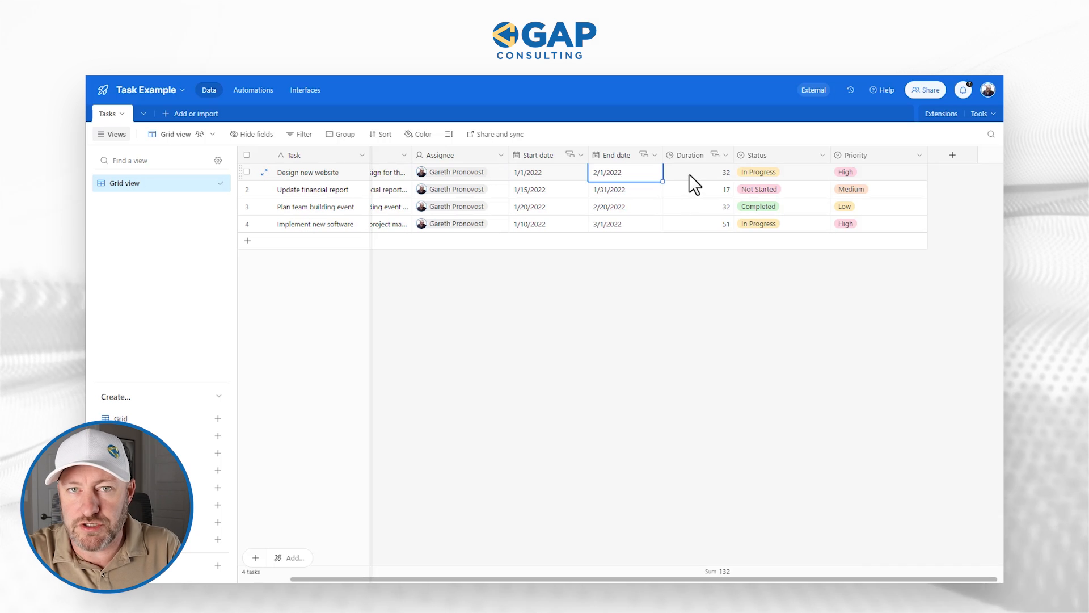
pyautogui.click(702, 172)
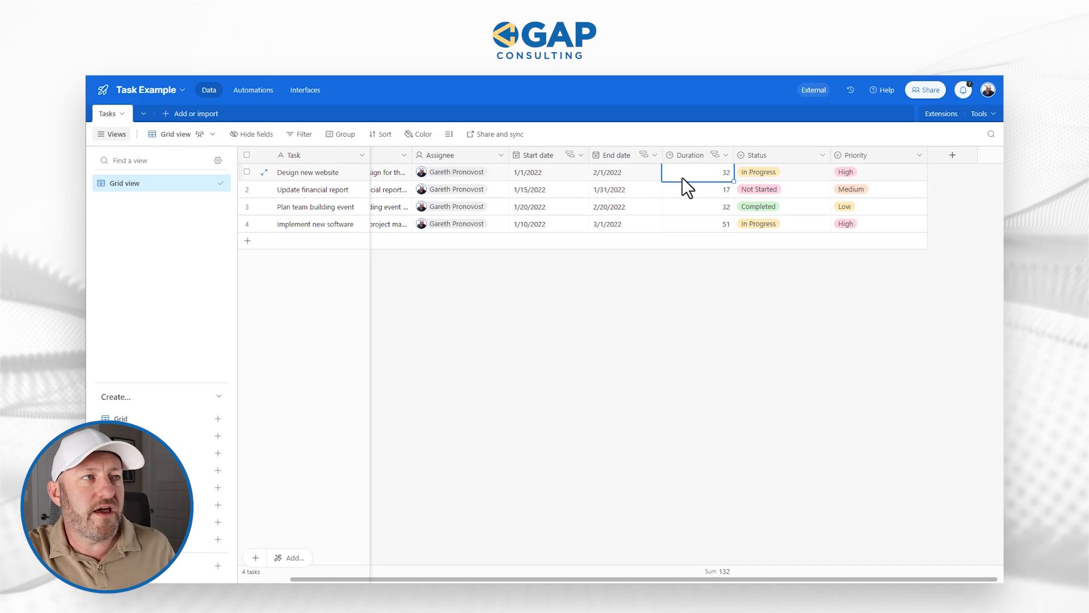
pyautogui.moveTo(557, 163)
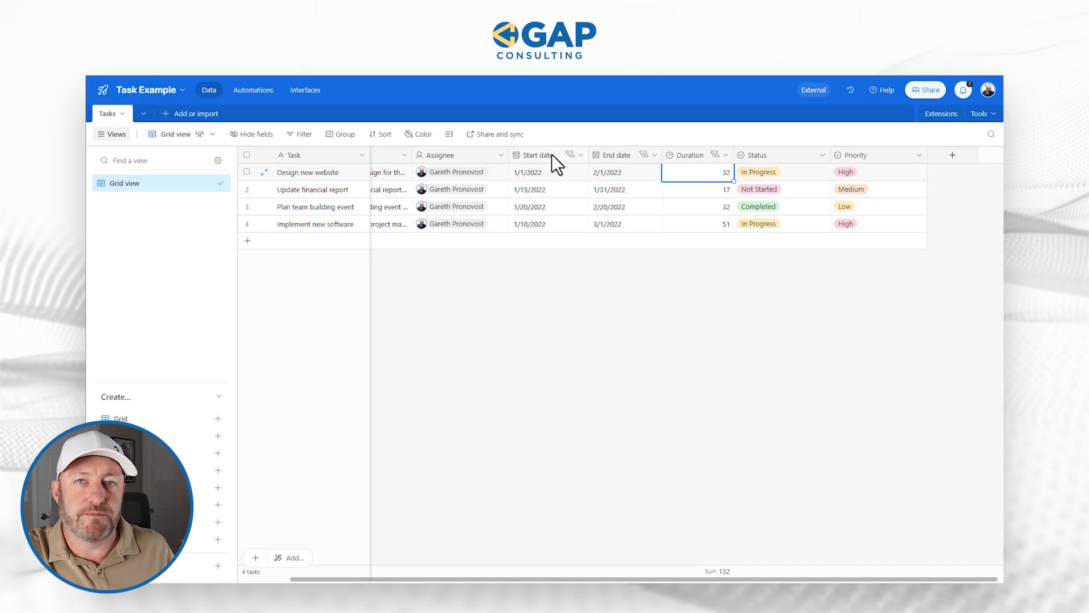
pyautogui.moveTo(691, 164)
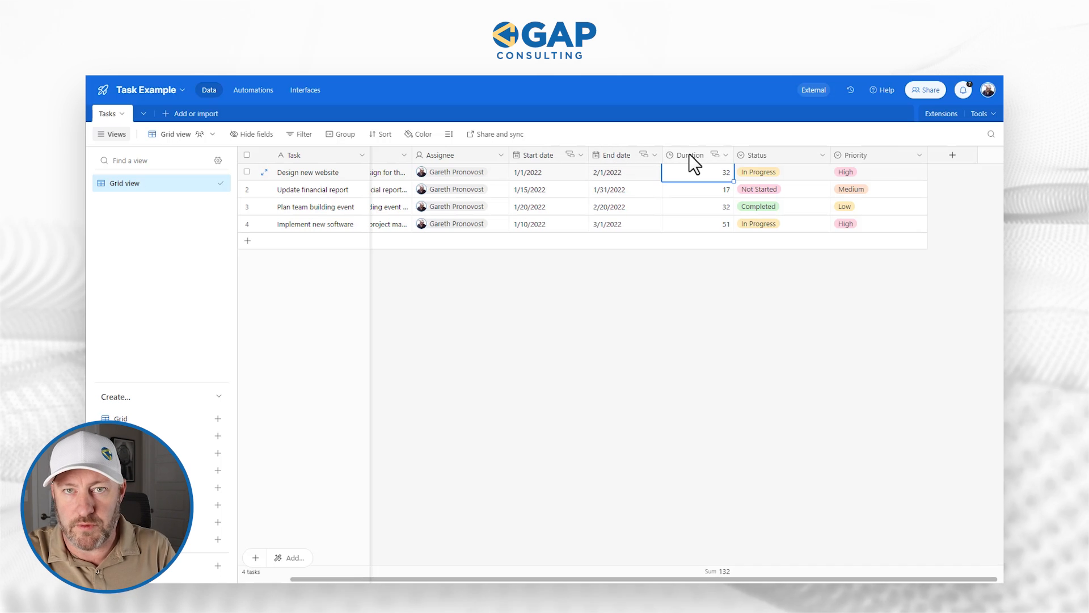
pyautogui.moveTo(618, 165)
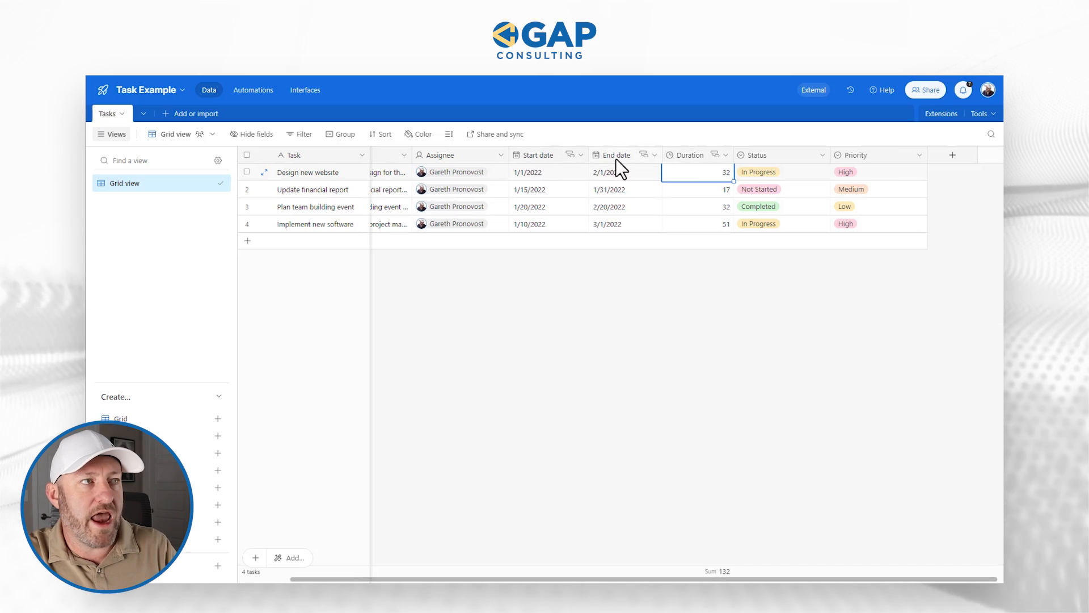
pyautogui.moveTo(690, 165)
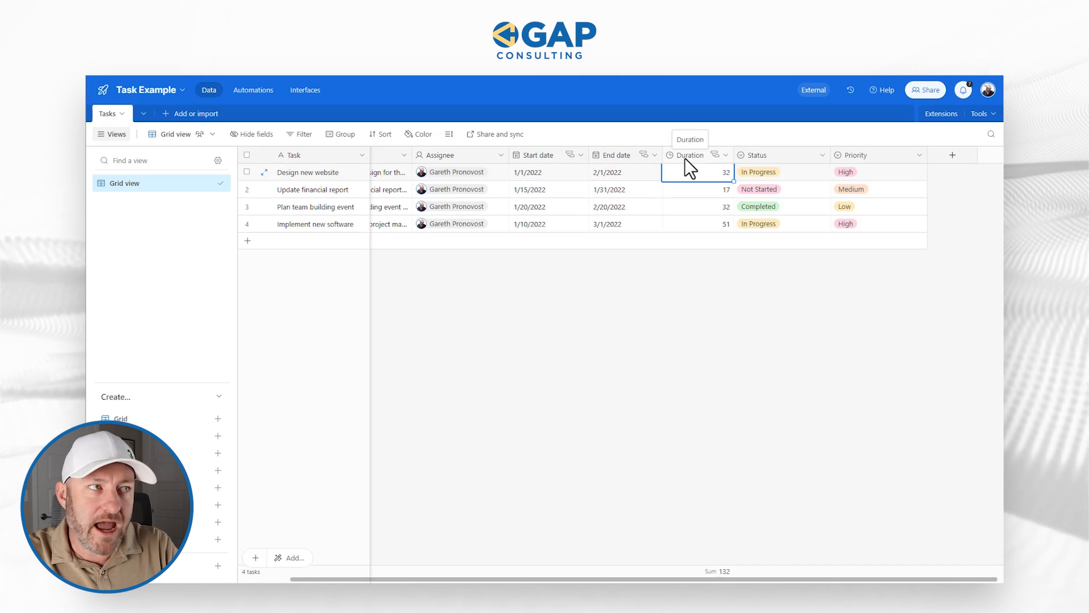
pyautogui.click(545, 172)
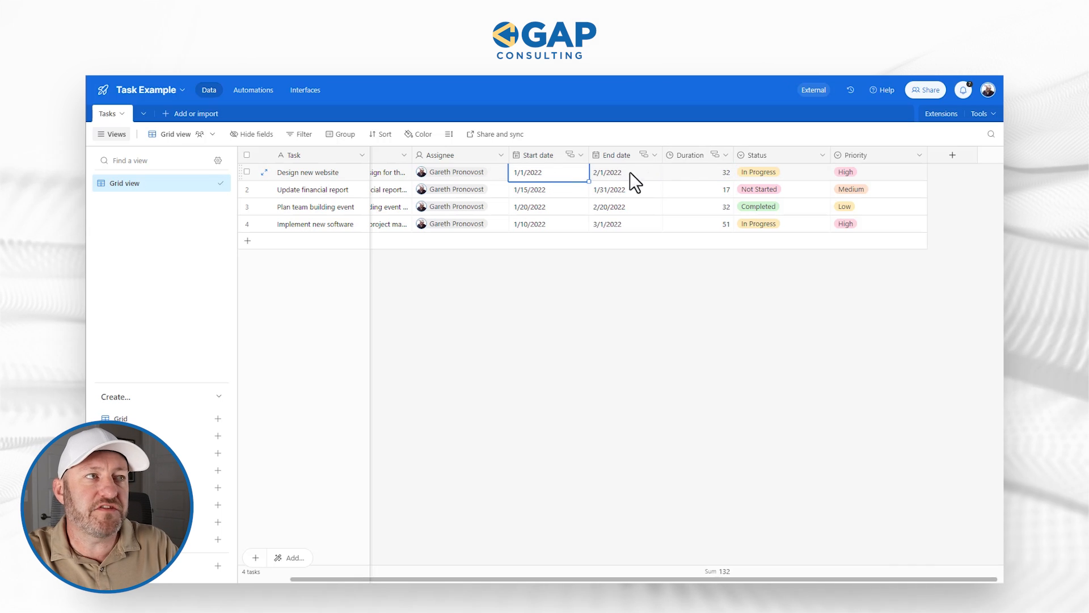
pyautogui.moveTo(706, 186)
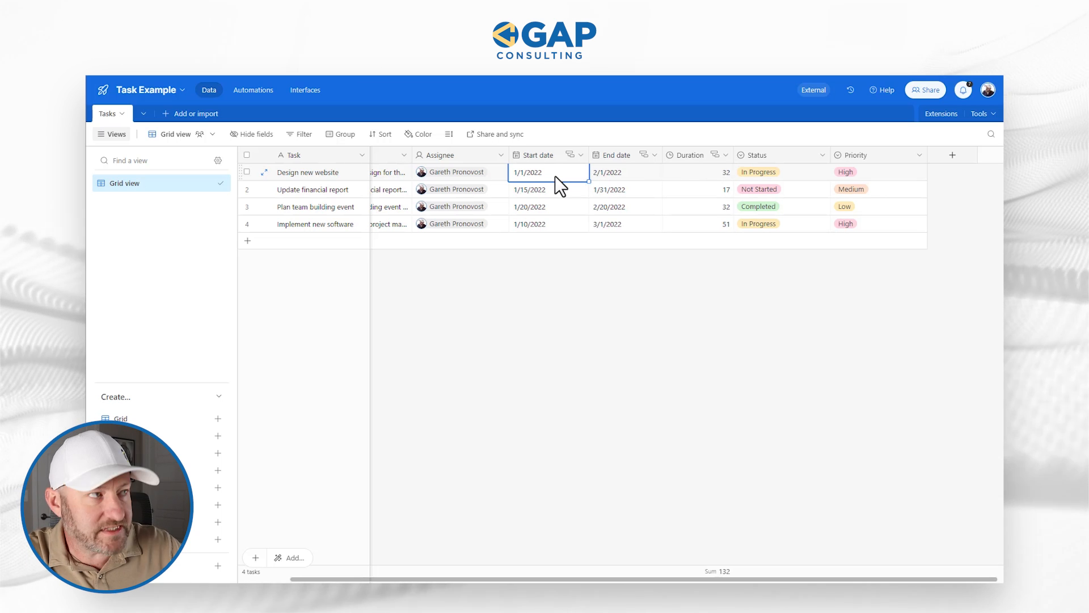
# - Change Design new website's start date to 1/1/2024 and check its 2/1/2024 end date
pyautogui.click(544, 172)
pyautogui.write('4')
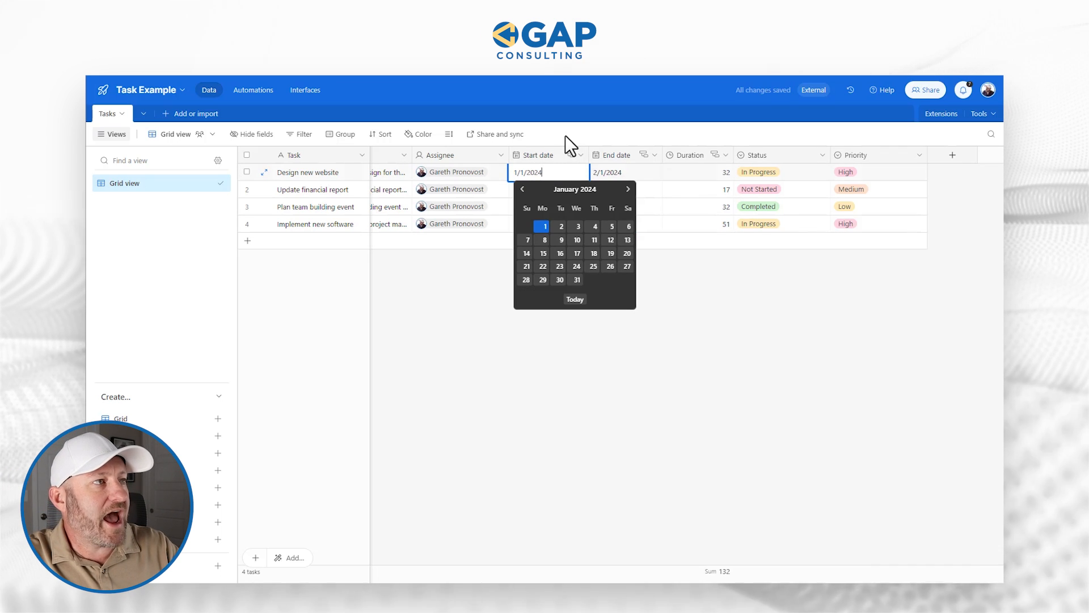
pyautogui.click(622, 172)
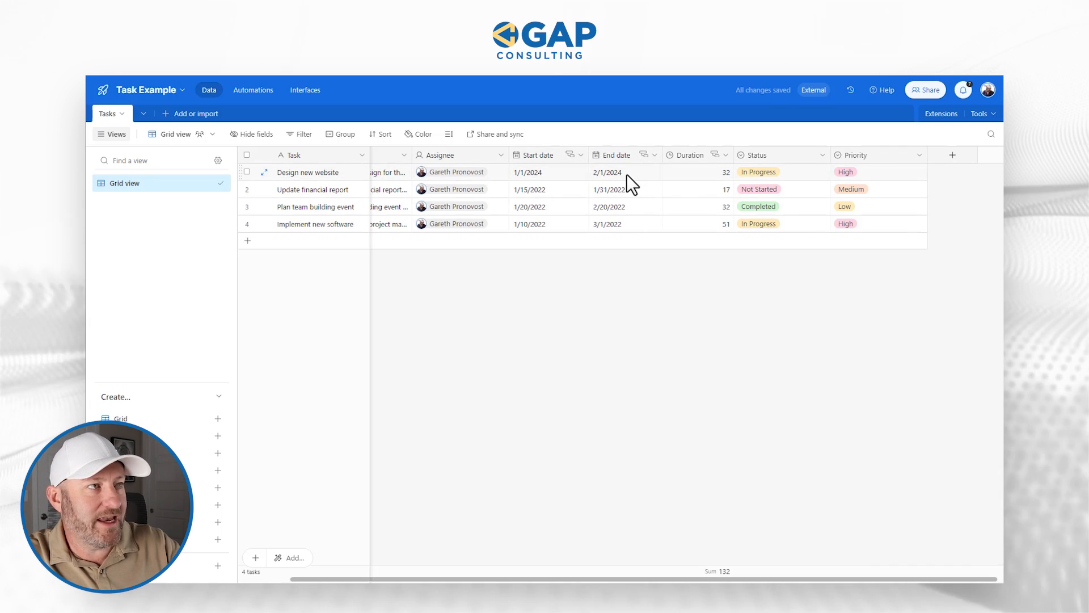
pyautogui.click(624, 172)
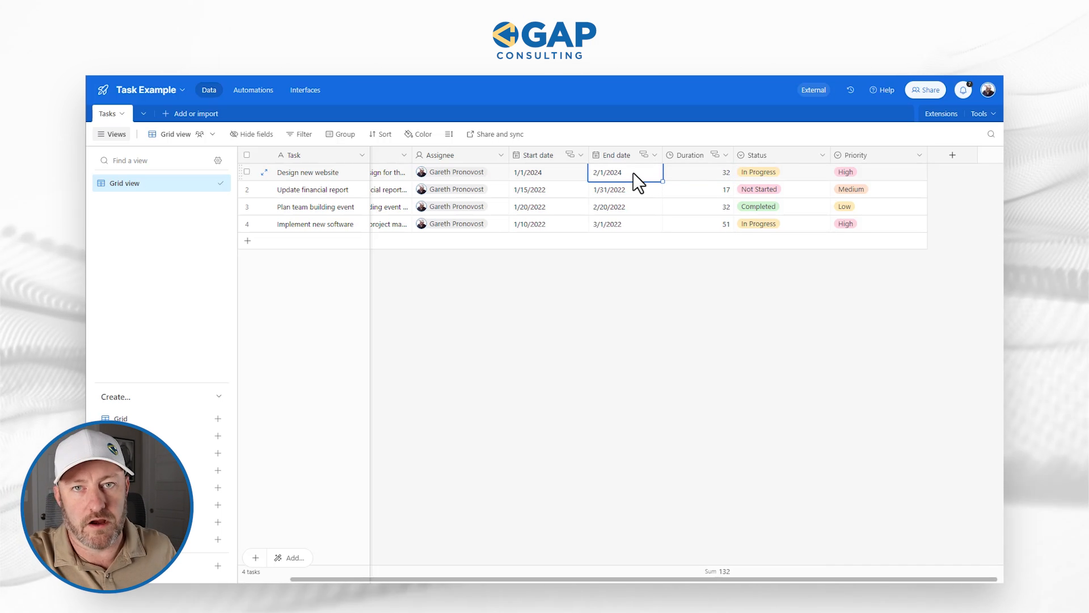
pyautogui.click(543, 172)
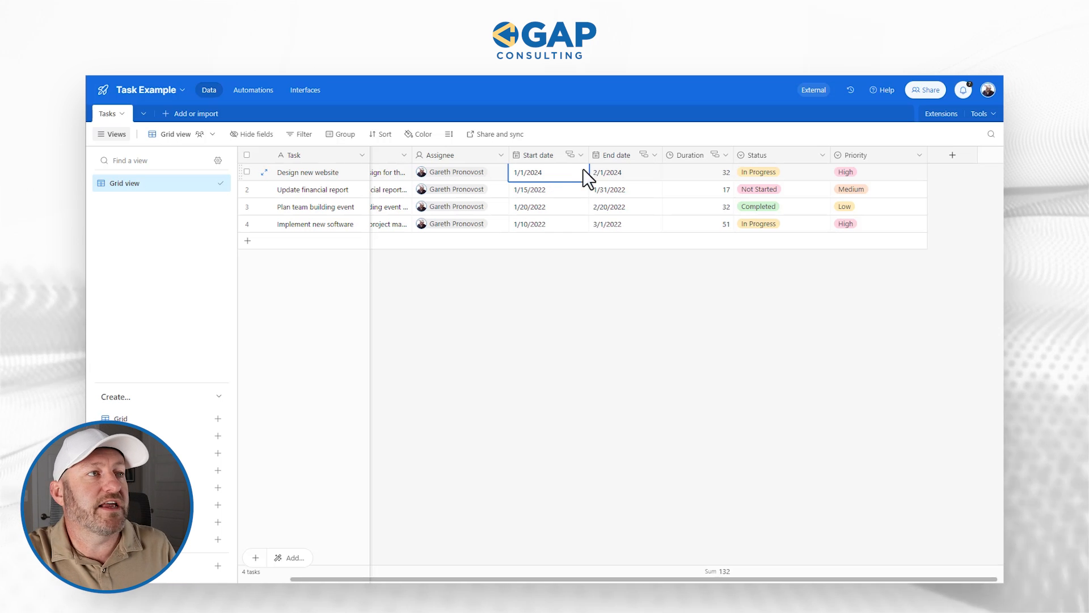
pyautogui.click(625, 171)
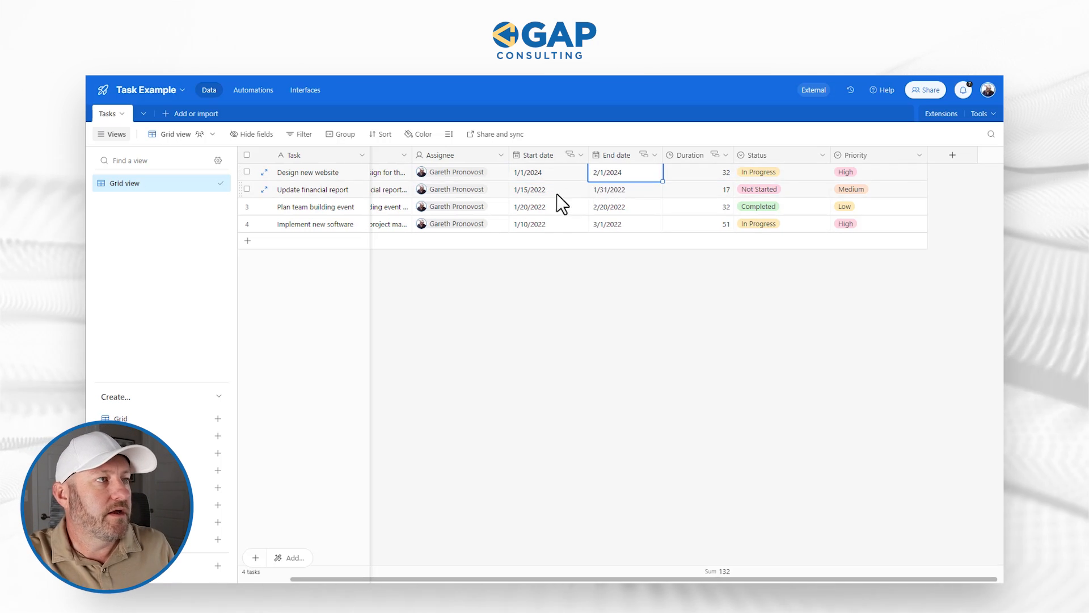
pyautogui.click(539, 189)
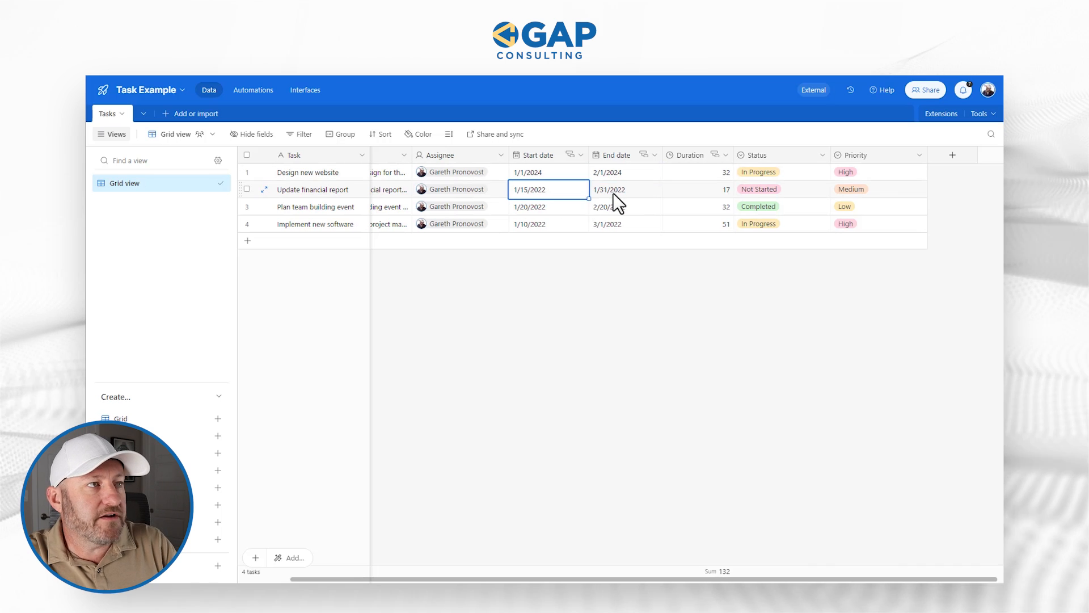
pyautogui.click(698, 189)
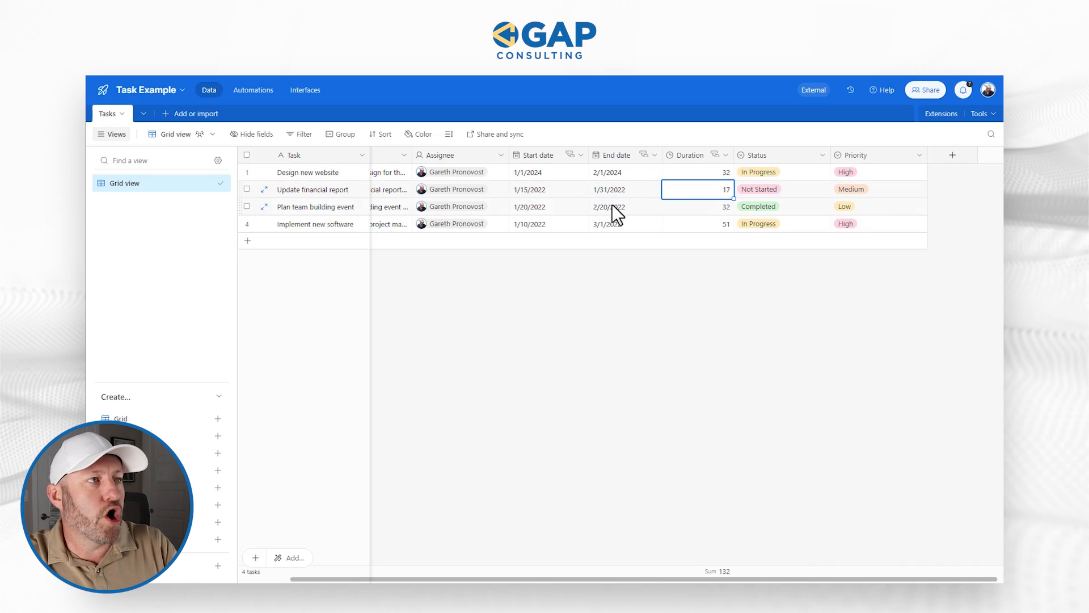
pyautogui.moveTo(599, 218)
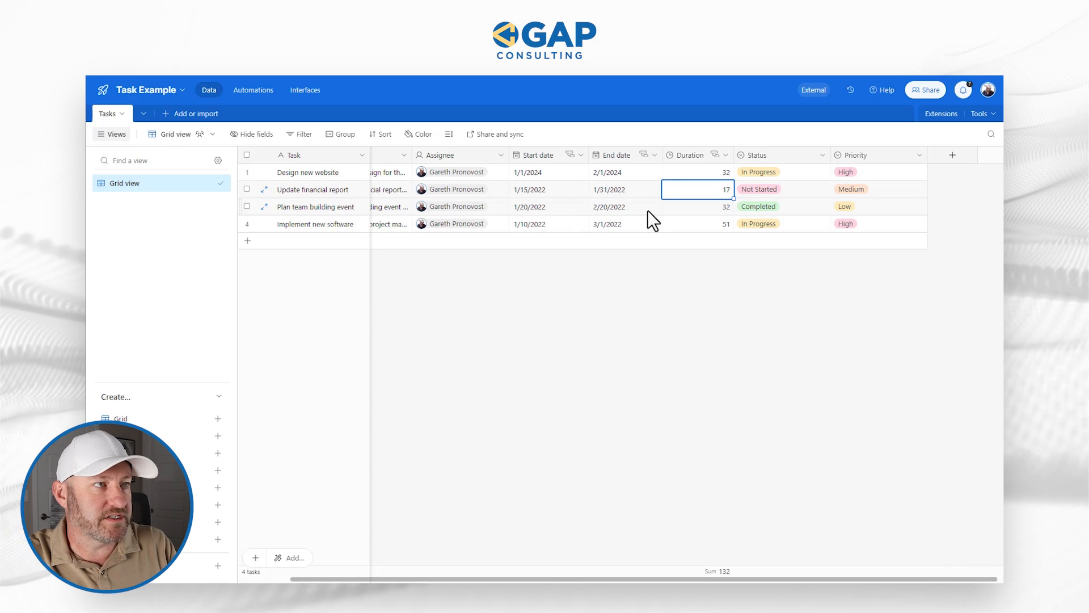
pyautogui.moveTo(691, 219)
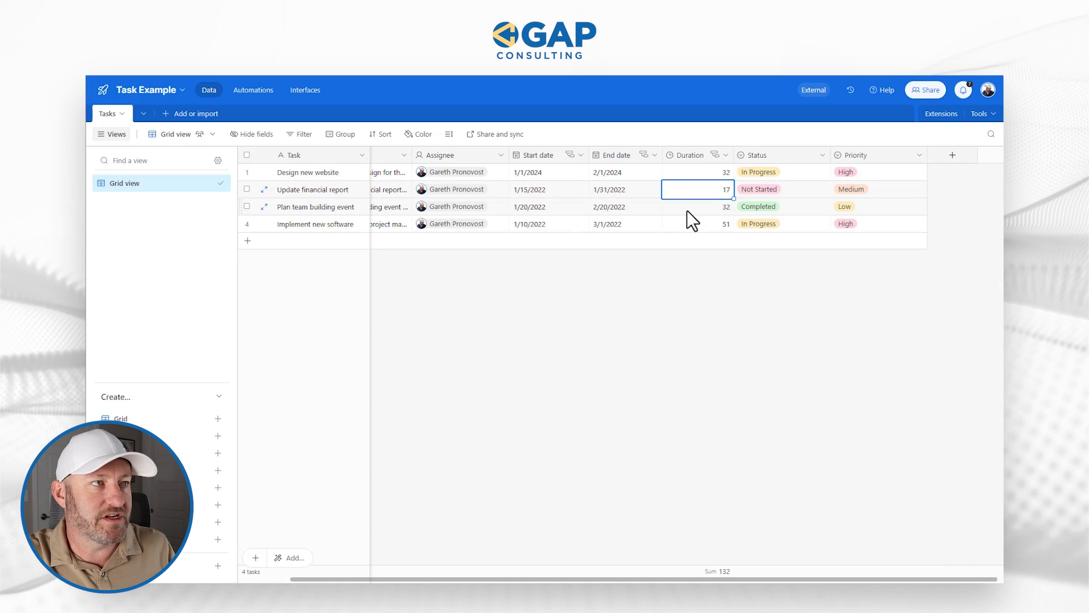
# - Enter duration 21 for Plan team building event, then set its end date to 2/1/2022
pyautogui.click(697, 206)
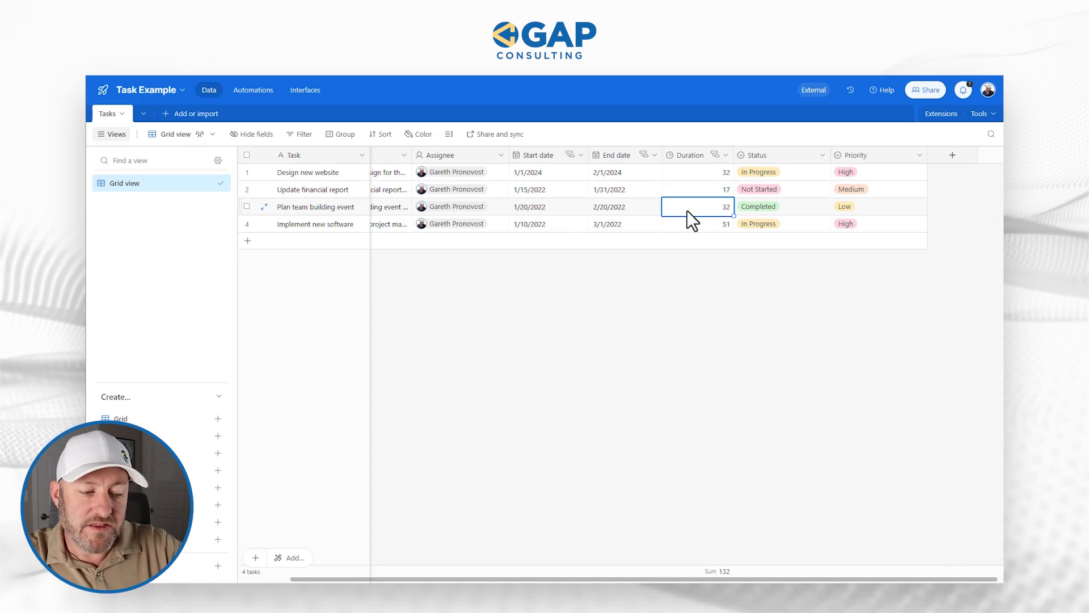
pyautogui.write('21')
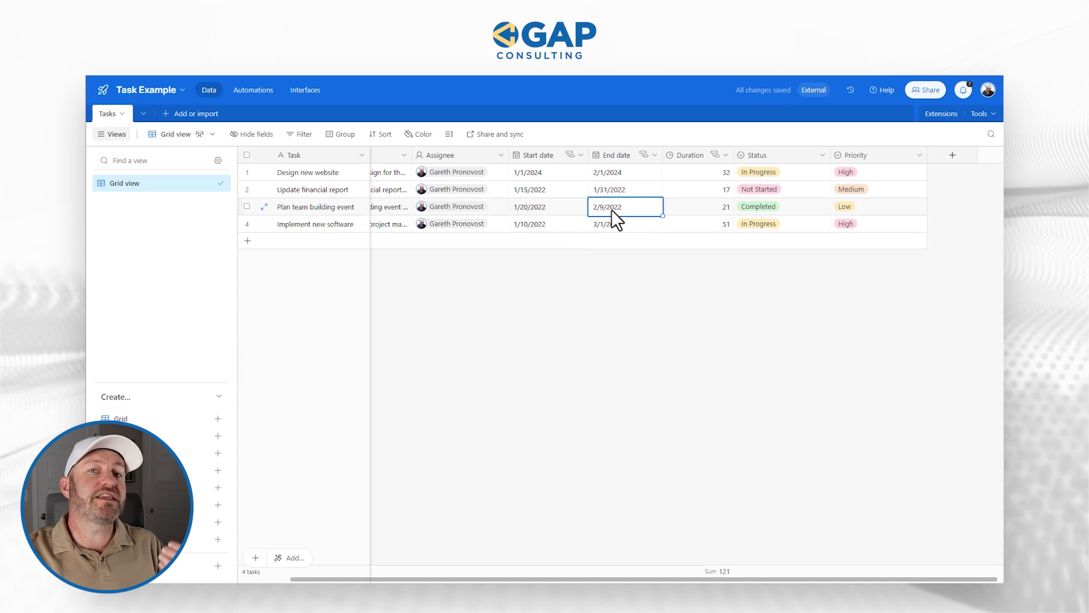
pyautogui.click(548, 207)
pyautogui.write('2/1')
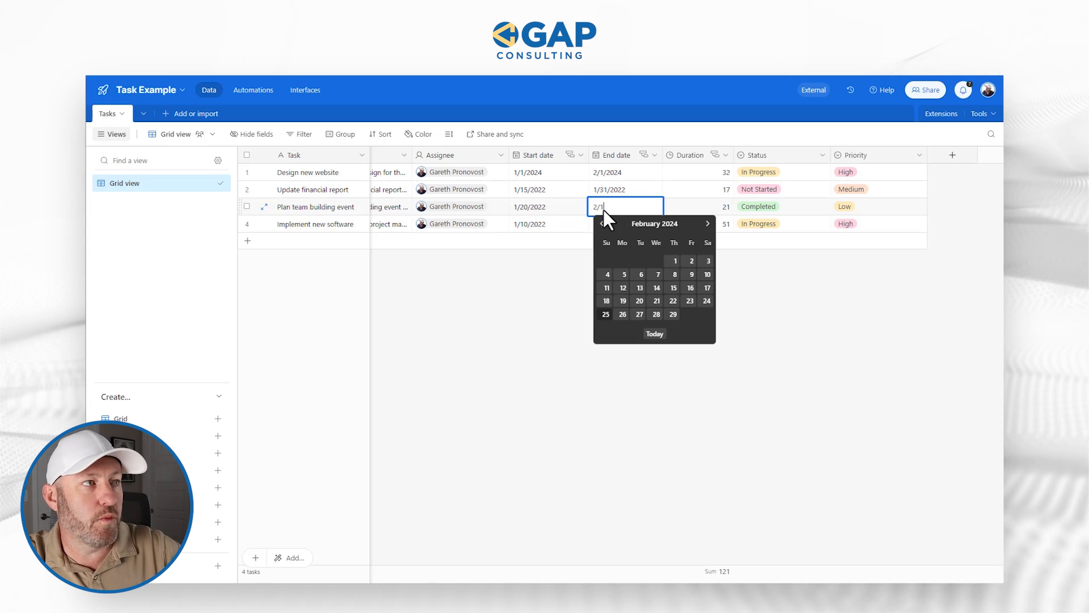
pyautogui.write('20')
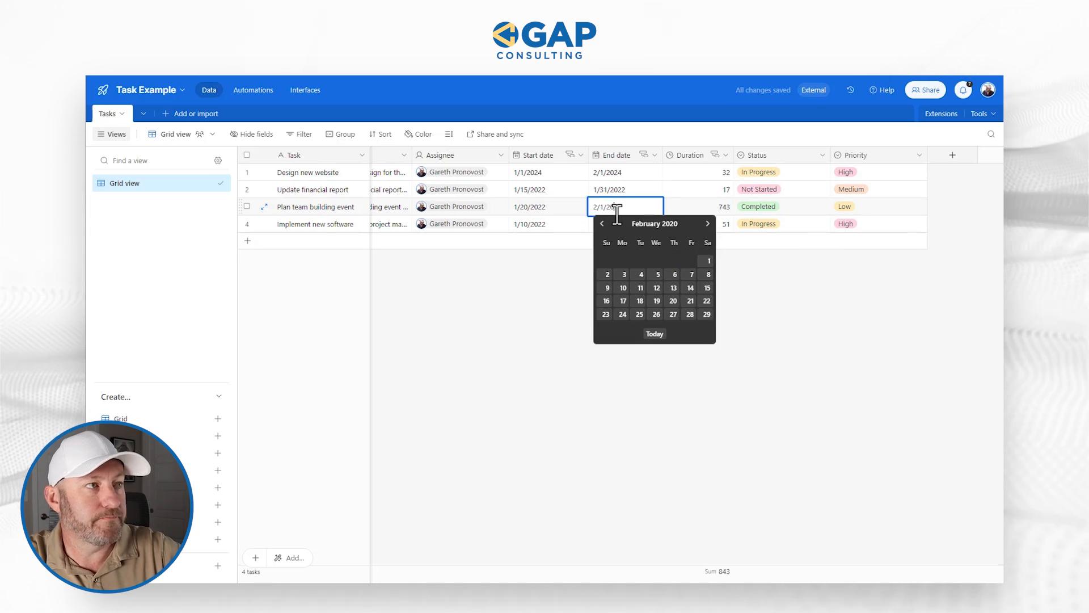
pyautogui.click(585, 267)
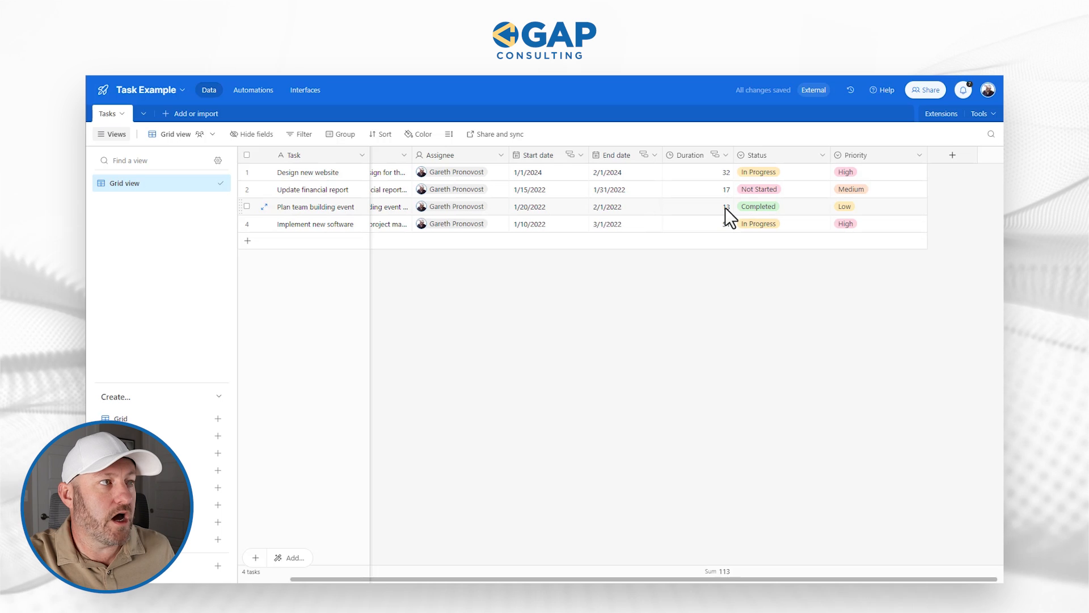
# - Auto-fix Plan team building event's invalid dependency, restoring 13 days and the 113 total
pyautogui.click(548, 206)
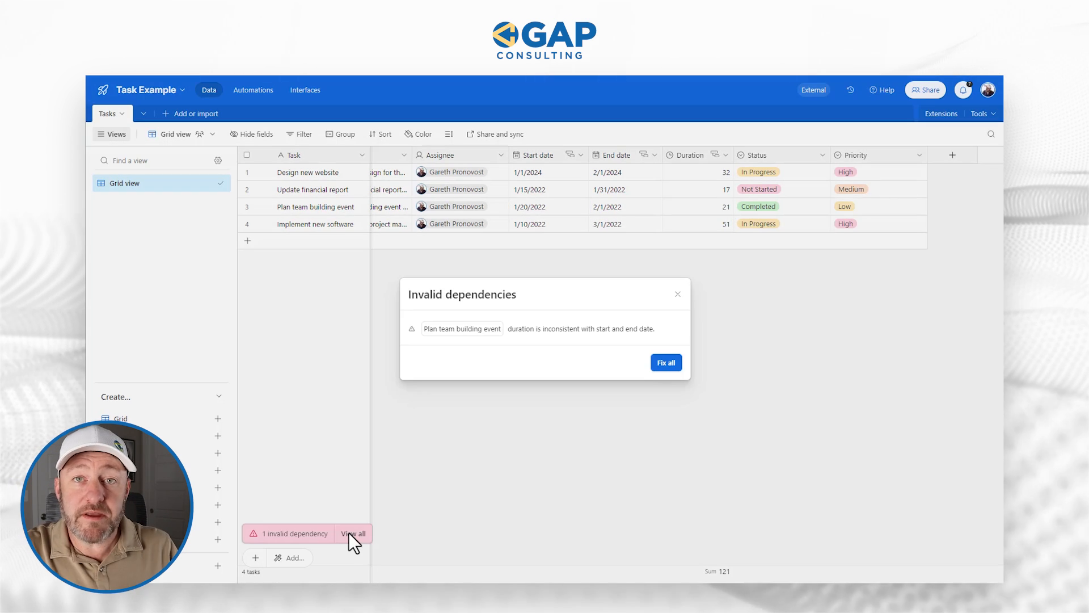
pyautogui.moveTo(286, 547)
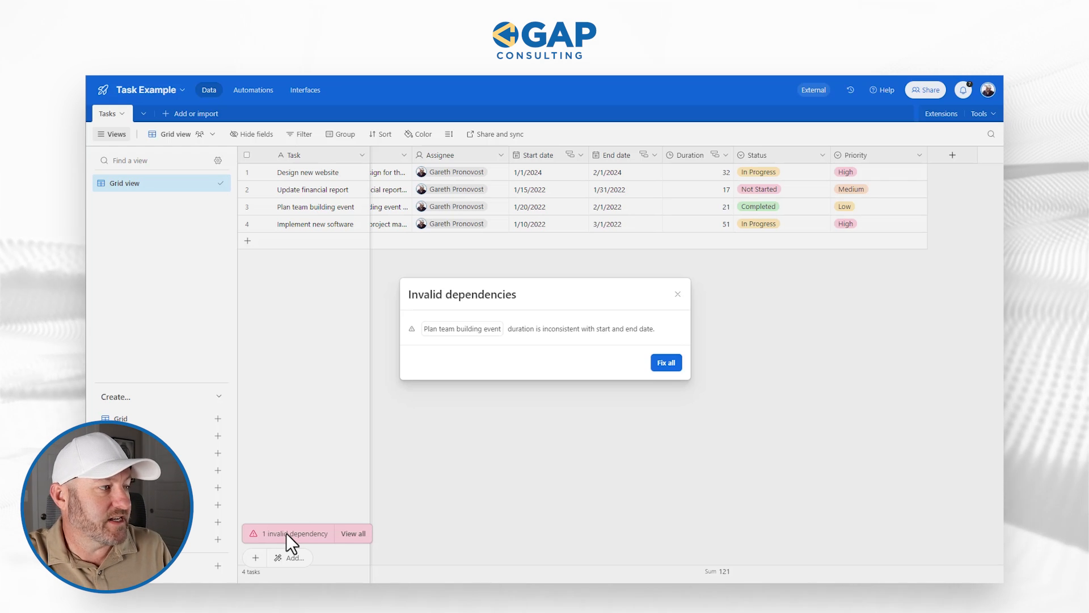
pyautogui.moveTo(494, 352)
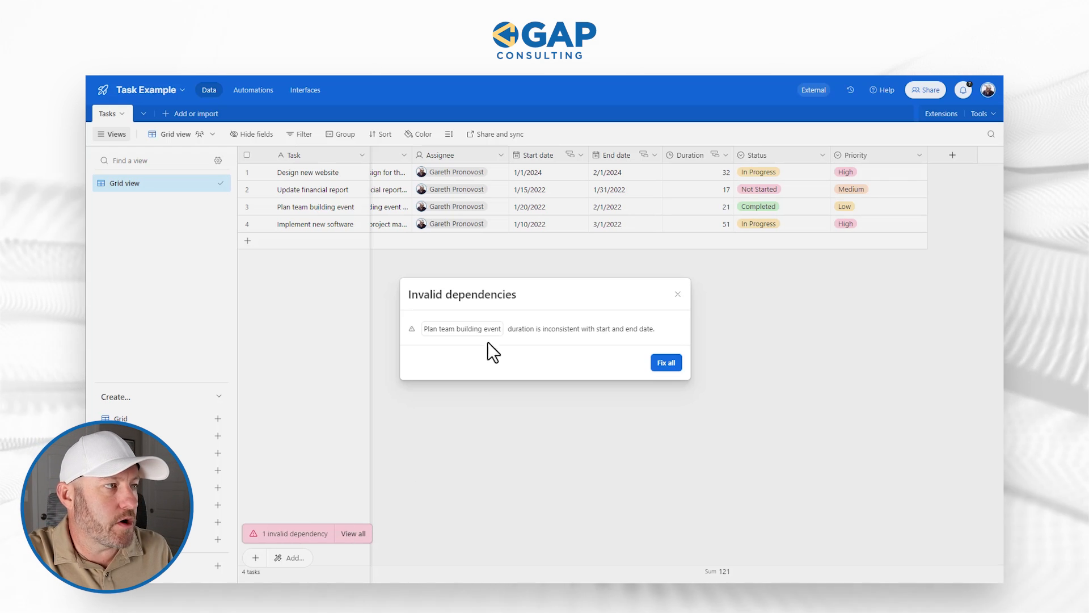
pyautogui.moveTo(472, 328)
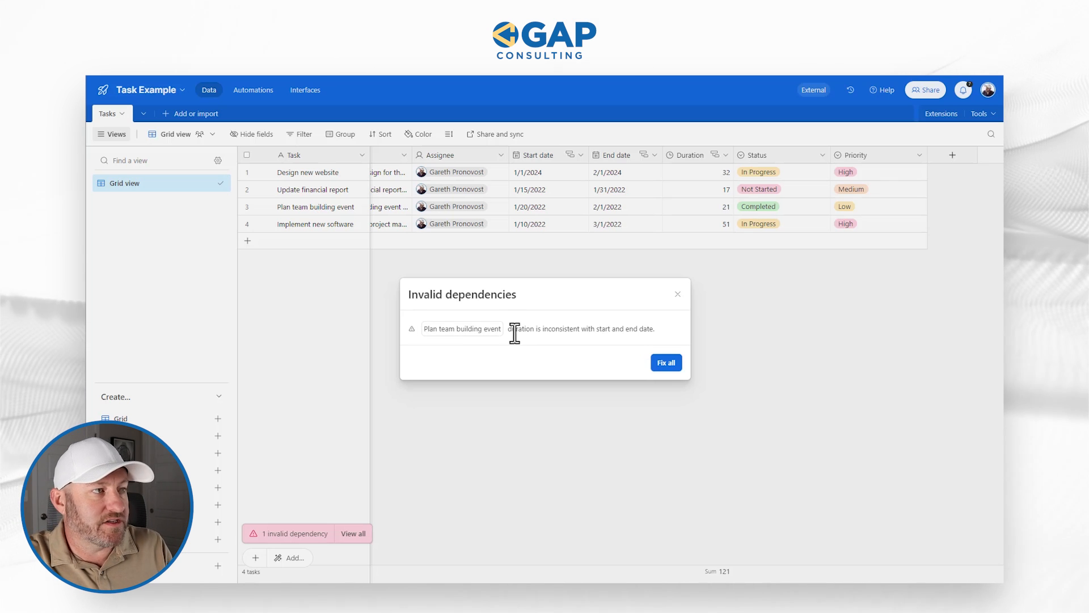
pyautogui.moveTo(518, 328)
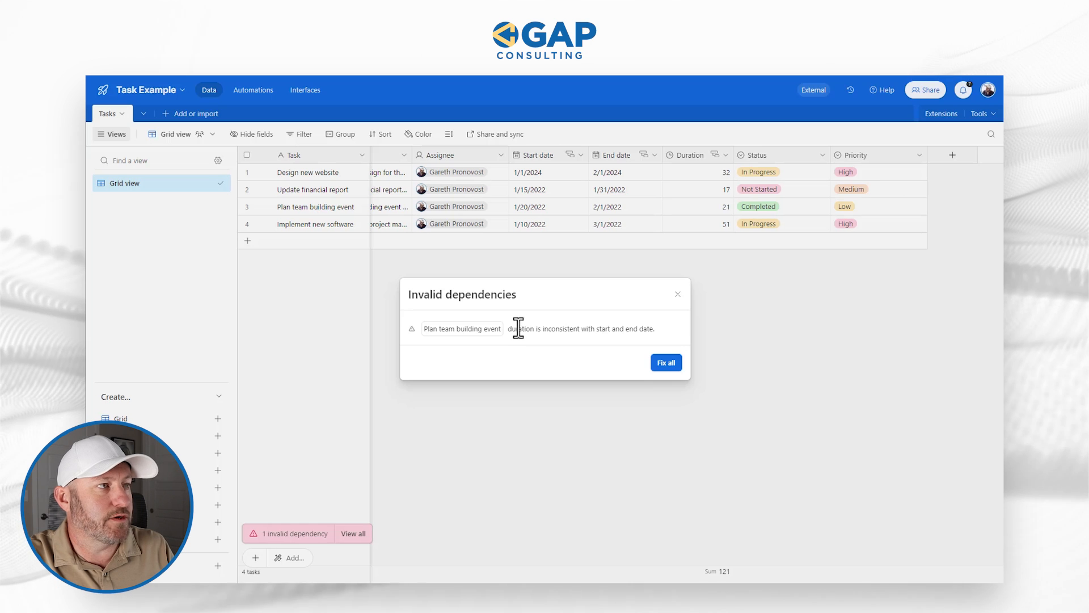
pyautogui.click(666, 362)
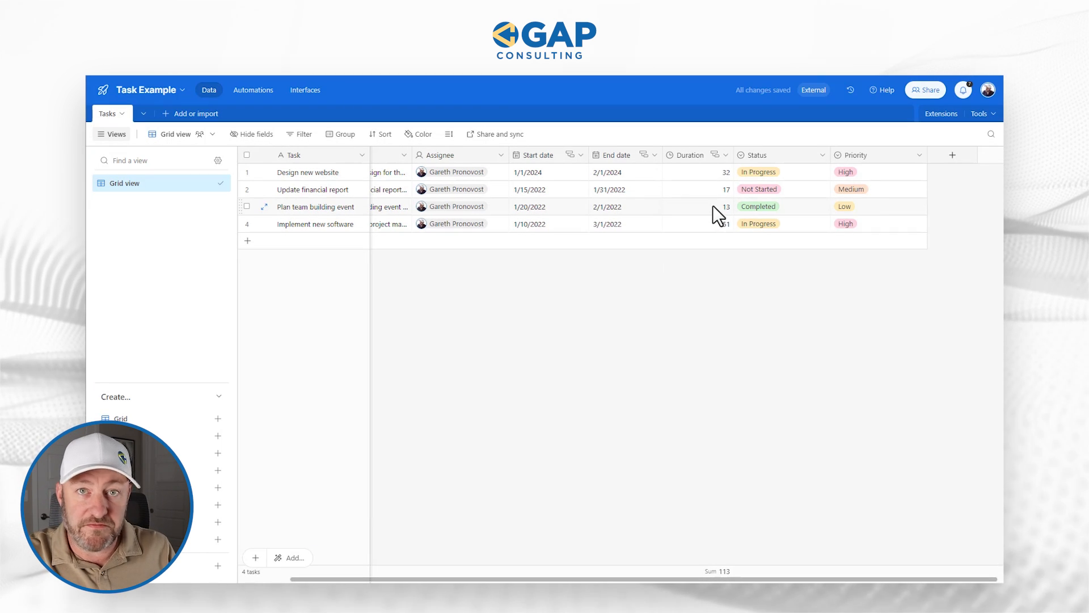
pyautogui.click(622, 206)
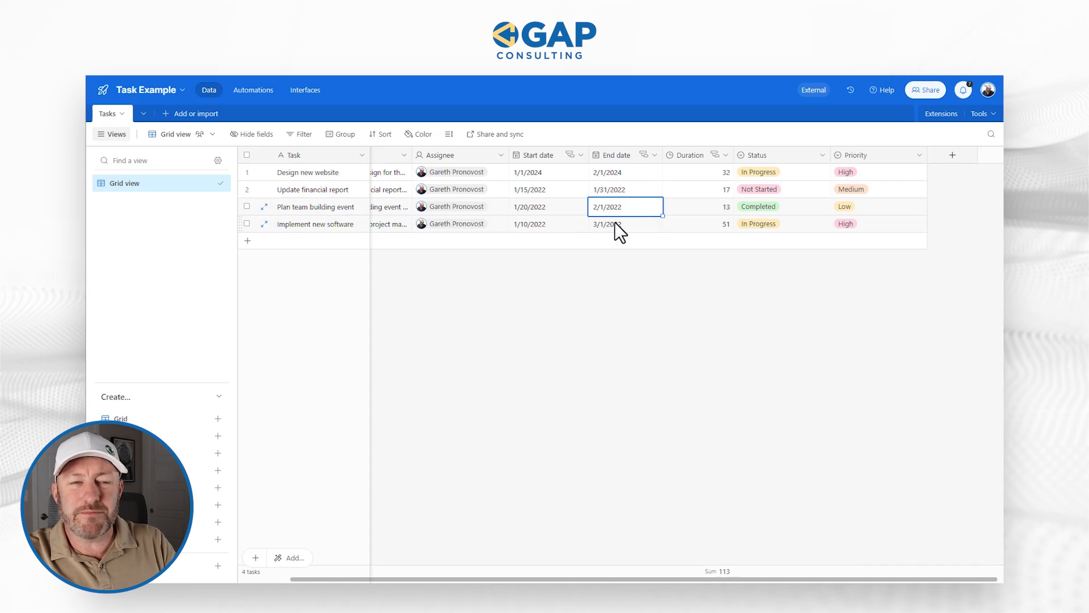
pyautogui.moveTo(697, 237)
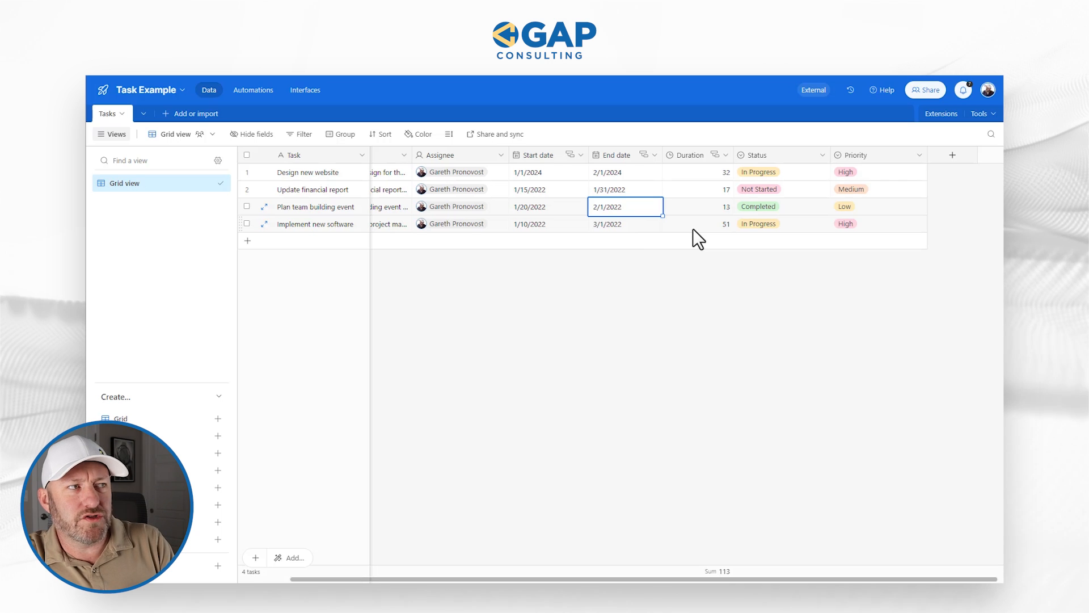
pyautogui.moveTo(556, 235)
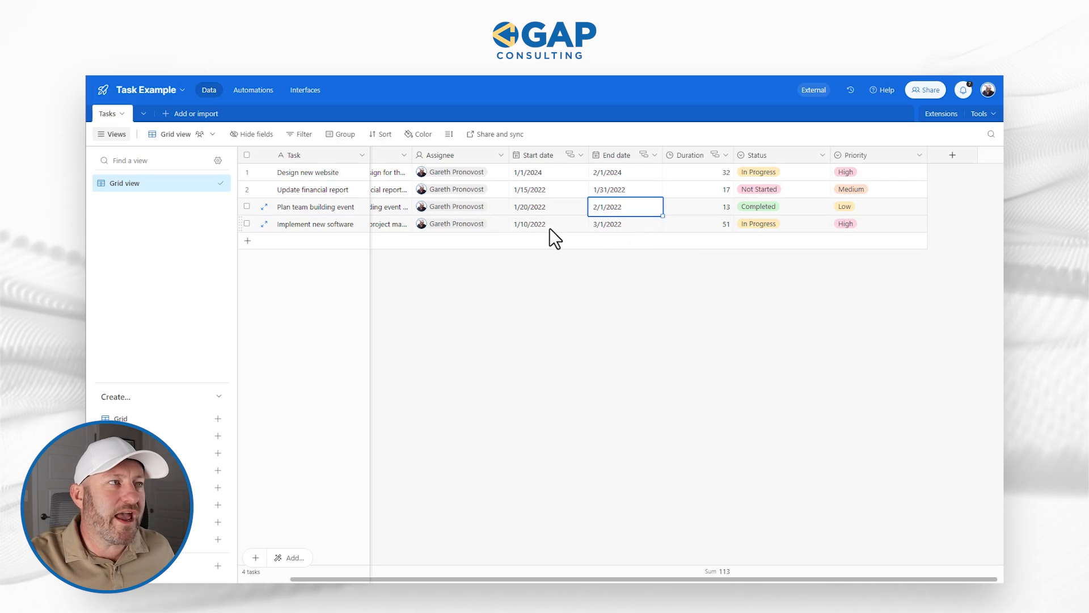
pyautogui.click(549, 224)
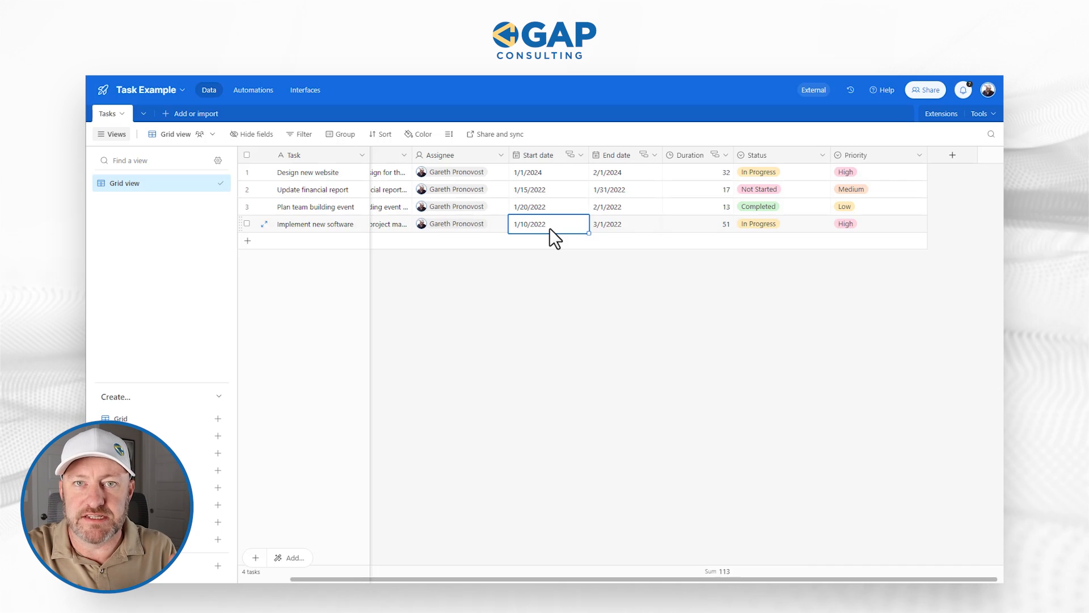
# - Insert a Dependent Tasks field left of Start date, linked to Tasks table records
pyautogui.click(575, 154)
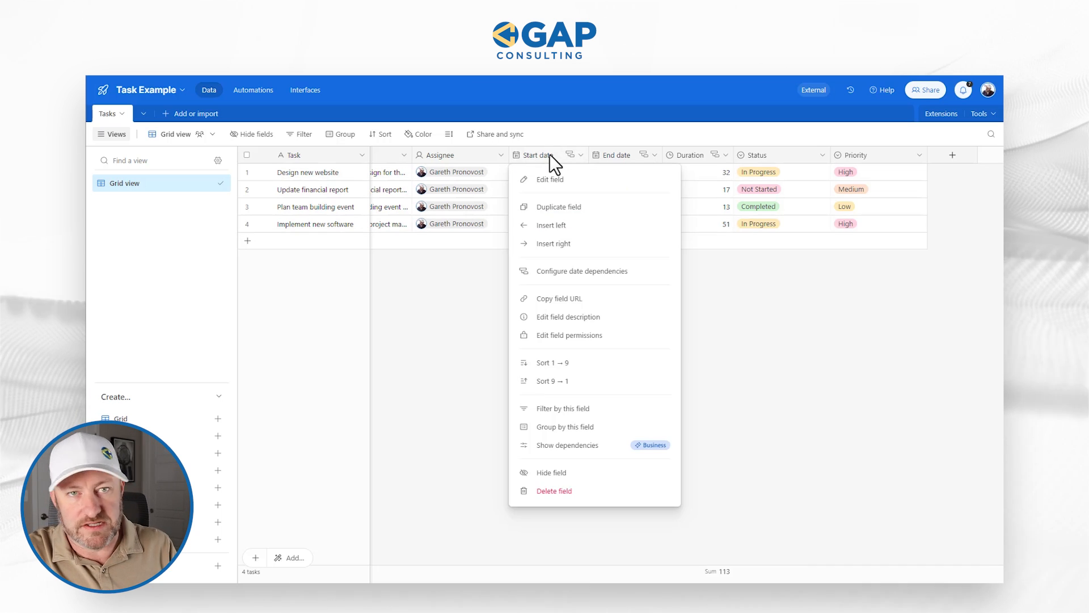
pyautogui.click(550, 179)
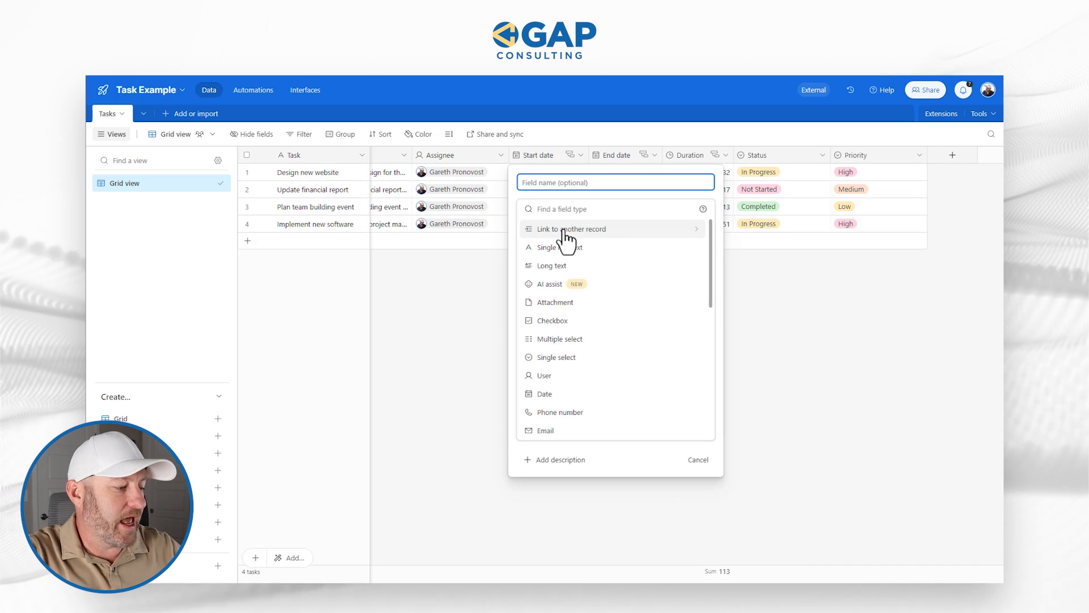
pyautogui.write('Dependent Tasks')
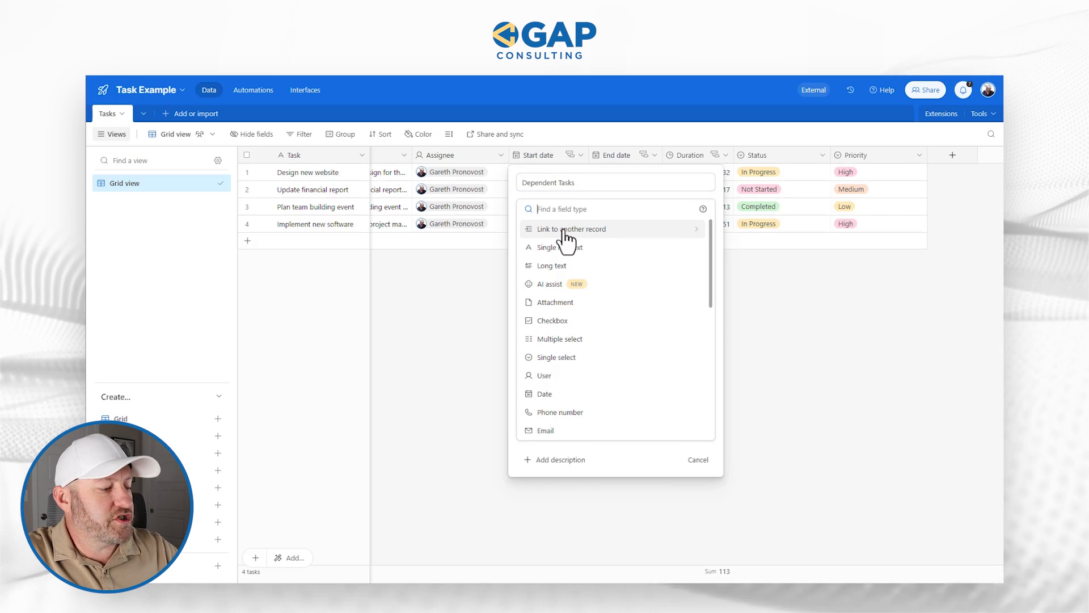
pyautogui.click(572, 228)
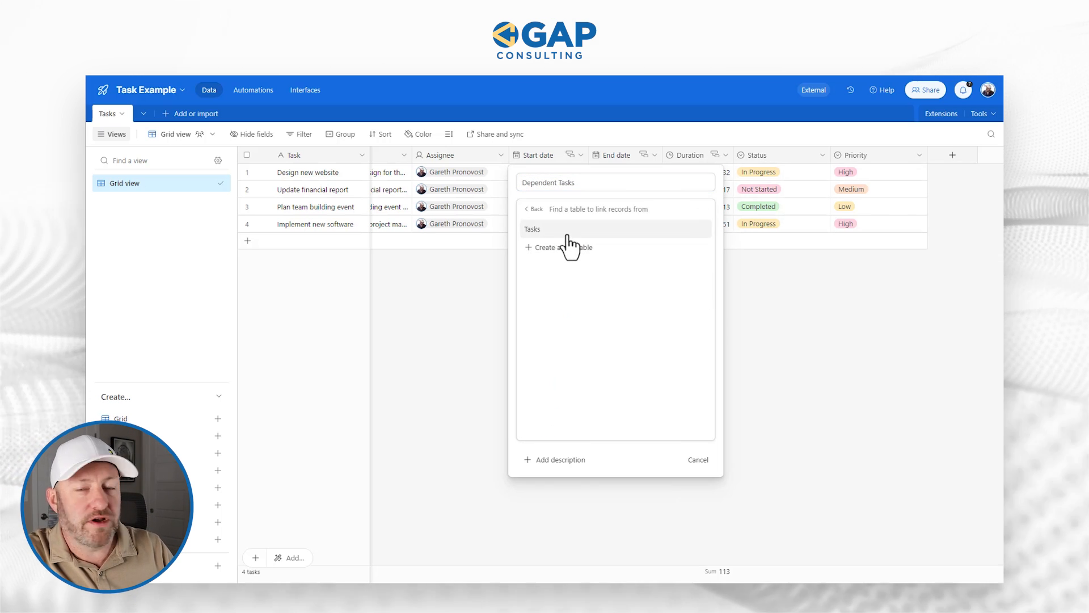
pyautogui.click(532, 229)
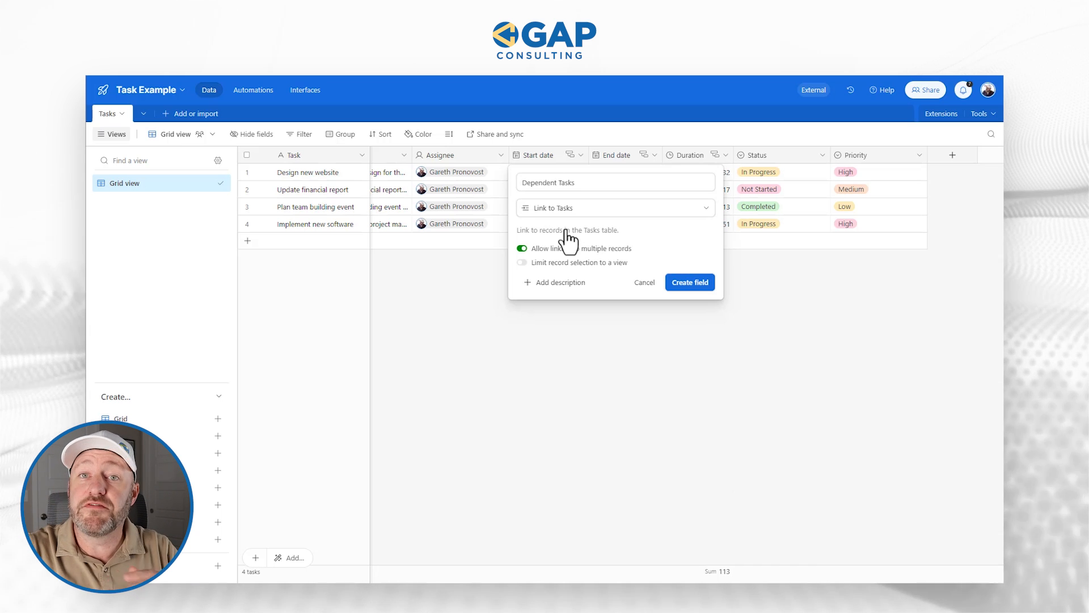
pyautogui.moveTo(572, 262)
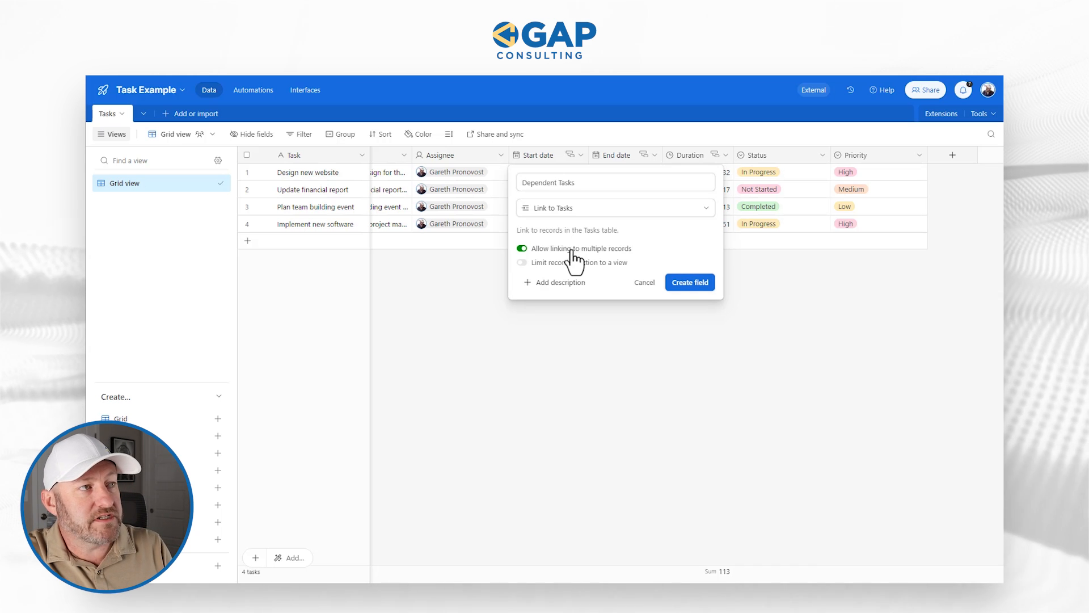
pyautogui.click(689, 282)
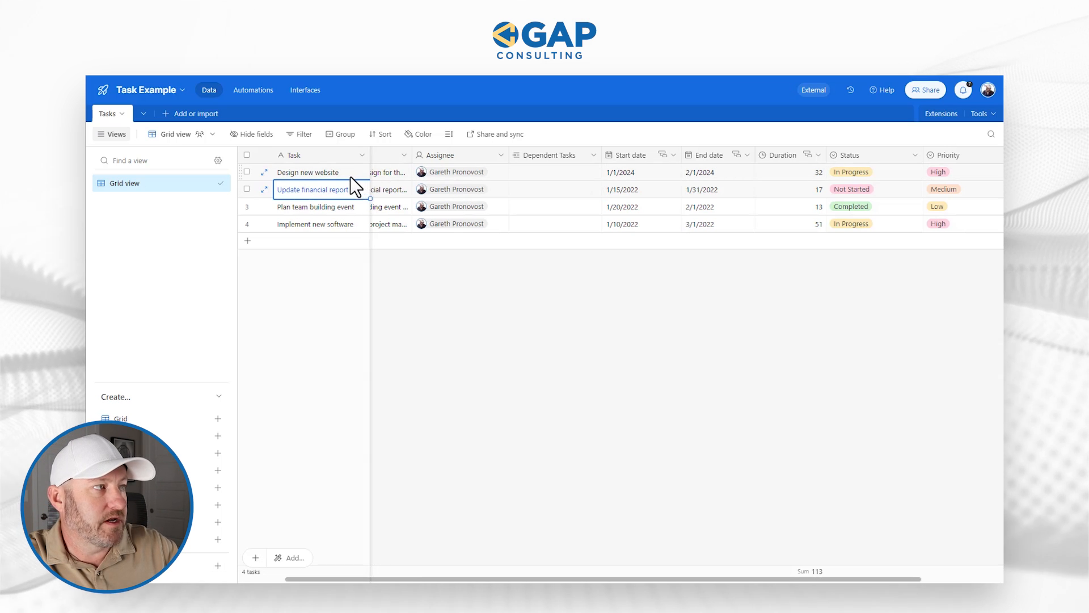
# - Link predecessors for Update financial report, Plan team building event and Implement new software
pyautogui.click(555, 189)
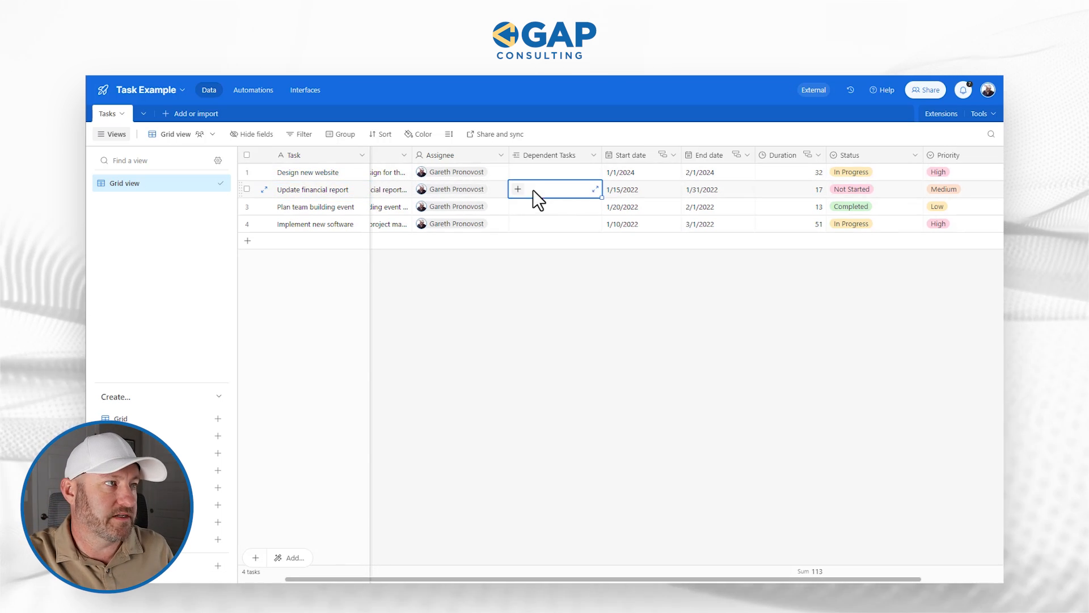
pyautogui.click(517, 189)
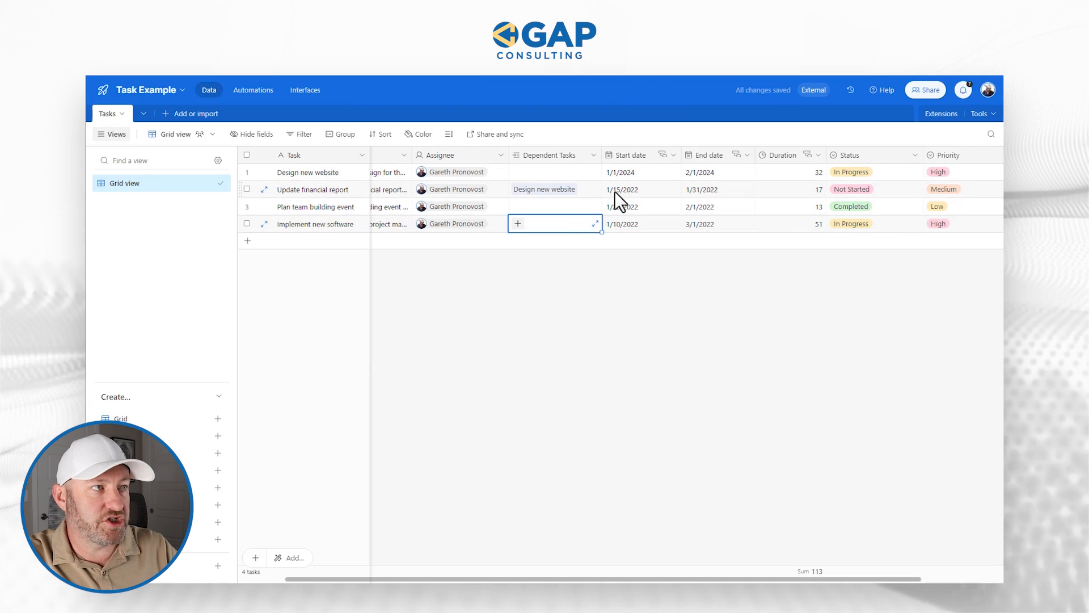
pyautogui.click(544, 189)
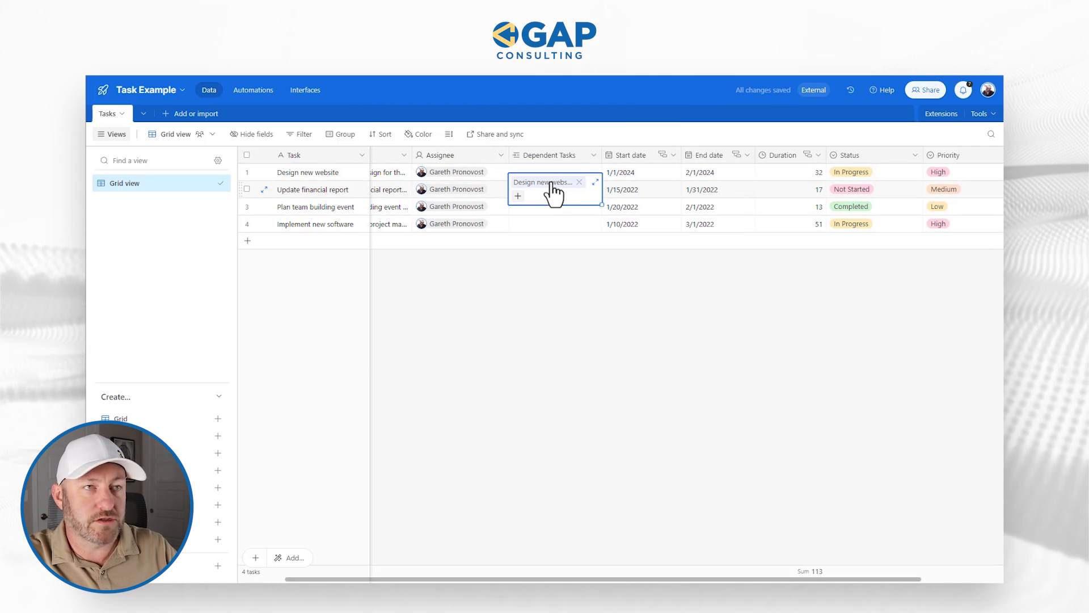
pyautogui.click(518, 195)
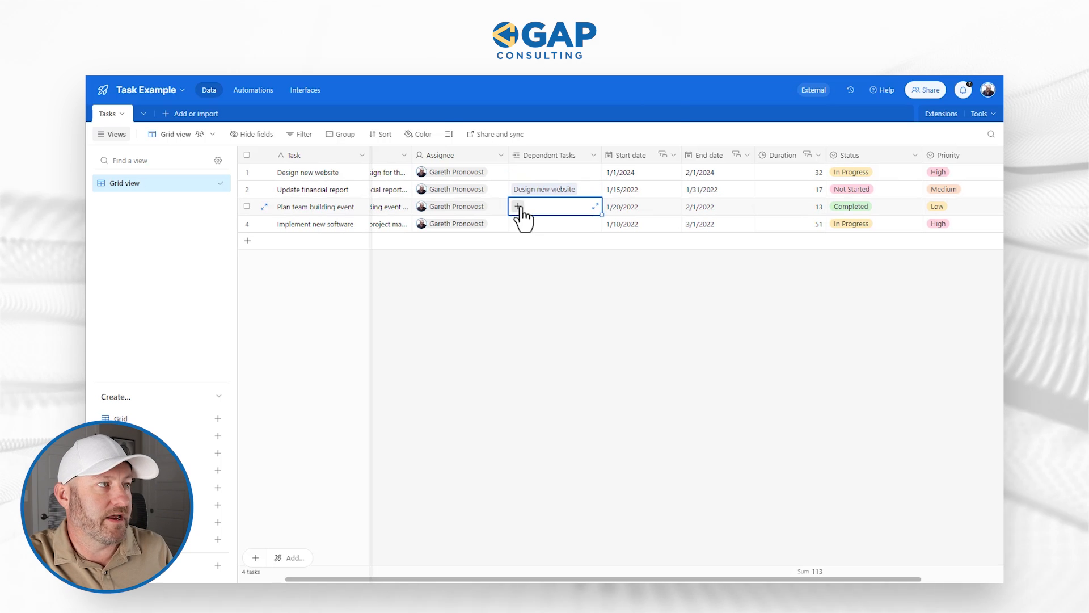
pyautogui.click(518, 207)
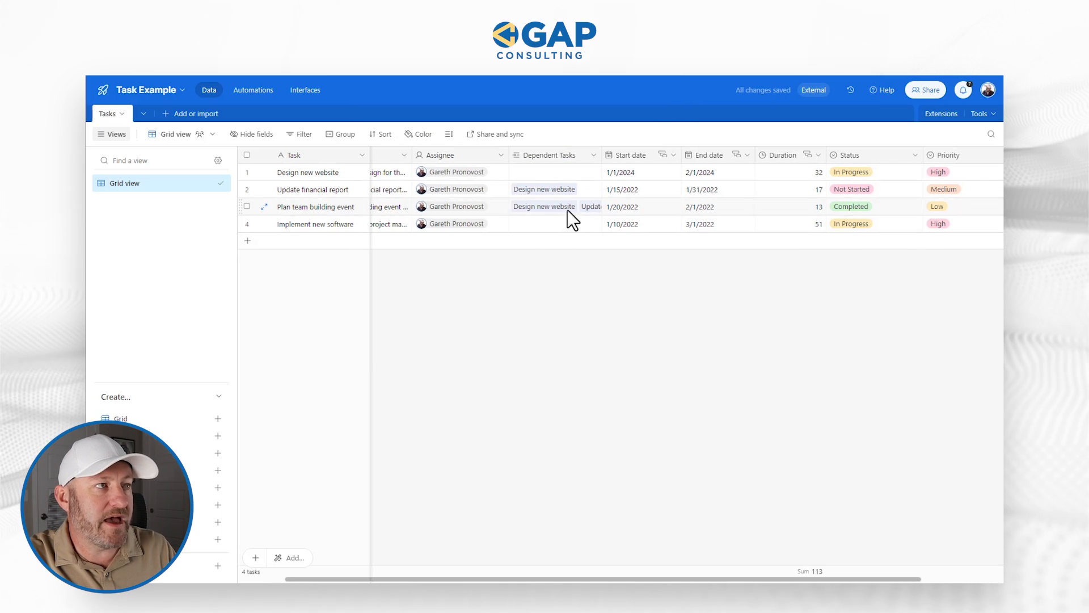
pyautogui.moveTo(604, 155); pyautogui.dragTo(642, 154)
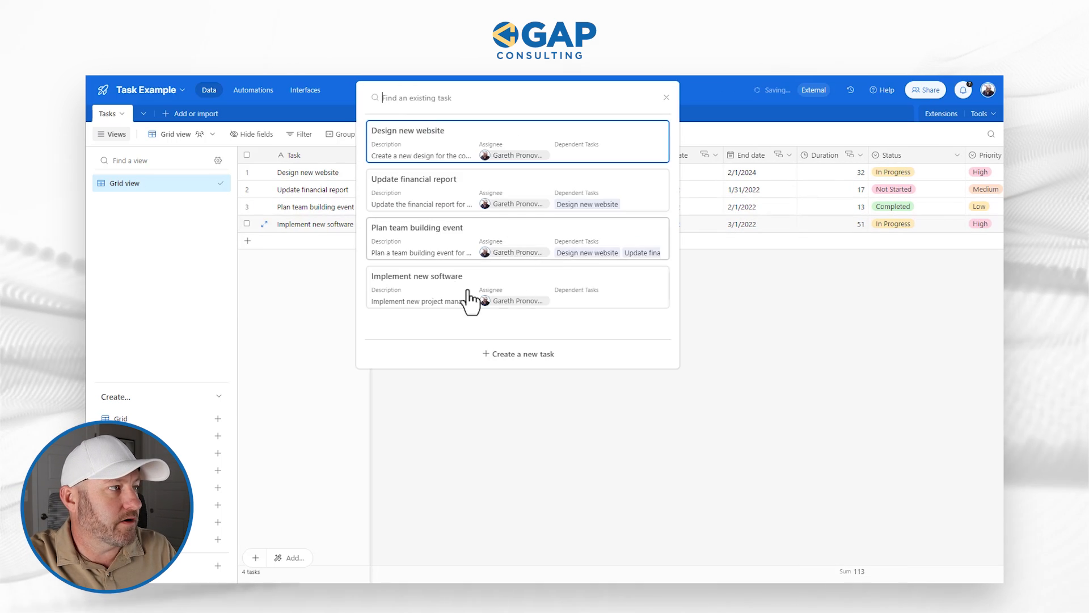
pyautogui.click(666, 97)
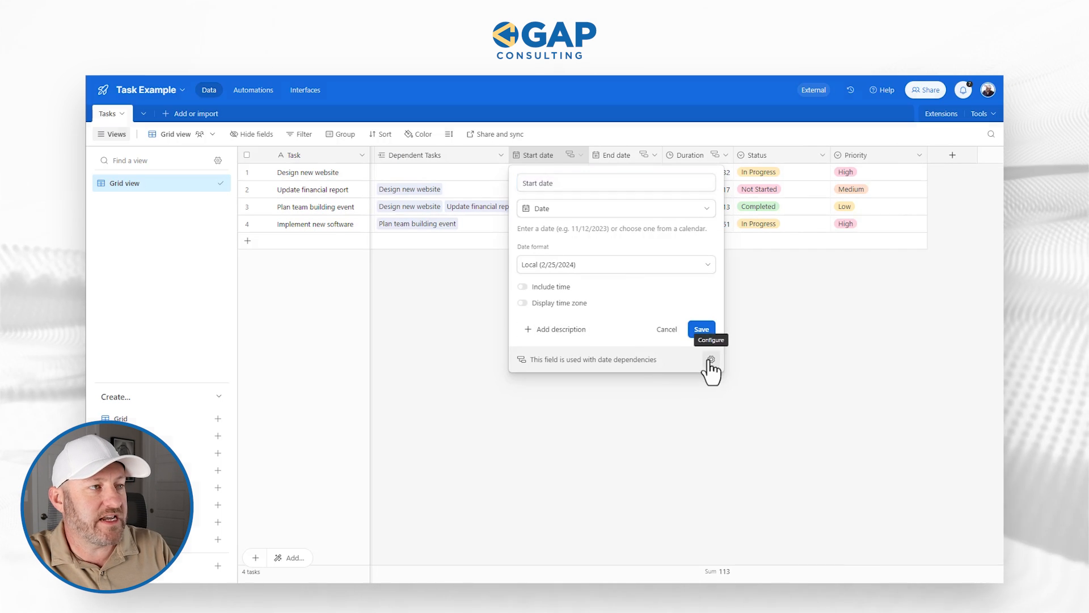
# - Choose Dependent Tasks as the predecessor field in the date dependency settings
pyautogui.click(711, 360)
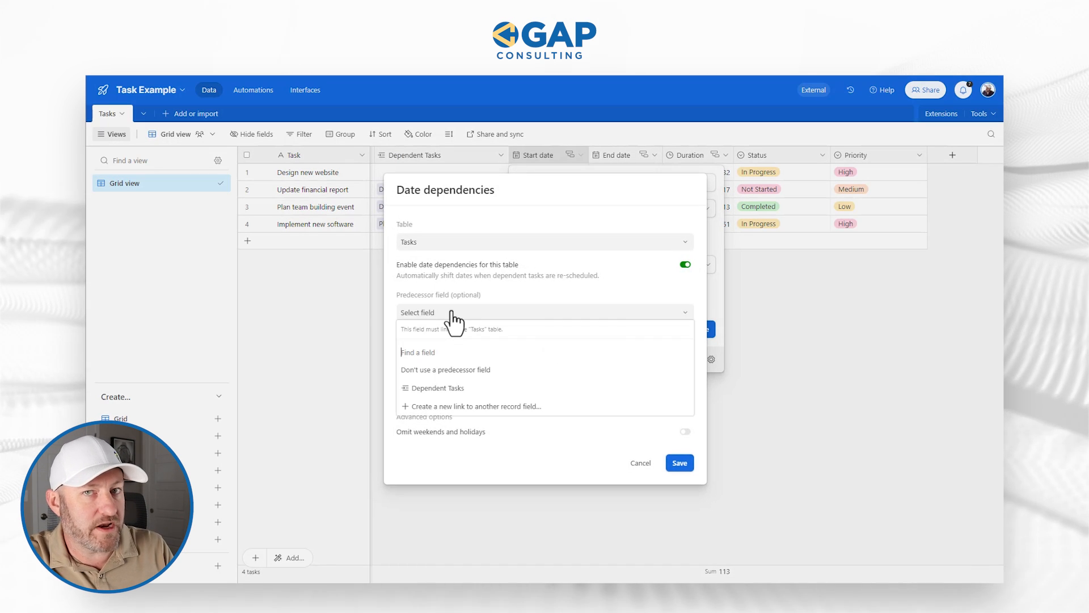
pyautogui.click(436, 387)
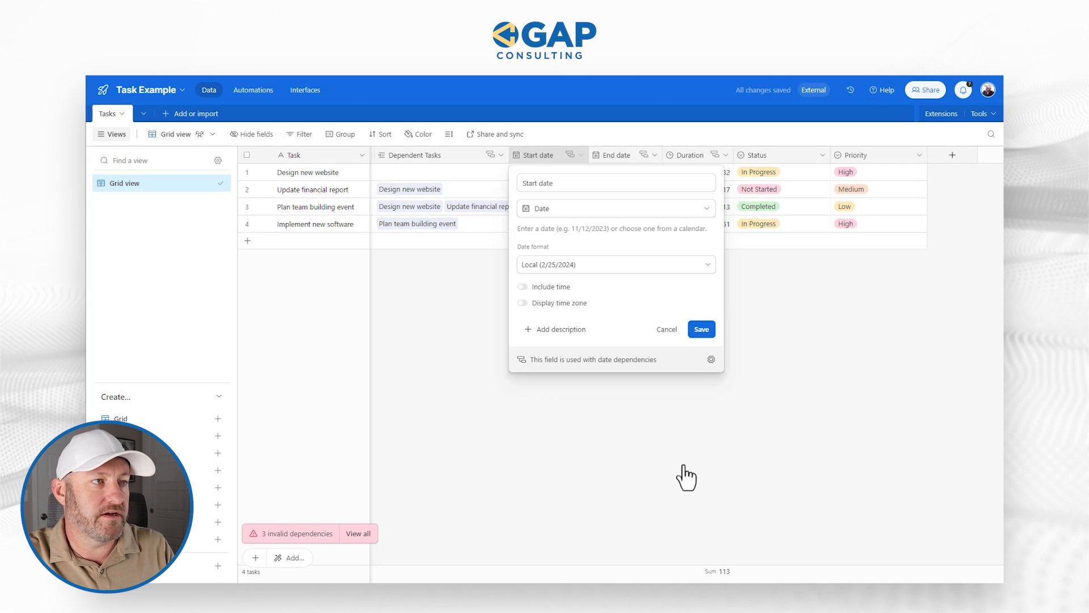
pyautogui.moveTo(297, 548)
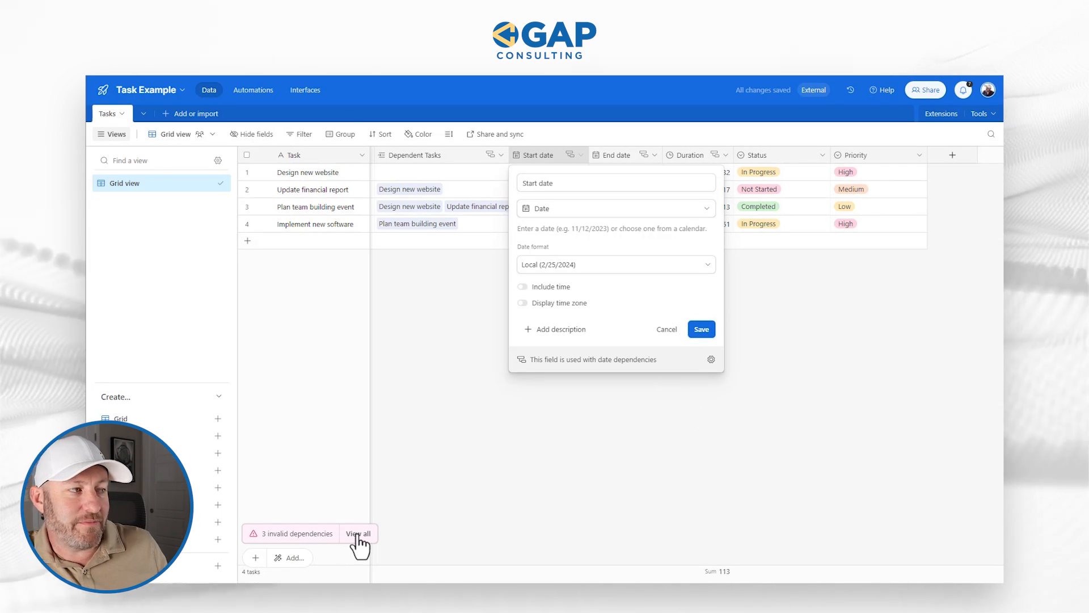
# - Fix all three invalid dependencies and inspect Design new website's recalculated start and end dates
pyautogui.click(358, 533)
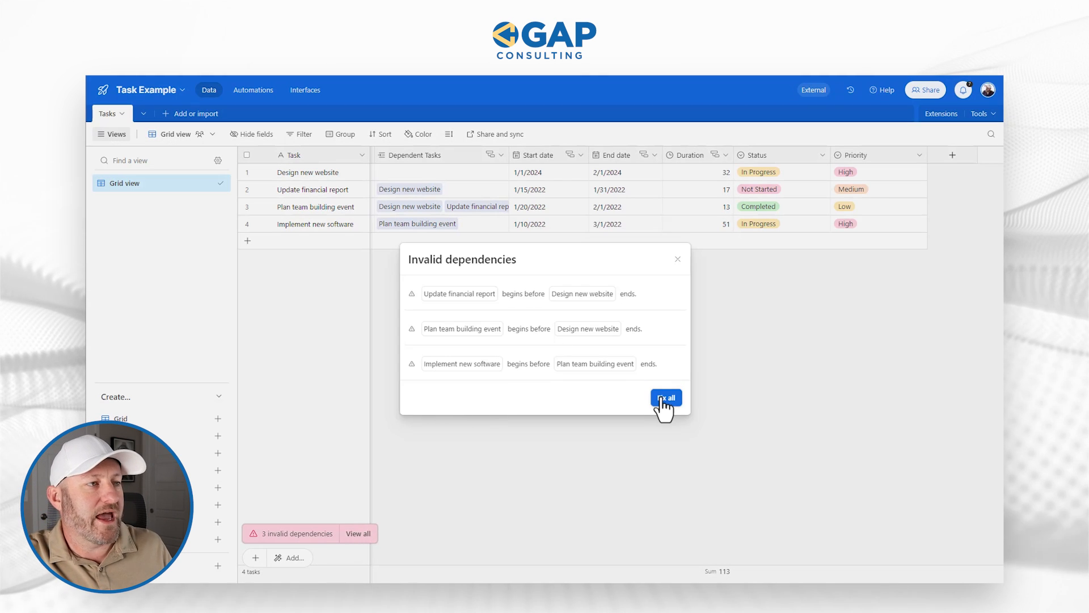
pyautogui.click(665, 397)
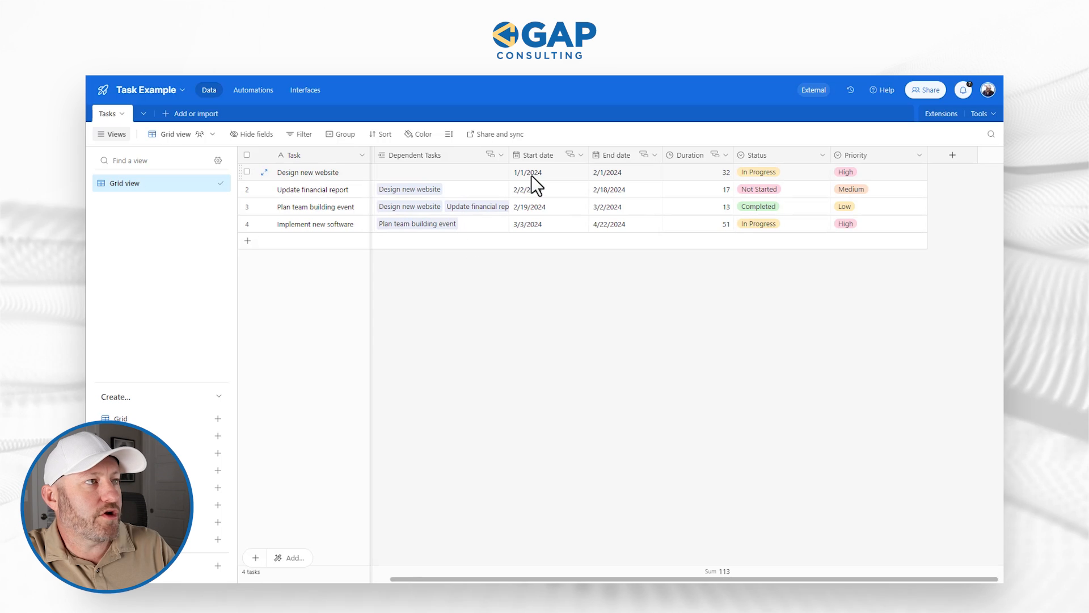
pyautogui.click(620, 172)
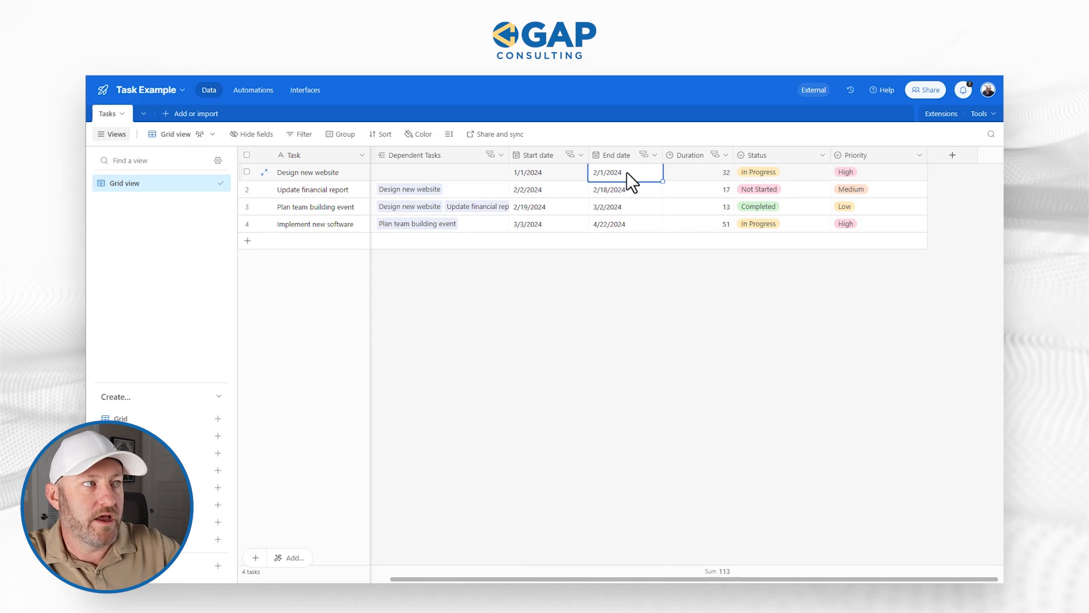
pyautogui.click(312, 190)
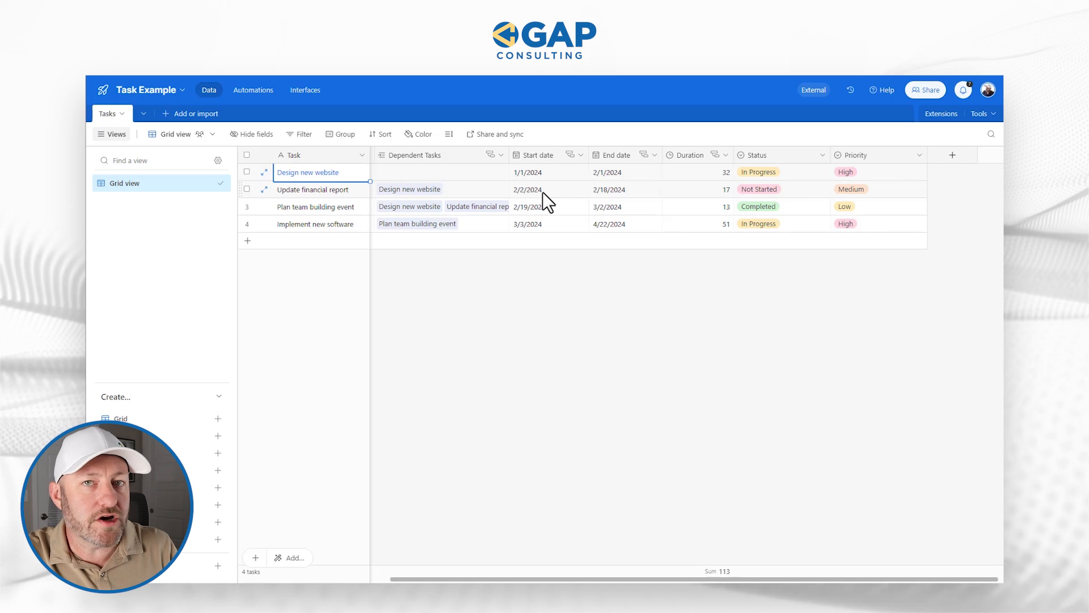
pyautogui.click(622, 172)
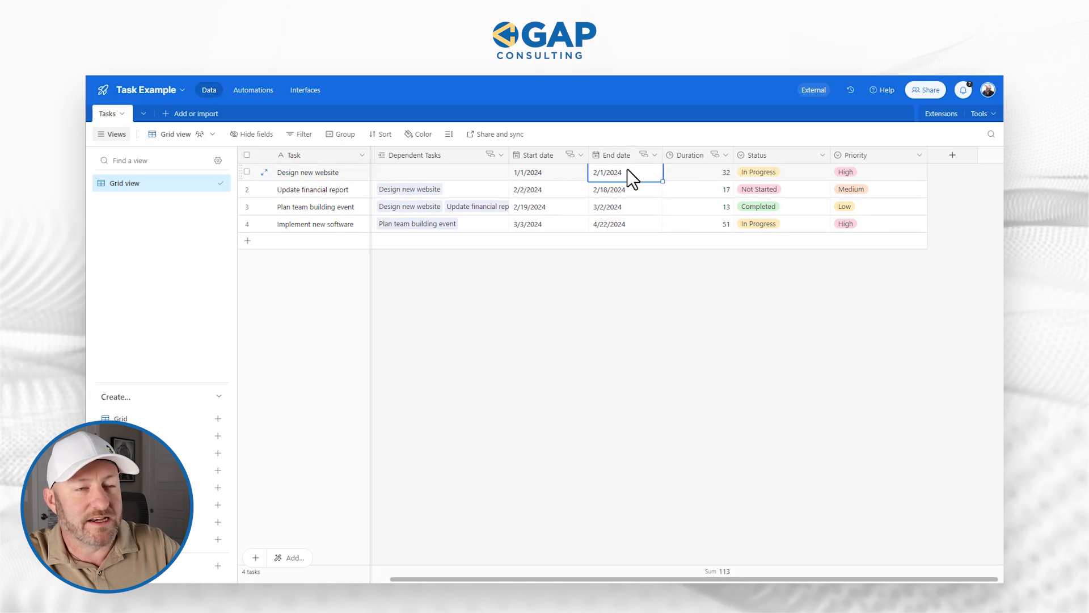
pyautogui.moveTo(610, 184)
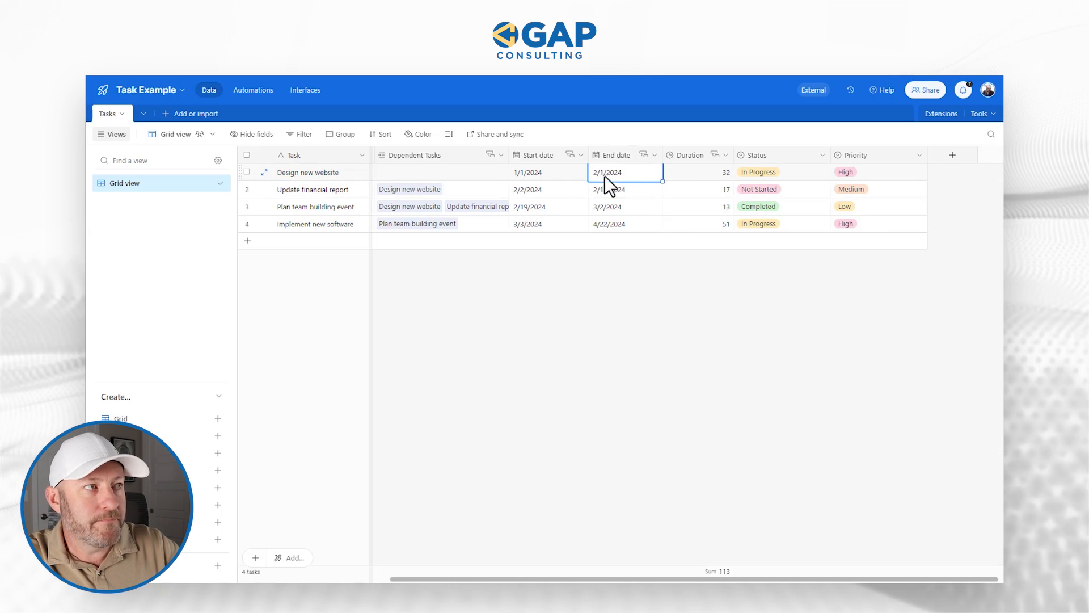
pyautogui.click(548, 189)
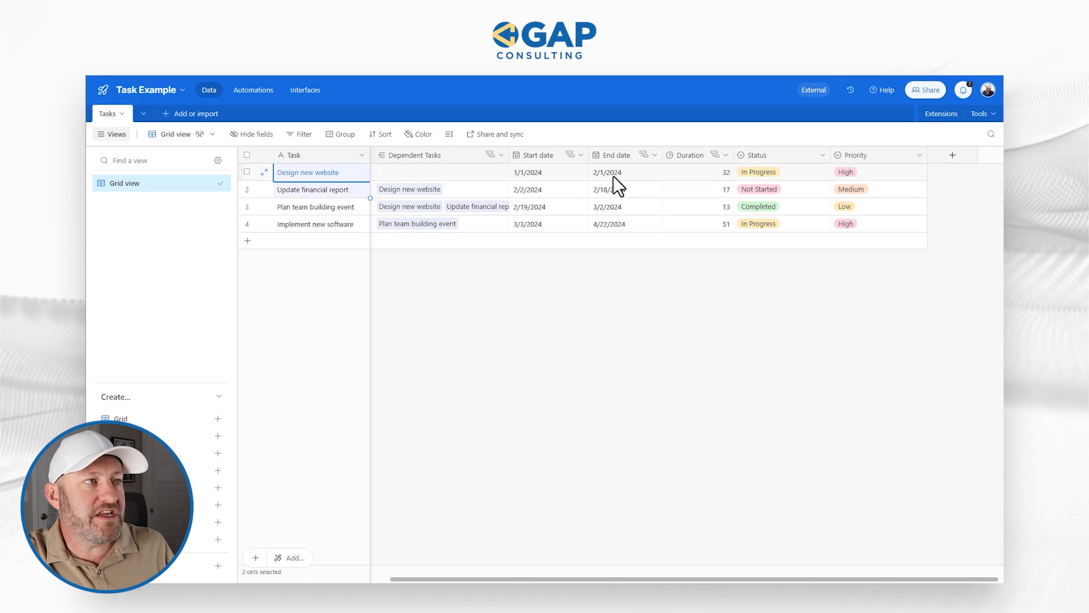
pyautogui.click(618, 172)
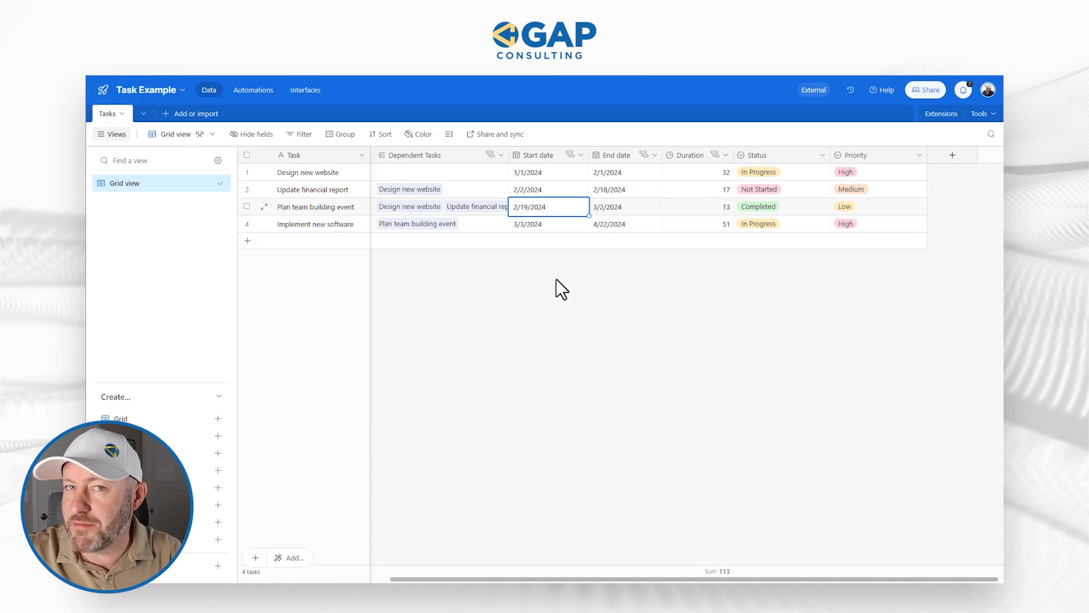
pyautogui.moveTo(629, 202)
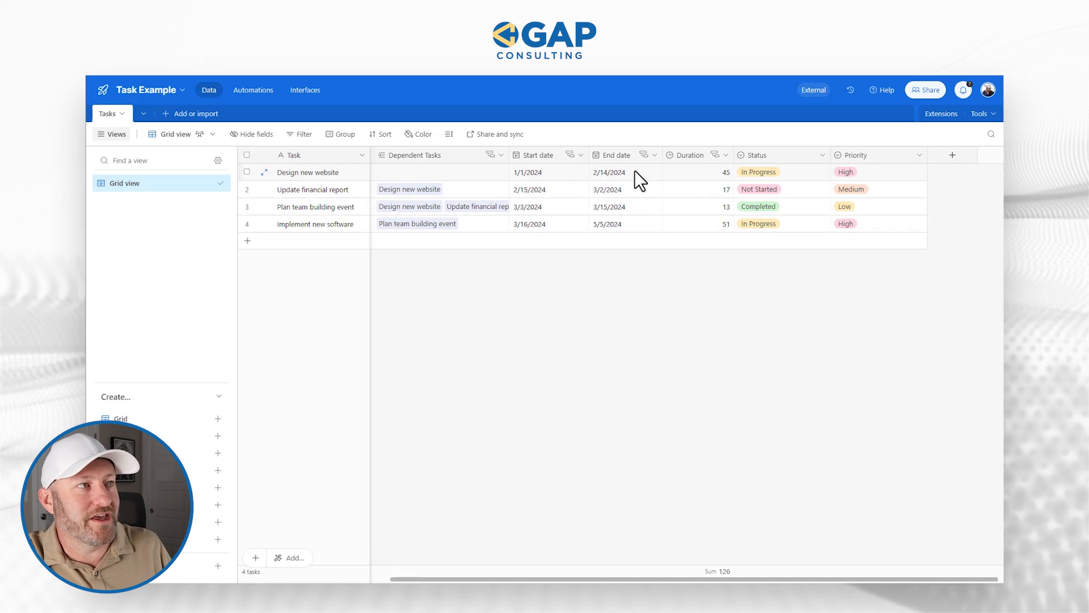
# - Extend Design new website to end 2/14/2024, pushing later tasks forward to a 126 total
pyautogui.click(547, 172)
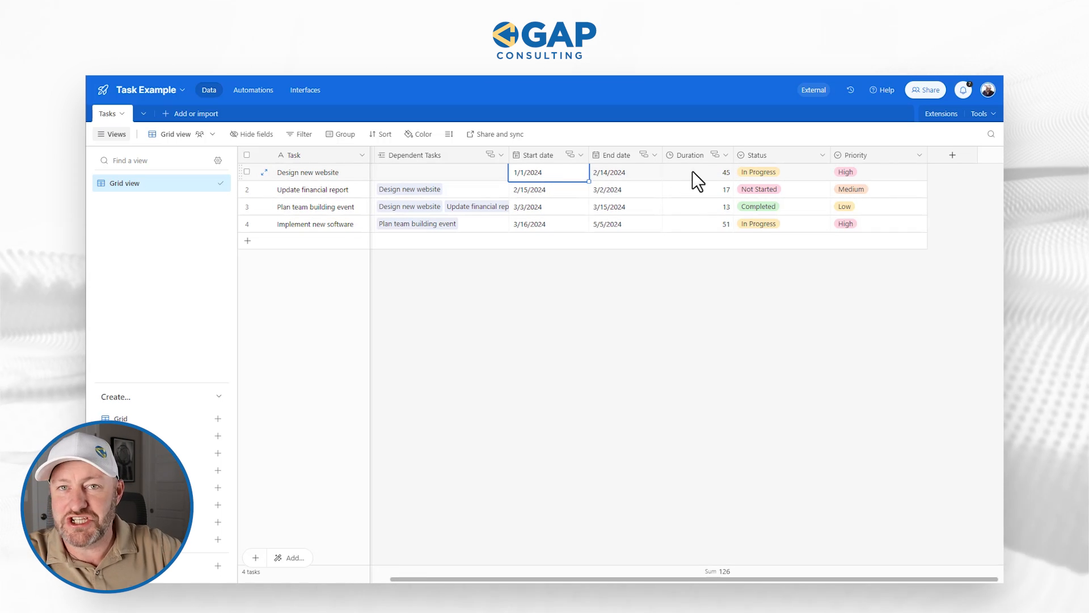
pyautogui.click(618, 172)
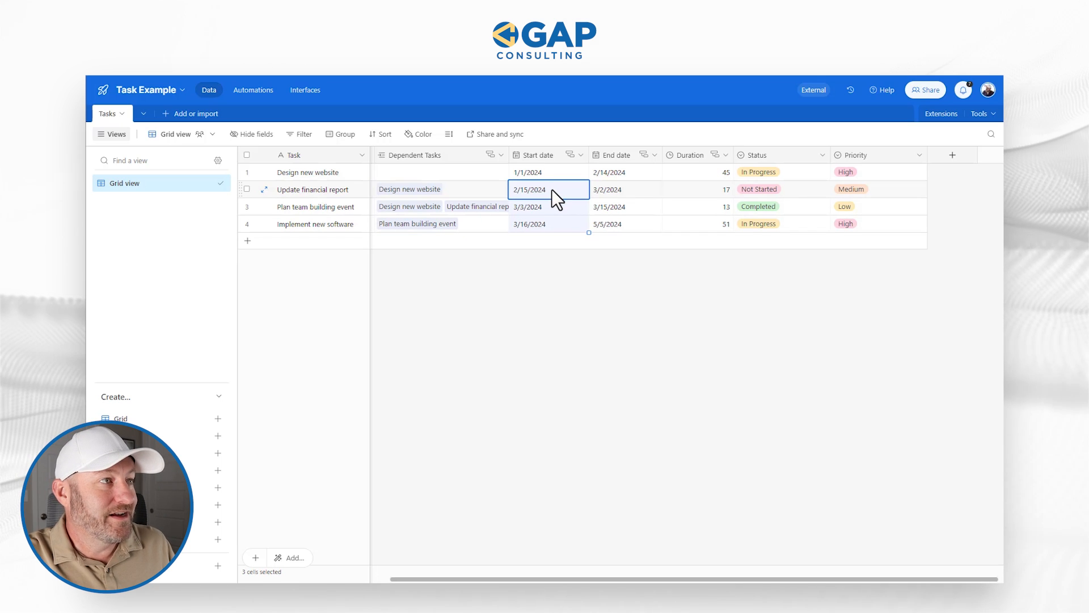
pyautogui.moveTo(641, 203)
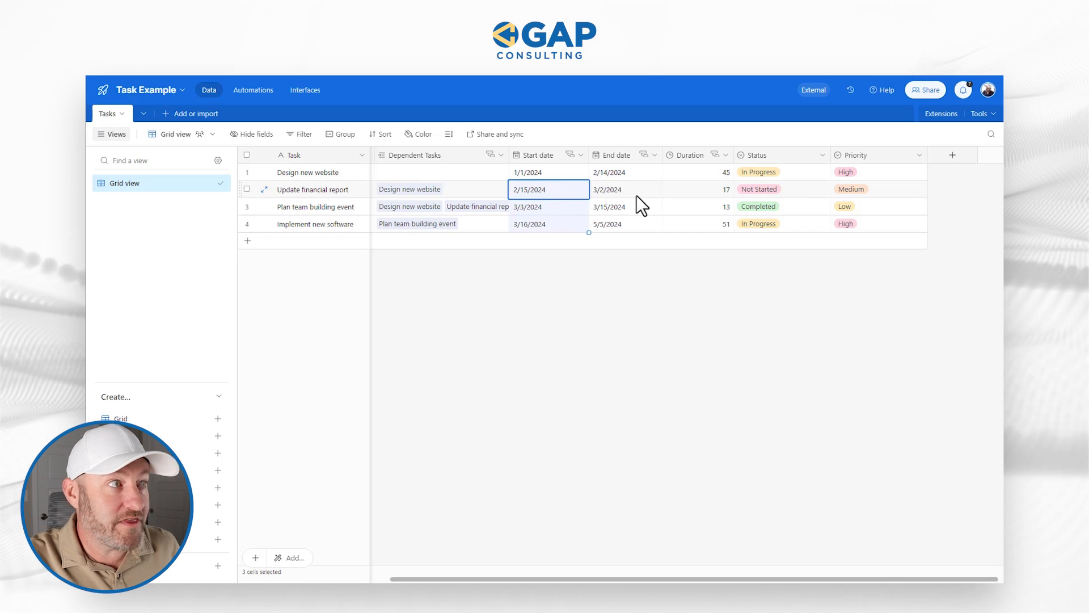
pyautogui.click(697, 189)
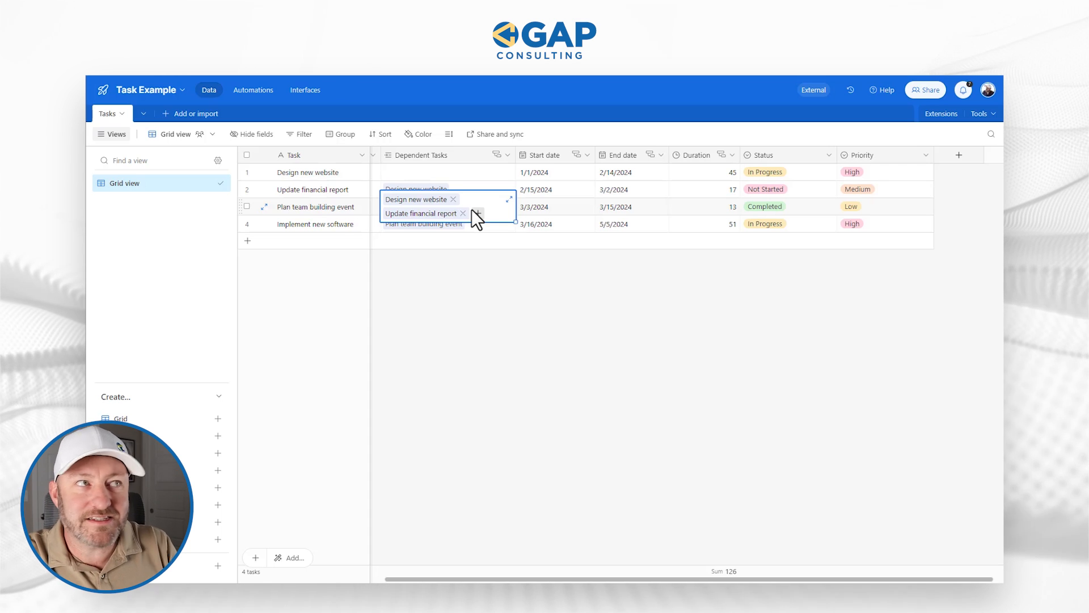
pyautogui.moveTo(681, 357)
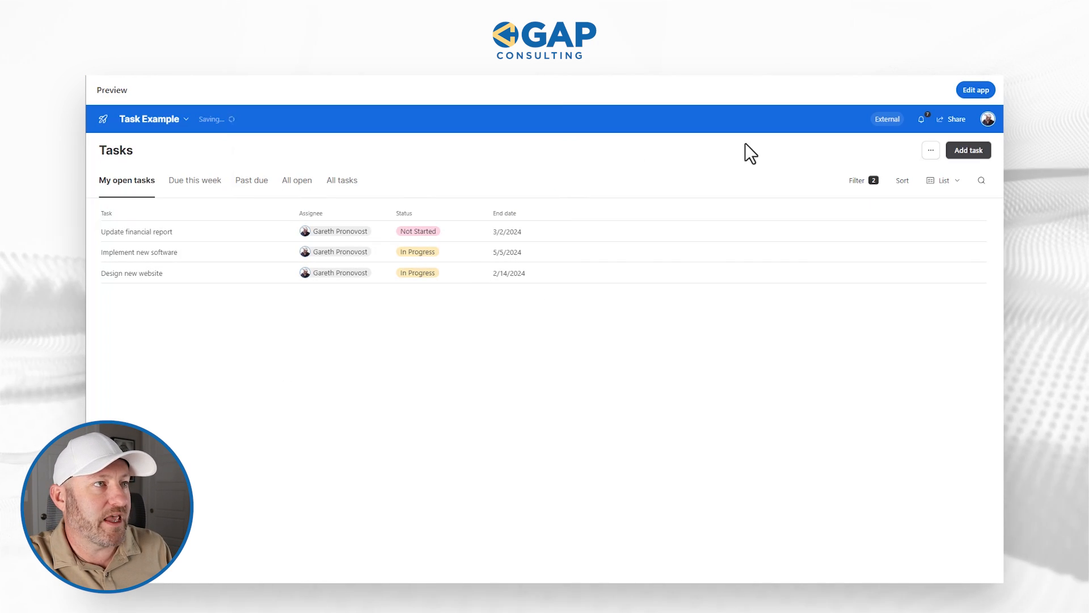
pyautogui.moveTo(146, 106)
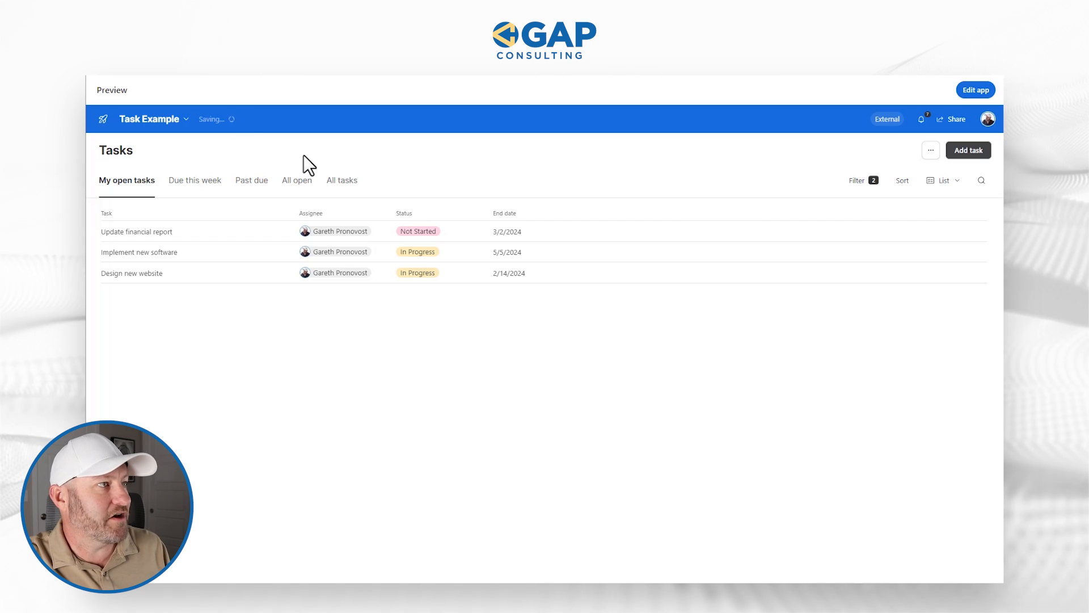
pyautogui.moveTo(173, 196)
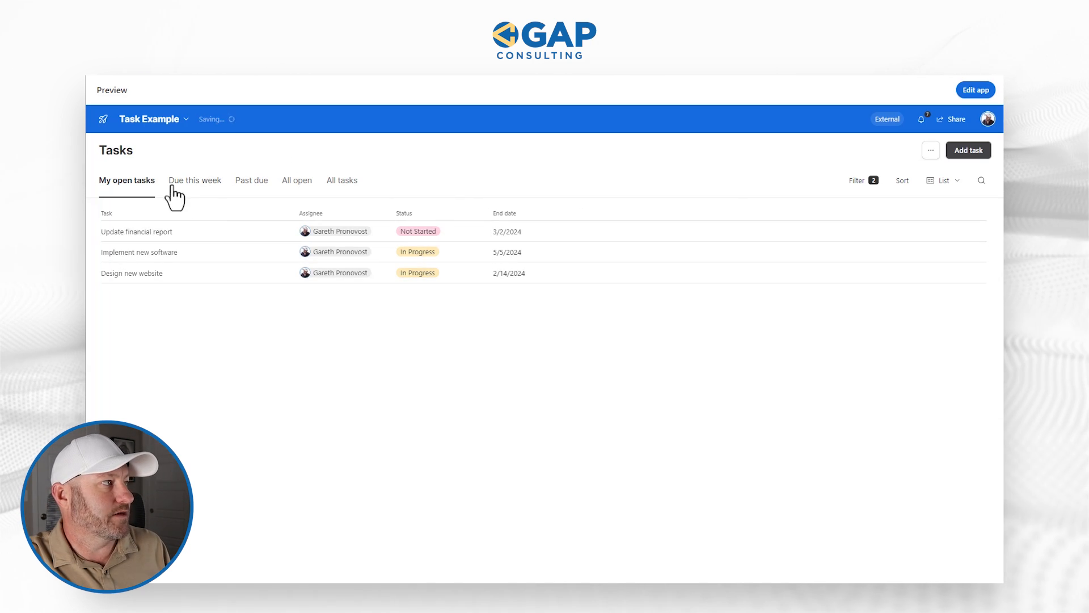
pyautogui.moveTo(196, 127)
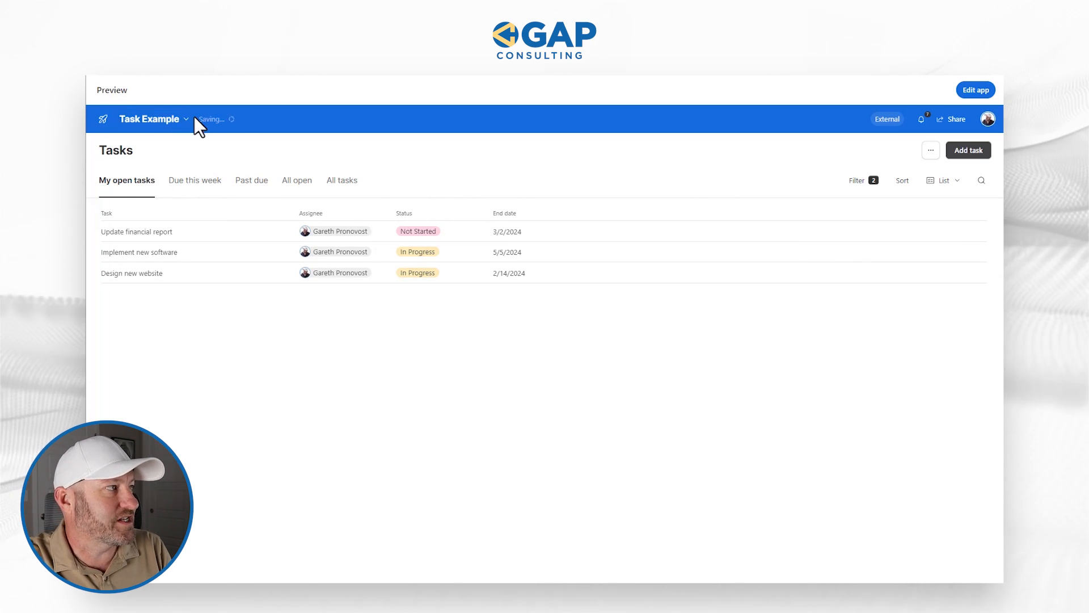
# - Open the Task Example Tasks interface in the Interfaces designer
pyautogui.click(975, 89)
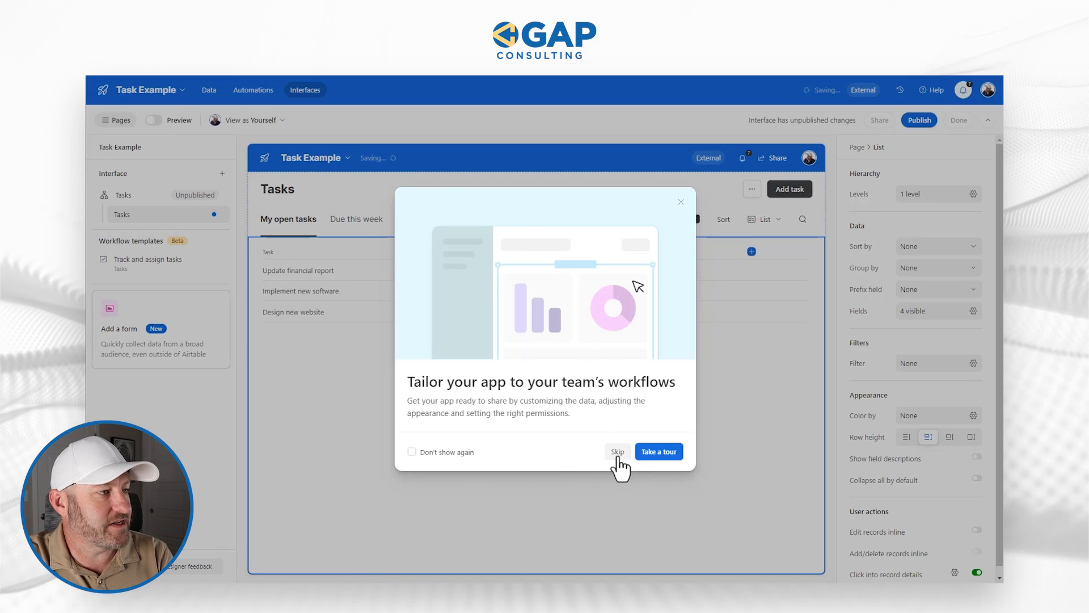
# - Skip the tour, show Duration and Dependent Tasks, and hide Assignee and Status in the list
pyautogui.click(617, 450)
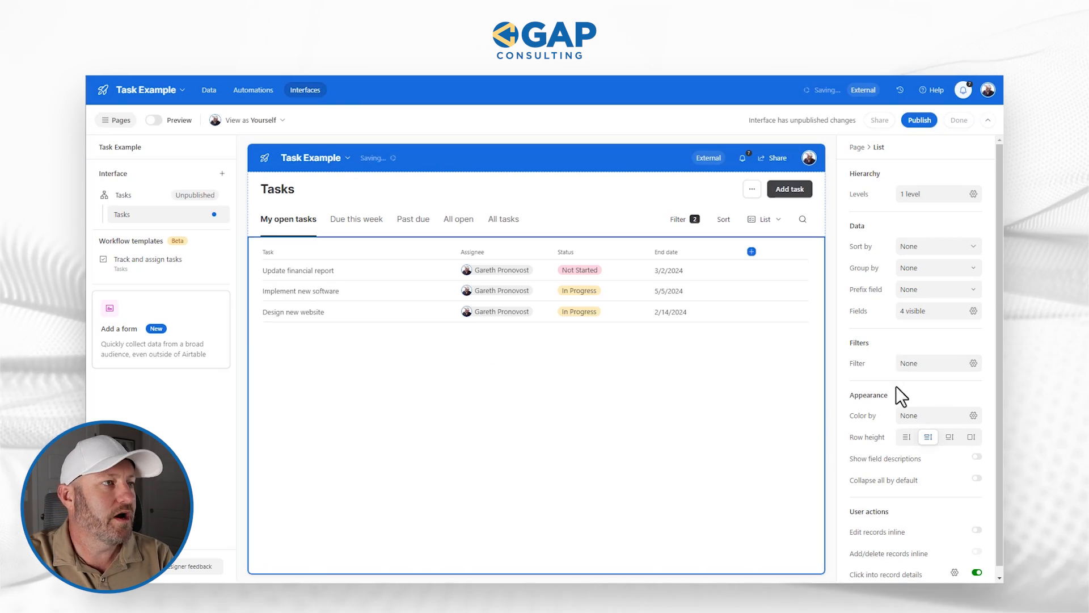
pyautogui.moveTo(921, 460)
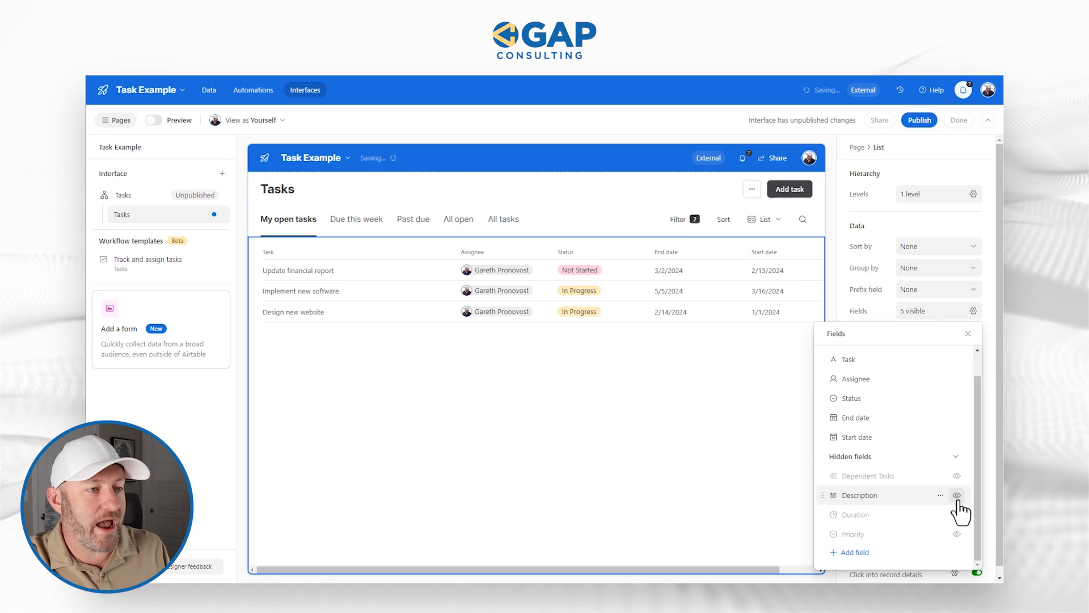
pyautogui.click(956, 495)
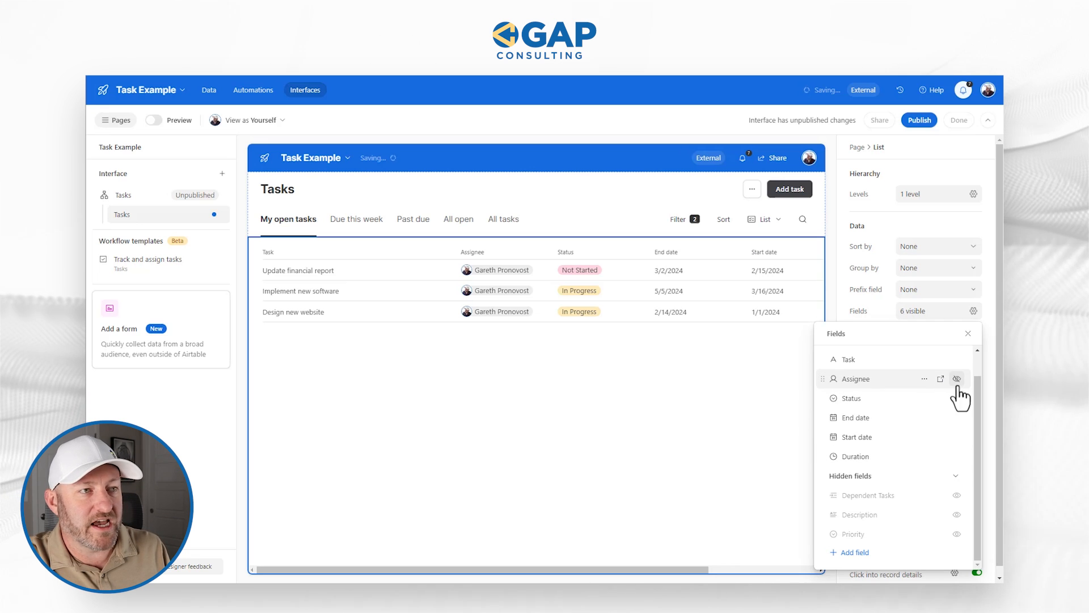
pyautogui.click(957, 379)
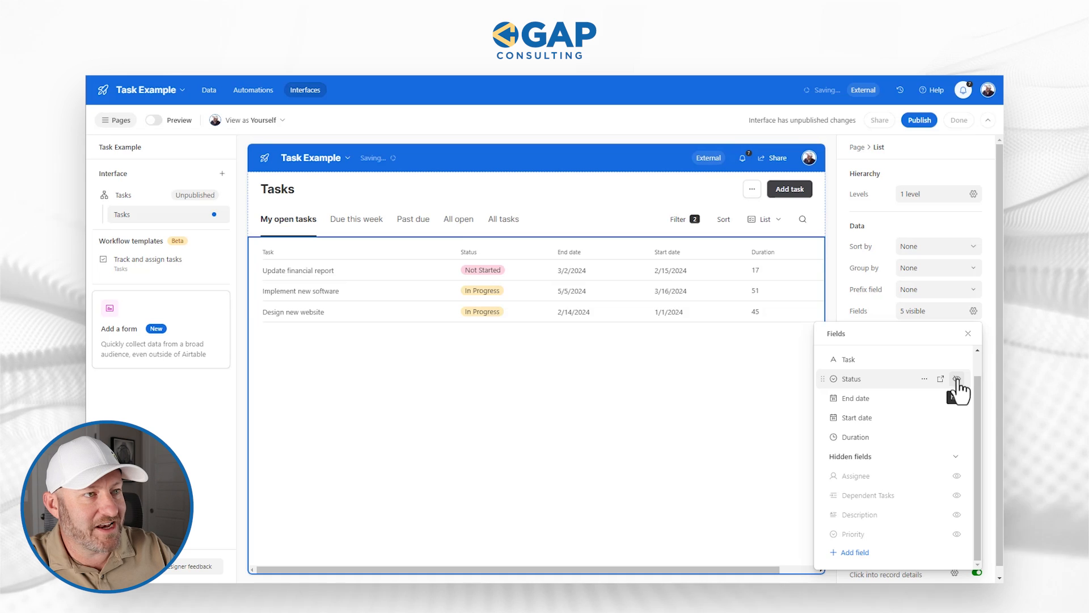
pyautogui.click(957, 379)
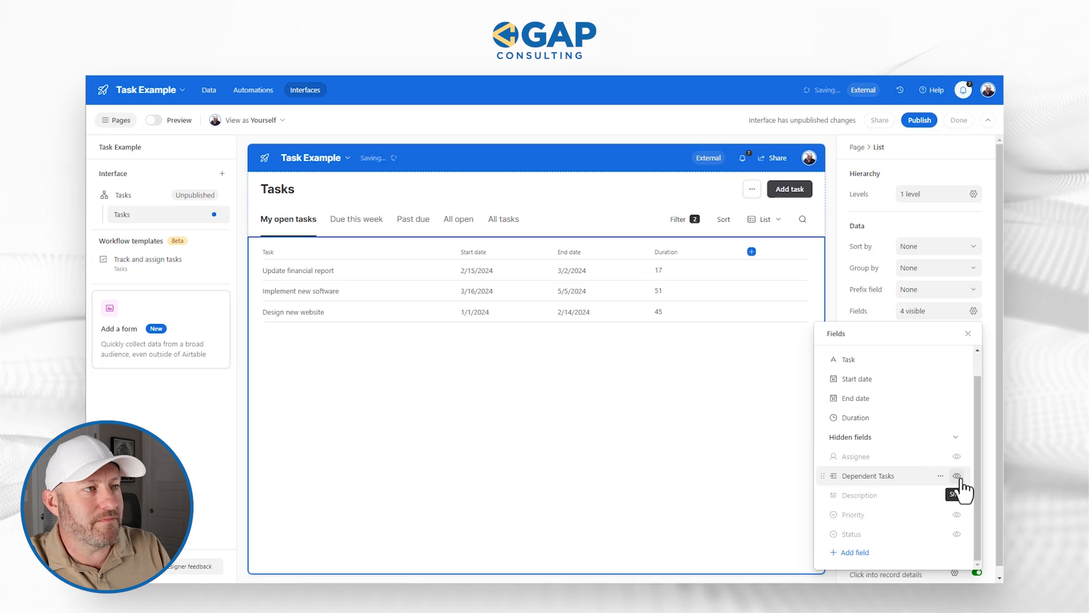
pyautogui.click(956, 475)
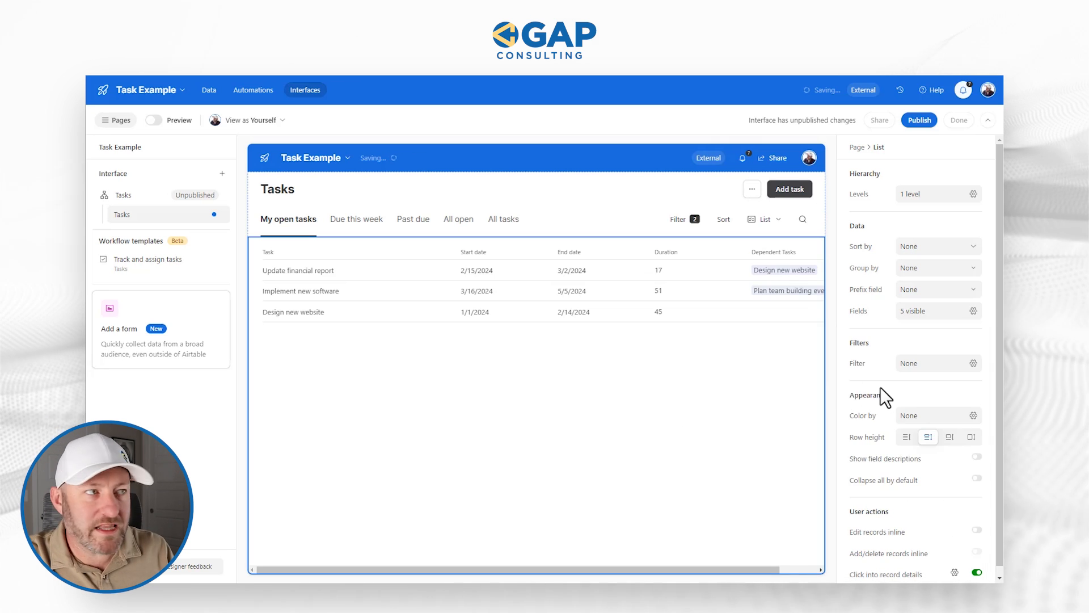
pyautogui.moveTo(669, 451)
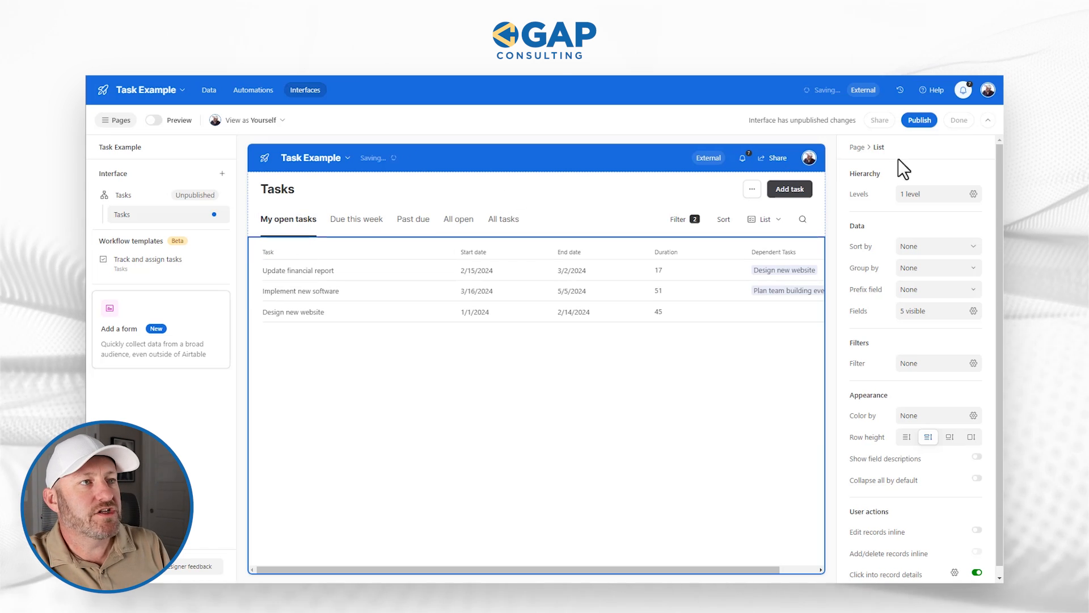
pyautogui.click(503, 219)
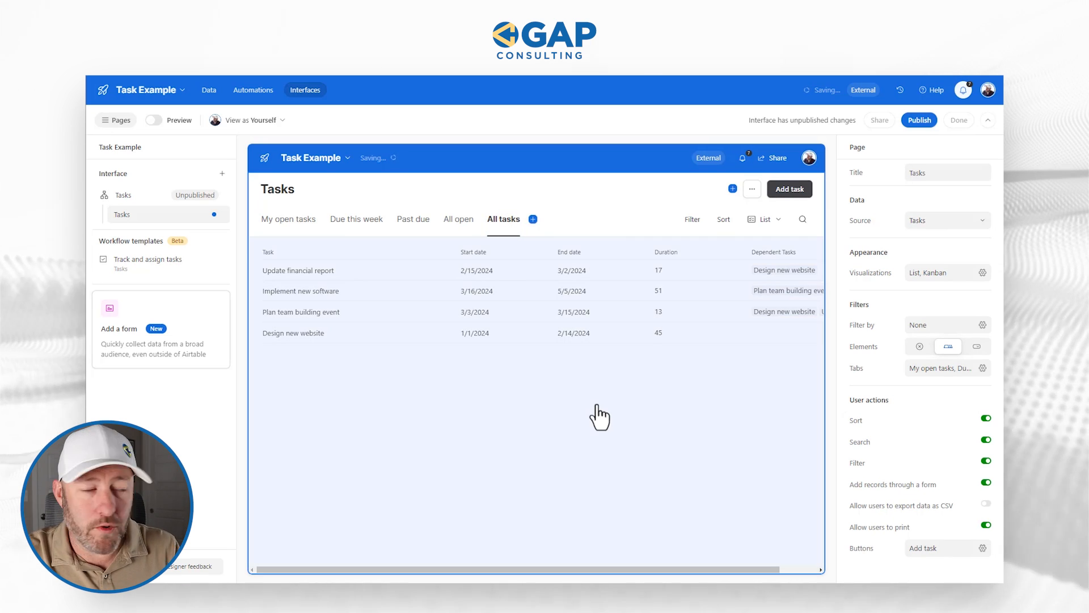
pyautogui.moveTo(494, 279)
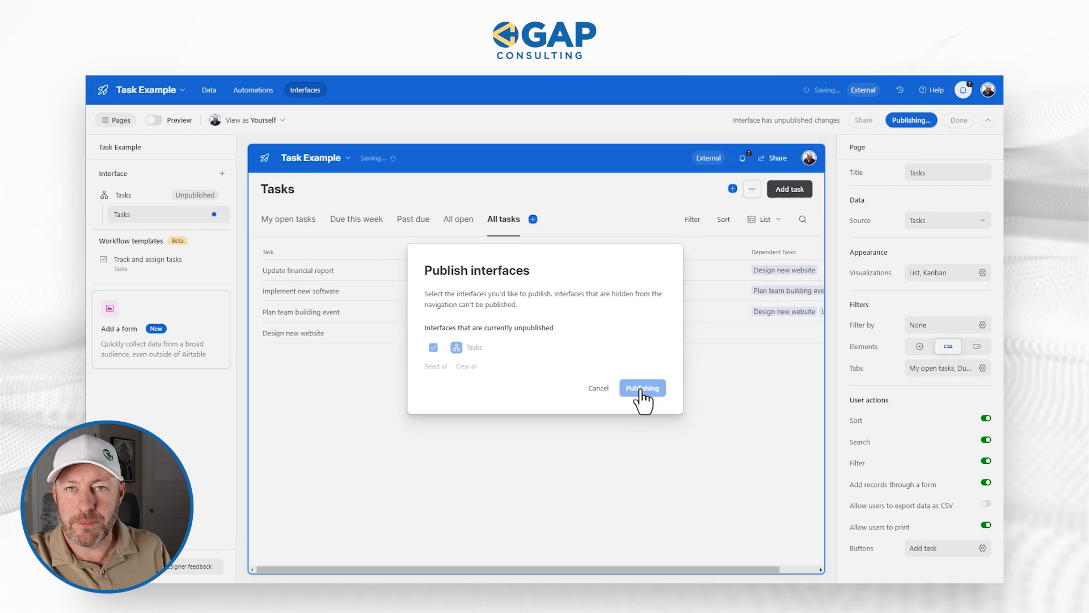
# - Publish the Tasks interface without inviting users, and sort All tasks by Start date
pyautogui.click(643, 388)
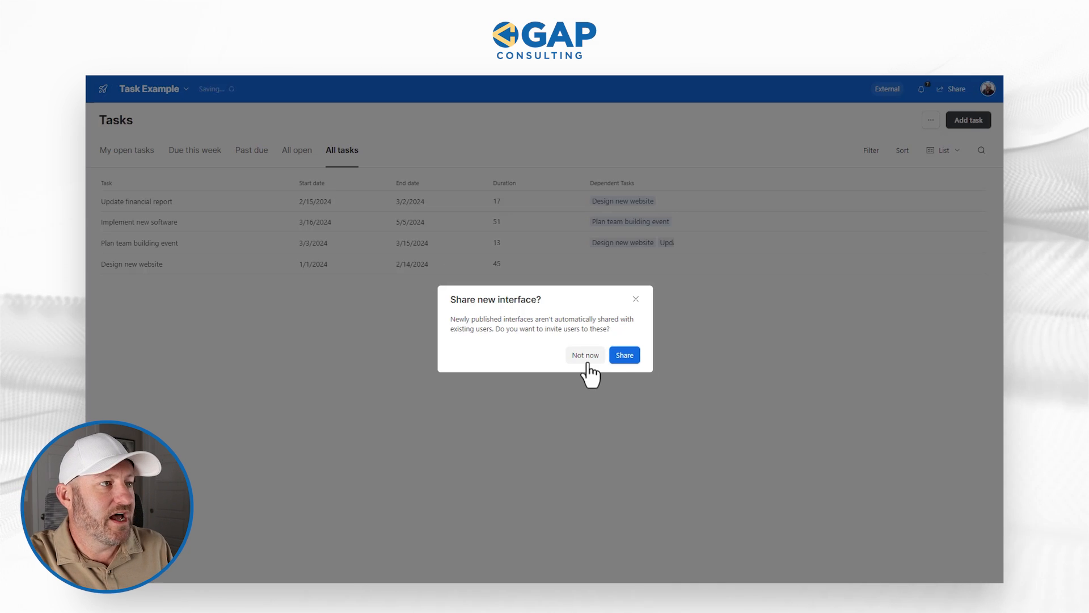
pyautogui.click(585, 355)
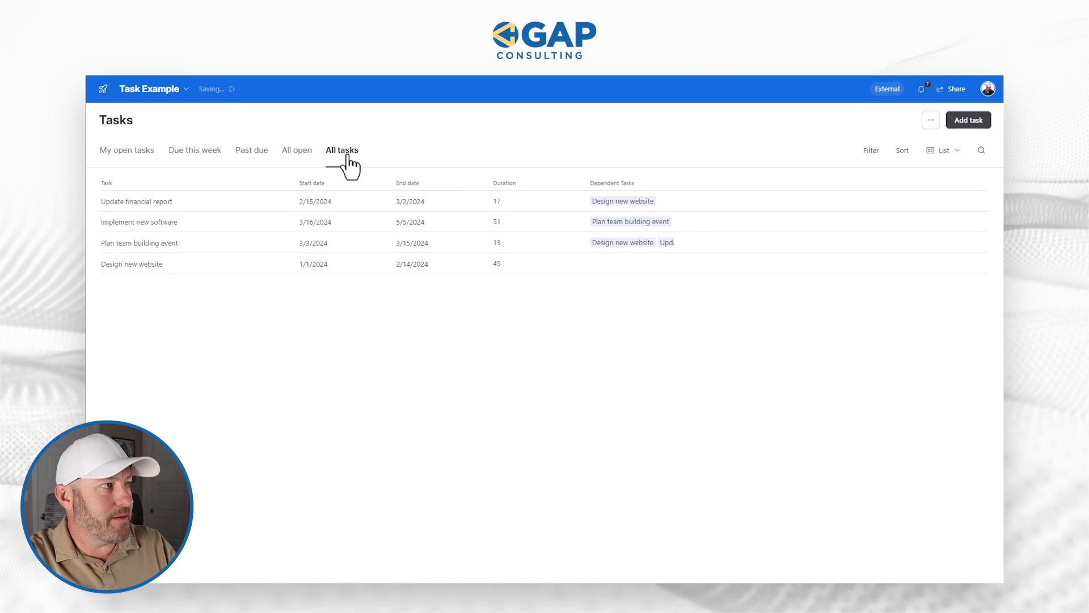
pyautogui.click(901, 150)
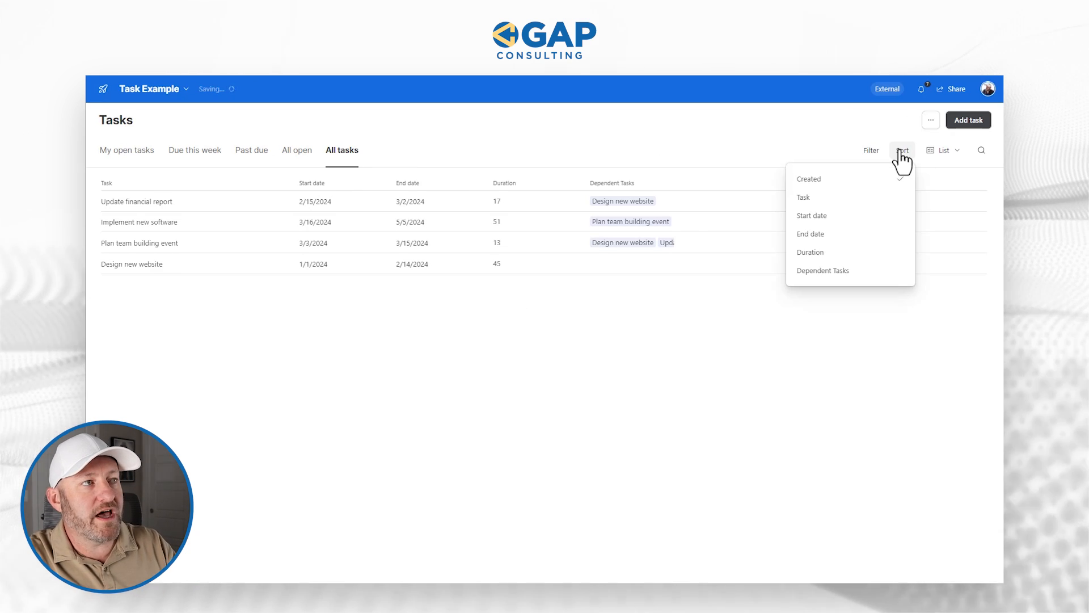
pyautogui.click(812, 216)
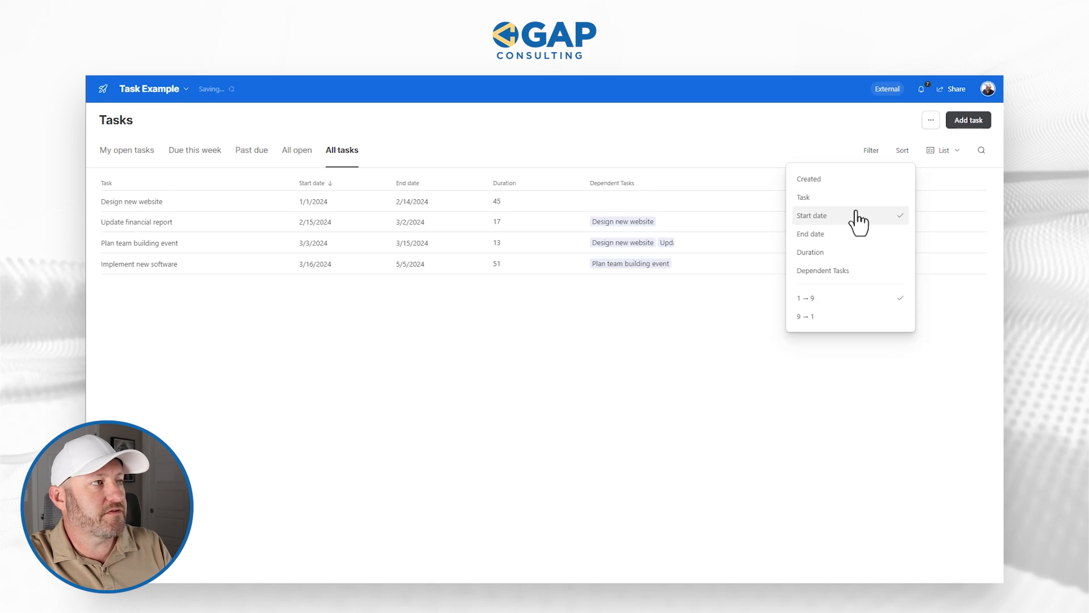
pyautogui.click(313, 205)
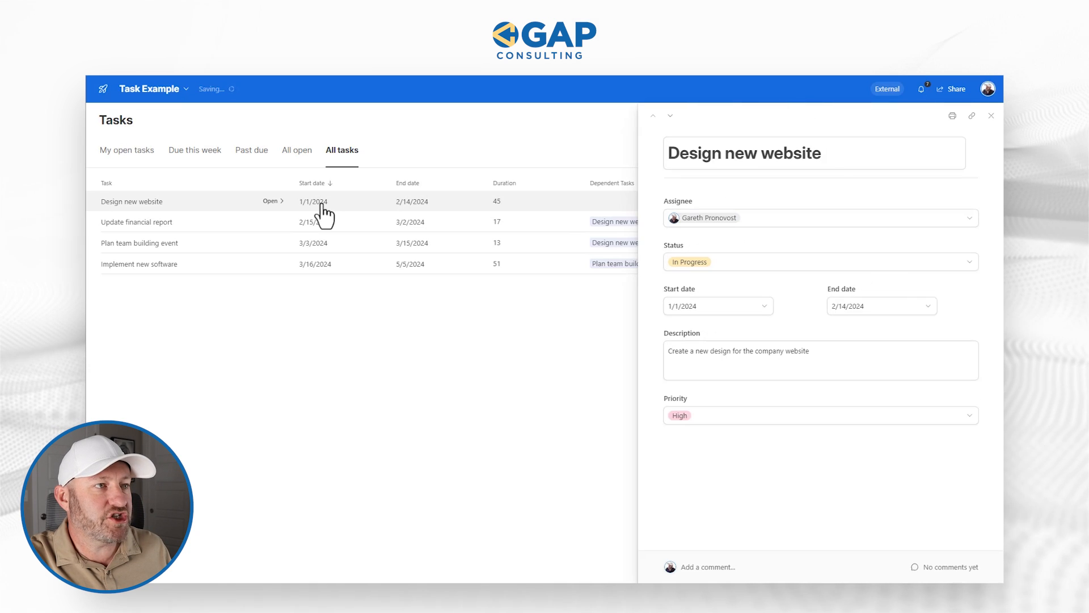
pyautogui.moveTo(363, 250)
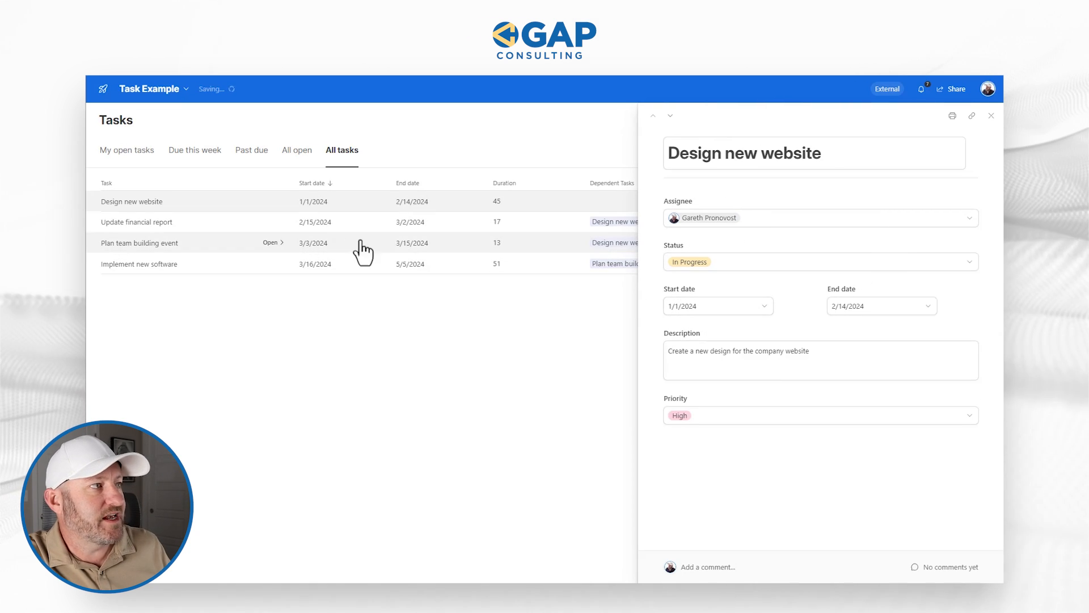
pyautogui.moveTo(491, 354)
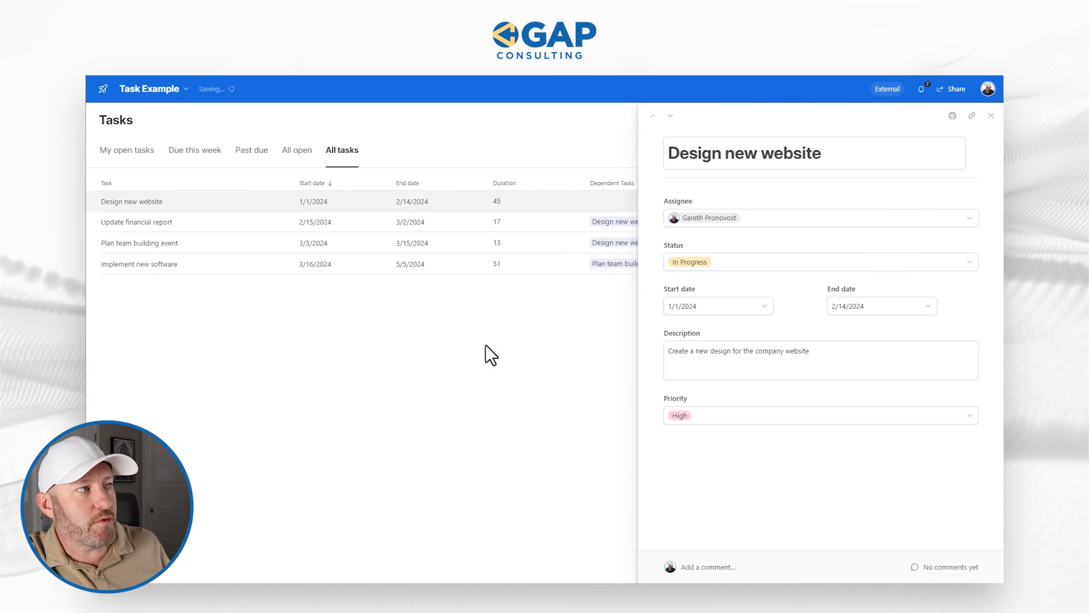
pyautogui.moveTo(309, 236)
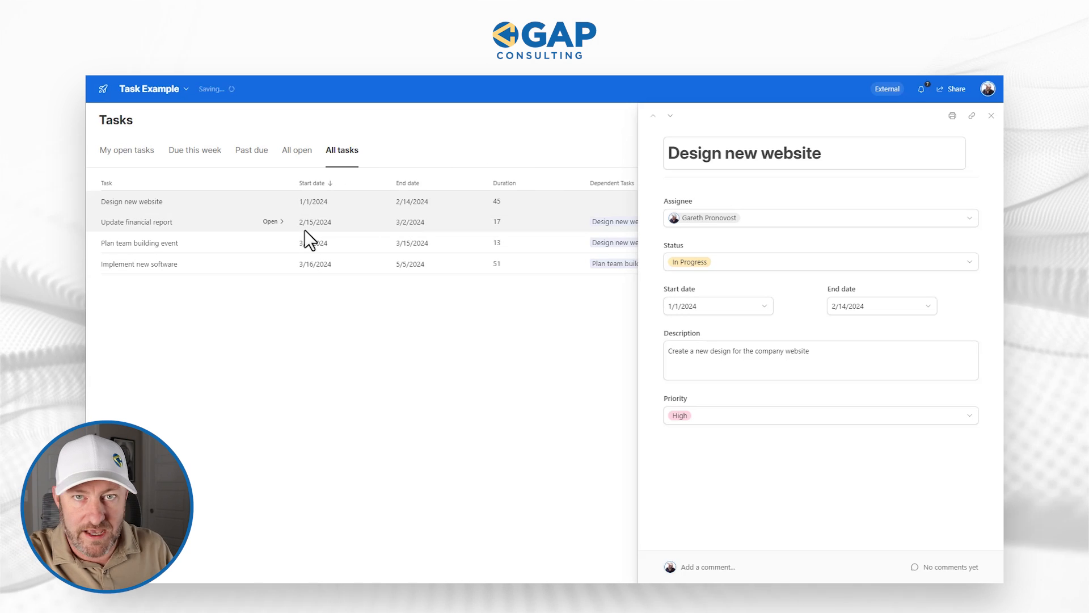
# - Change Design new website's start date to 2/1/2024 and close the record panel
pyautogui.click(707, 306)
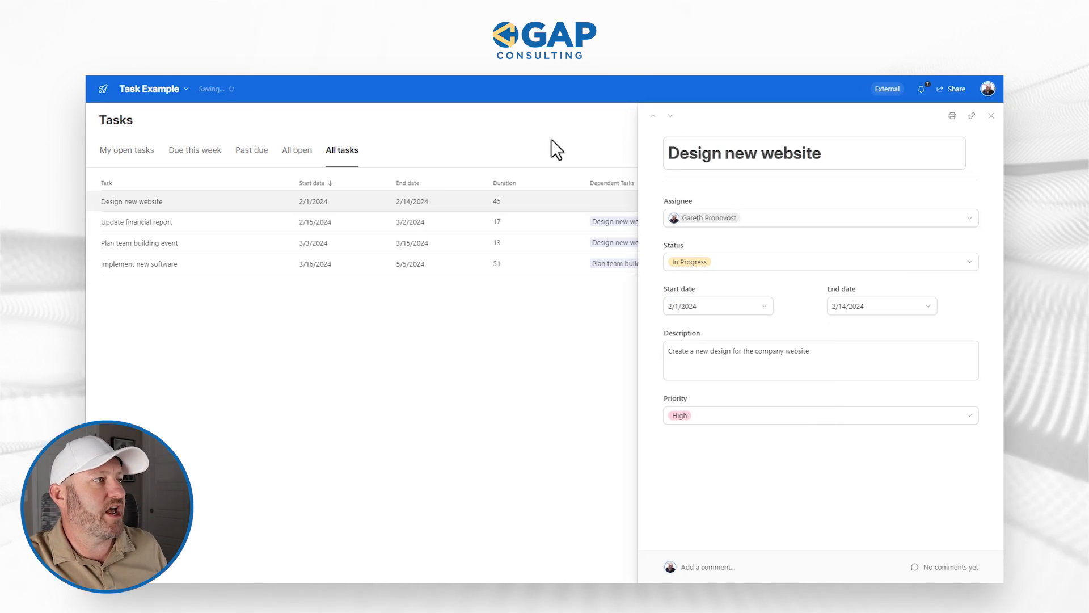
pyautogui.click(991, 116)
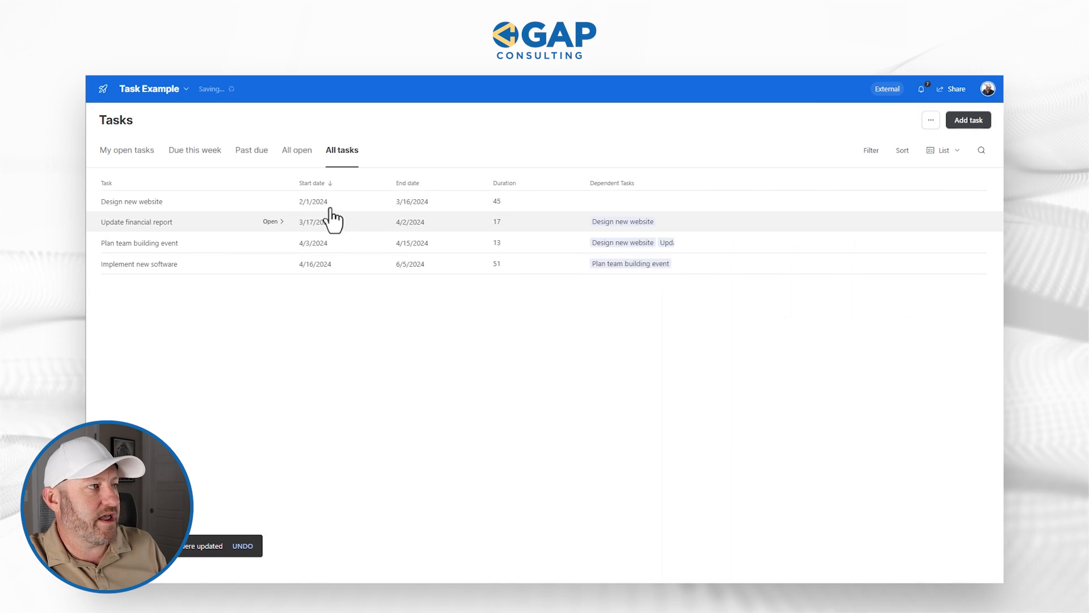
pyautogui.moveTo(288, 507)
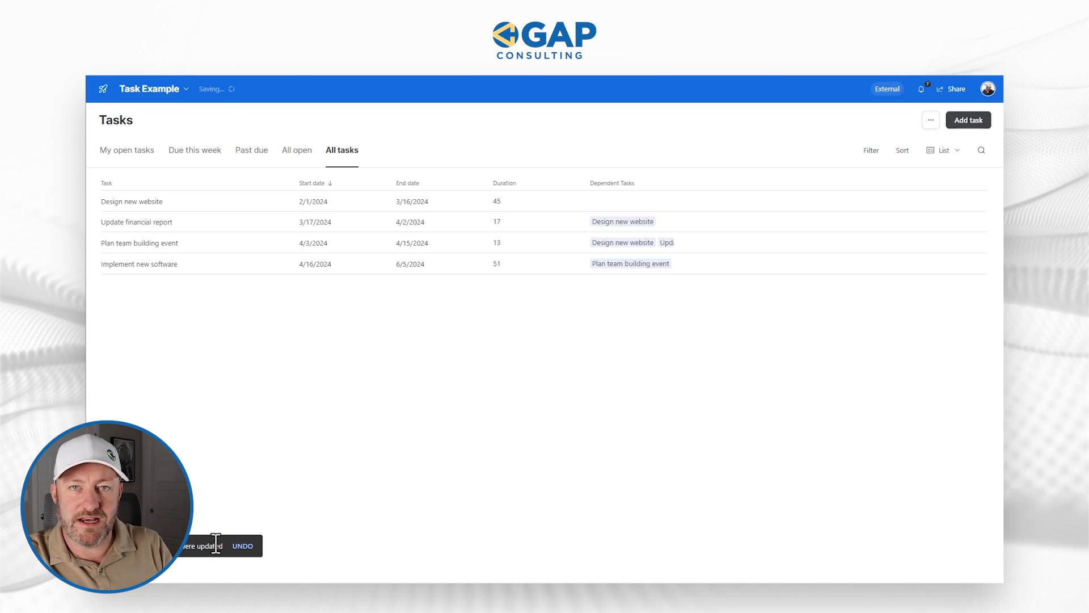
pyautogui.moveTo(311, 205)
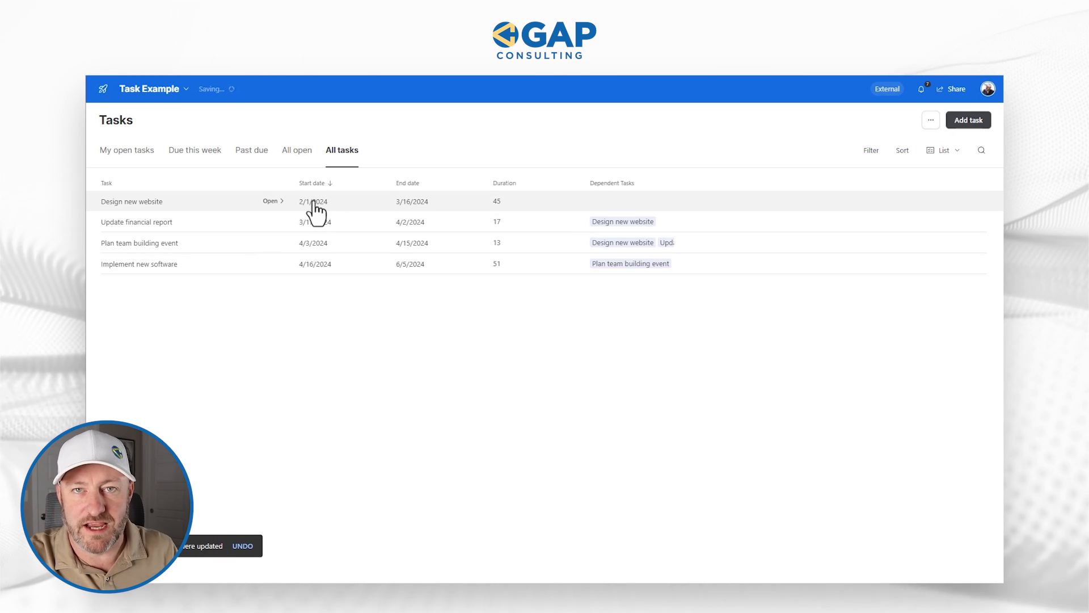